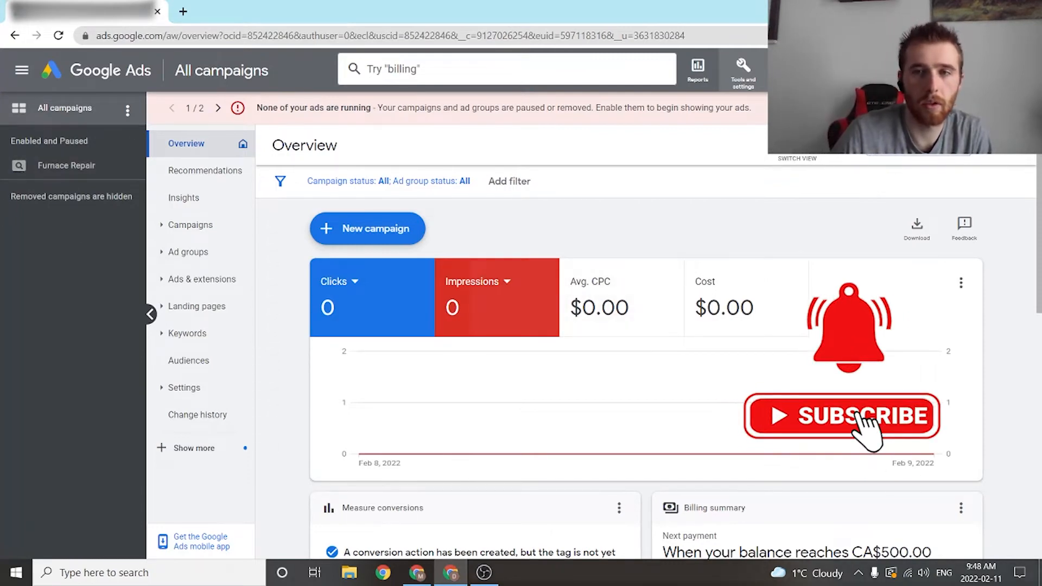
# Open Keyword Planner from the Tools and settings planning menu.
pyautogui.click(742, 68)
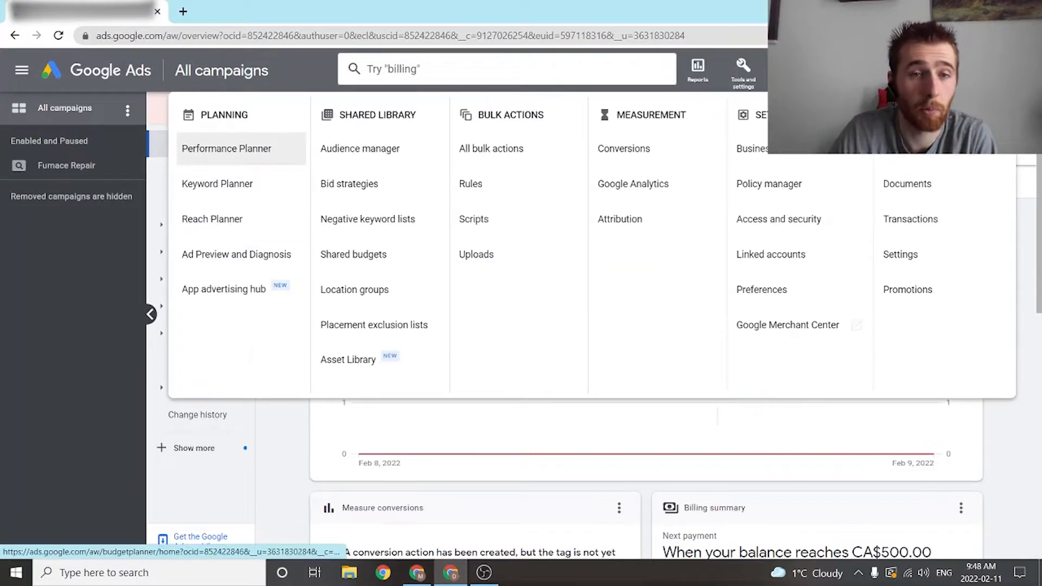
pyautogui.moveTo(743, 98)
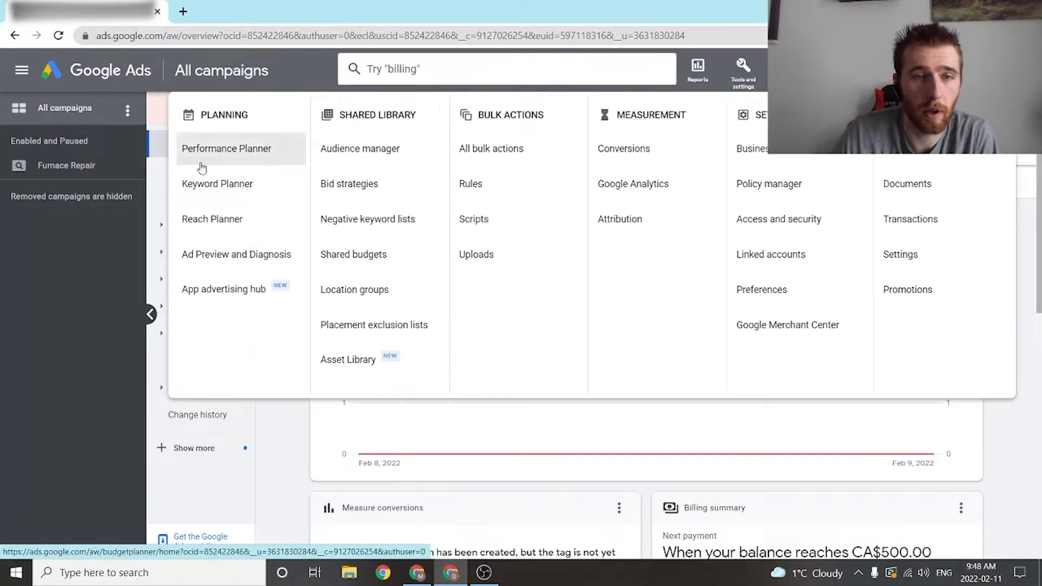
pyautogui.click(217, 183)
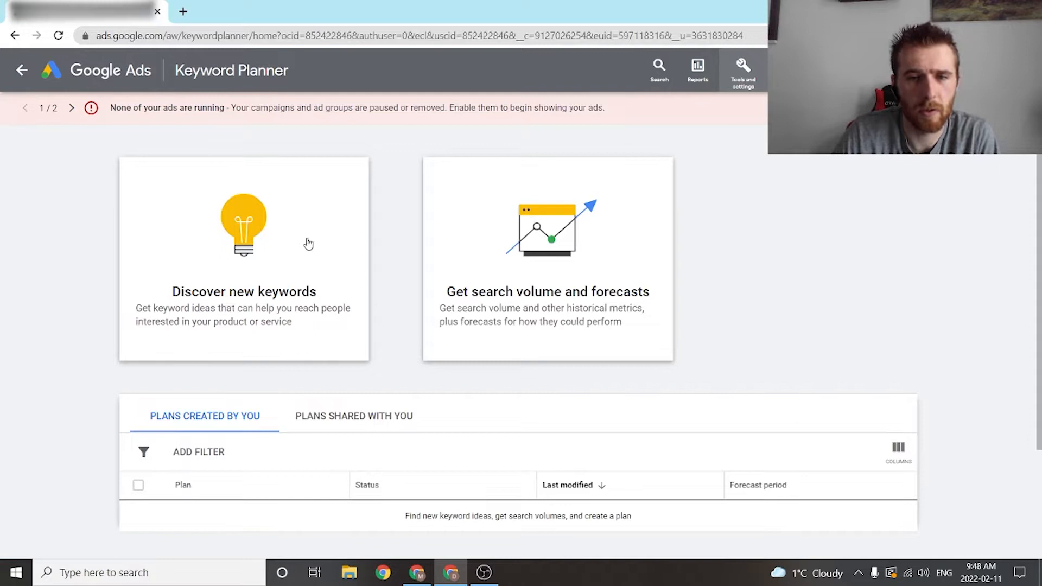
pyautogui.moveTo(646, 307)
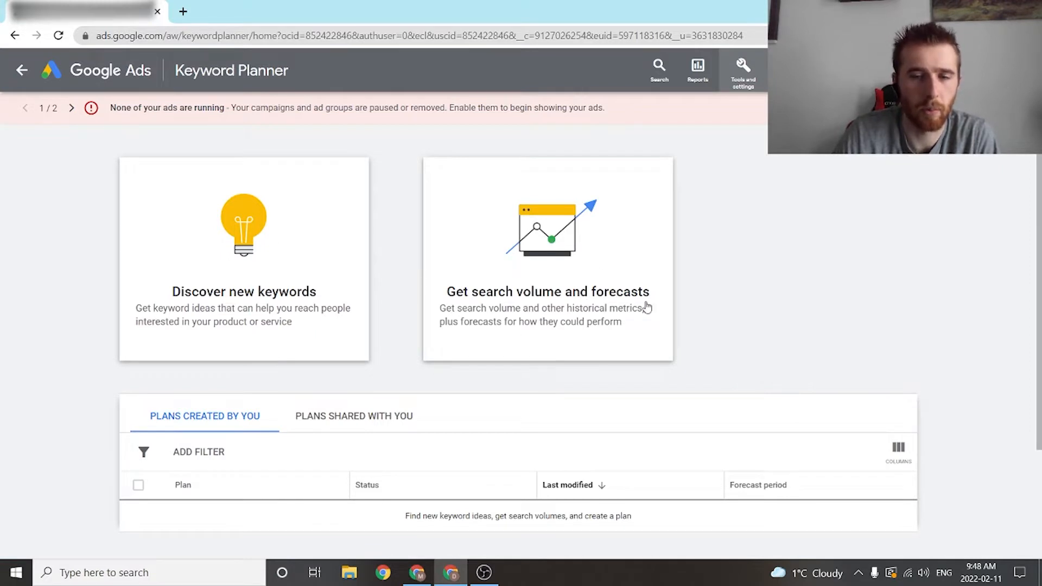
pyautogui.moveTo(562, 273)
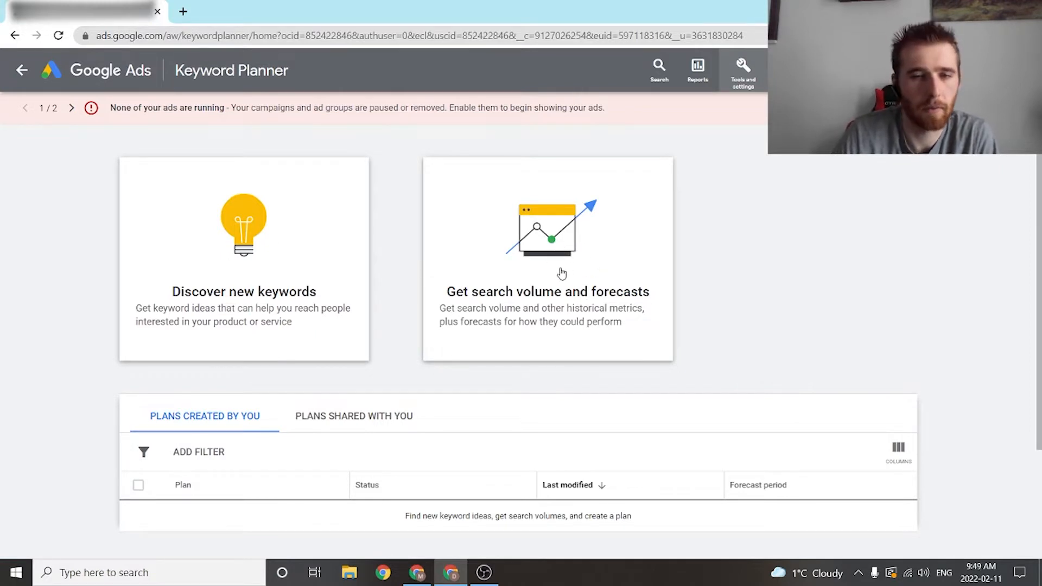
pyautogui.moveTo(195, 257)
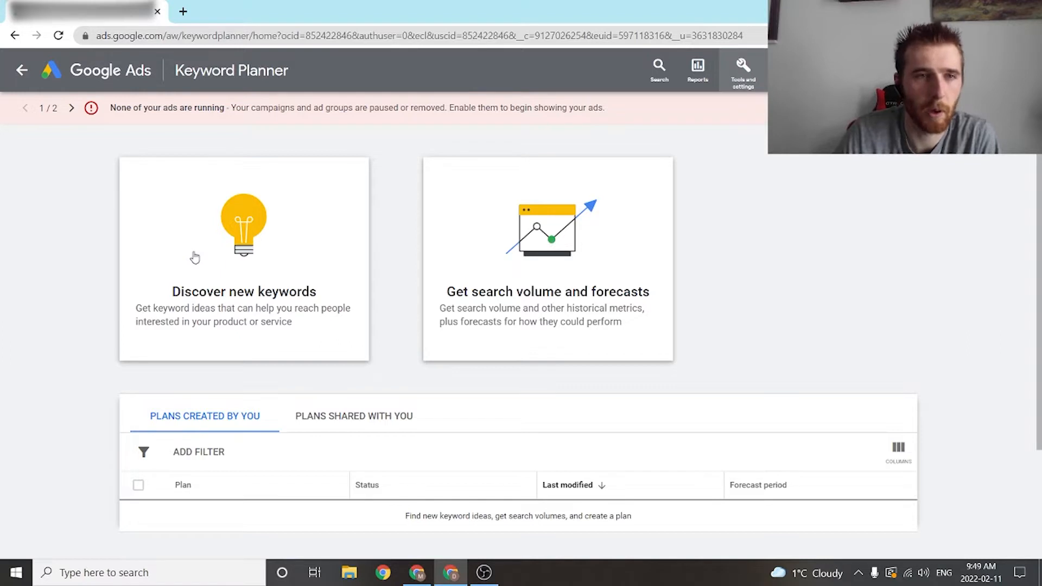
pyautogui.moveTo(229, 247)
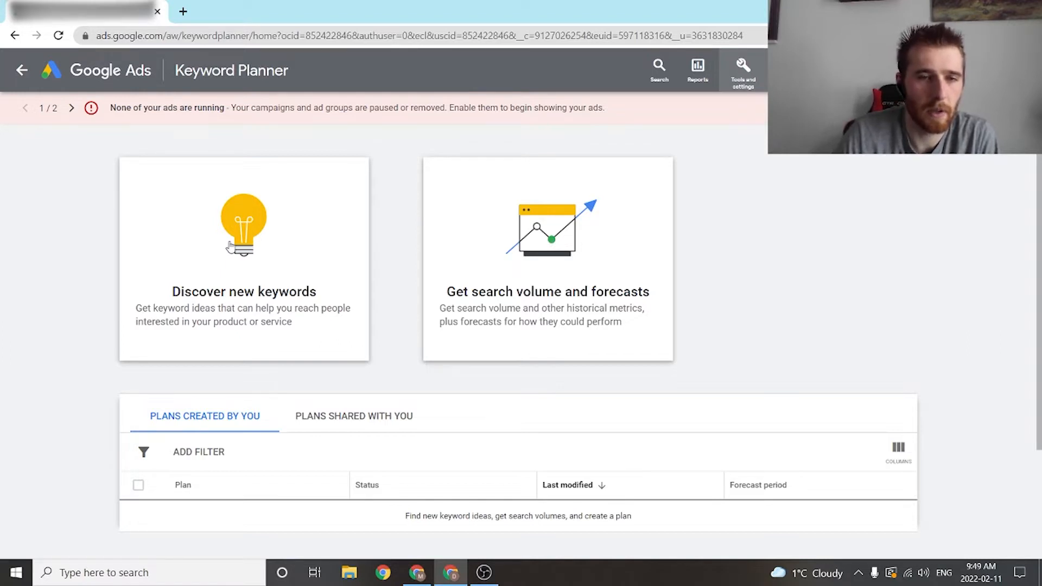
# Start keyword discovery with 'furnace repair' and 'furnace installation' as seeds, then begin typing 'hvac'.
pyautogui.click(243, 260)
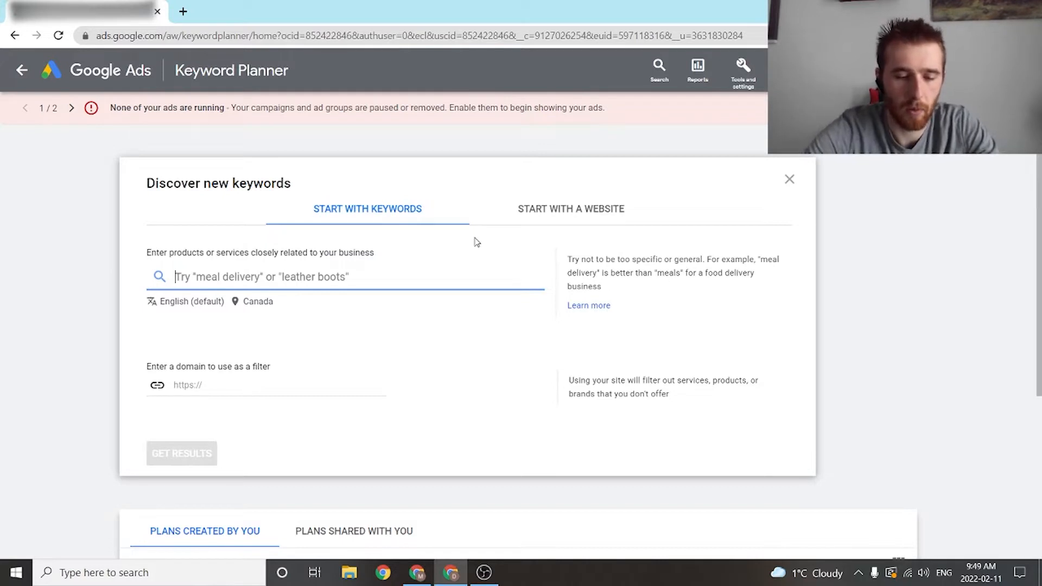
pyautogui.write('furnace rep')
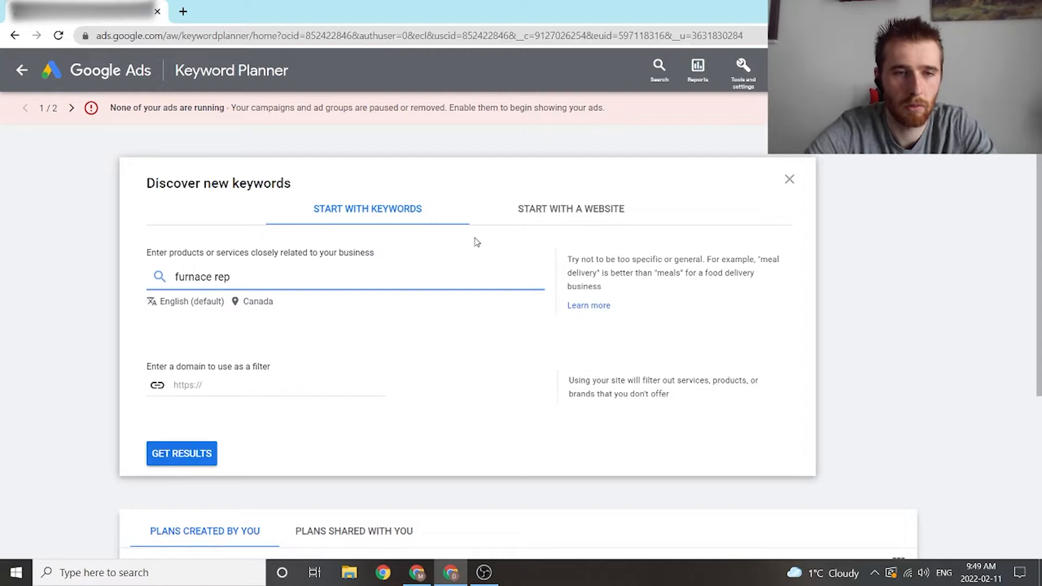
pyautogui.press('Return')
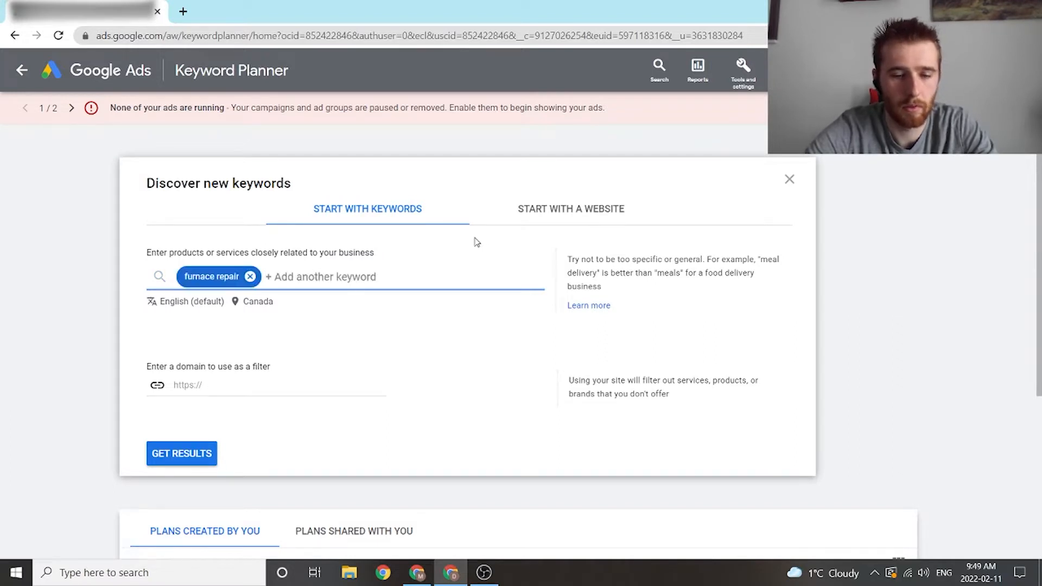
pyautogui.write('furnace installation')
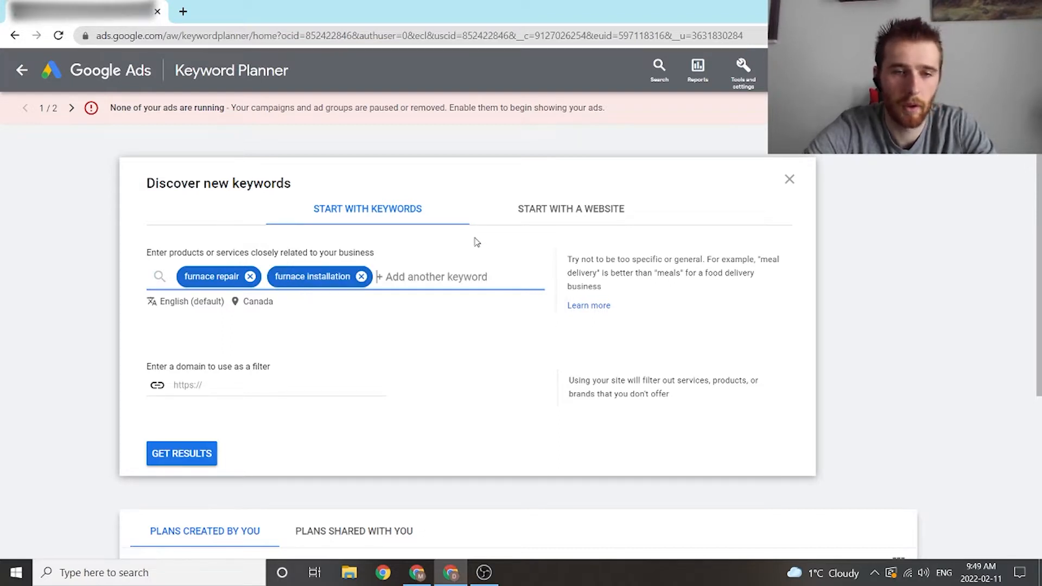
pyautogui.write('hvs')
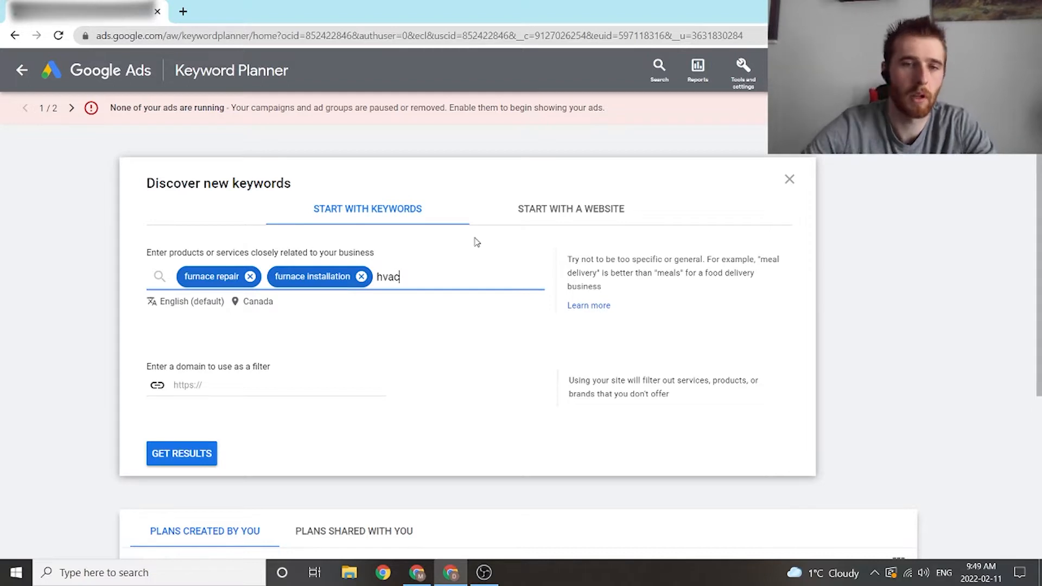
# Replace Canada with Hamilton, Ontario, Canada as the targeted location.
pyautogui.click(255, 301)
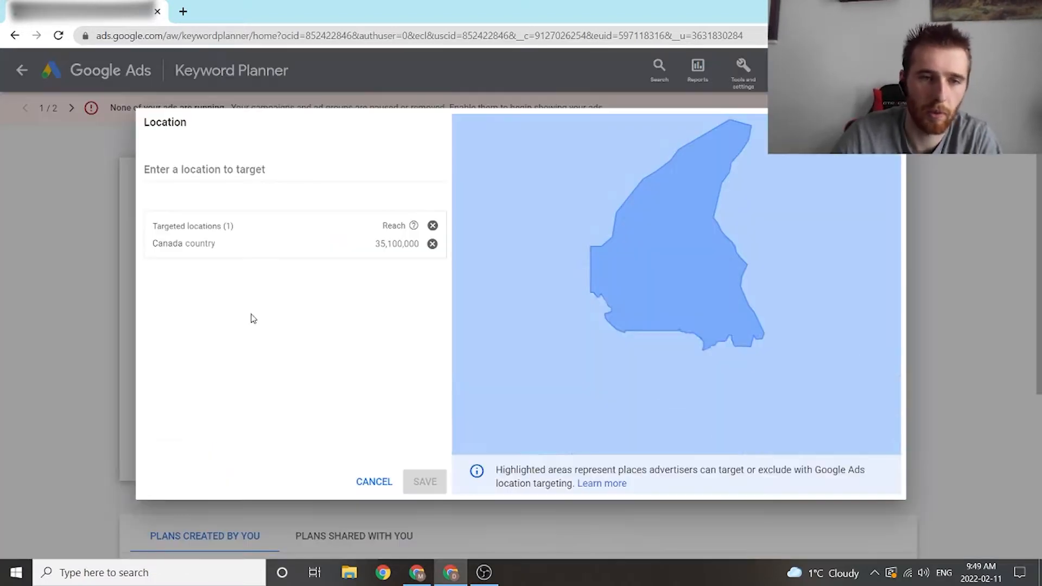
pyautogui.click(432, 244)
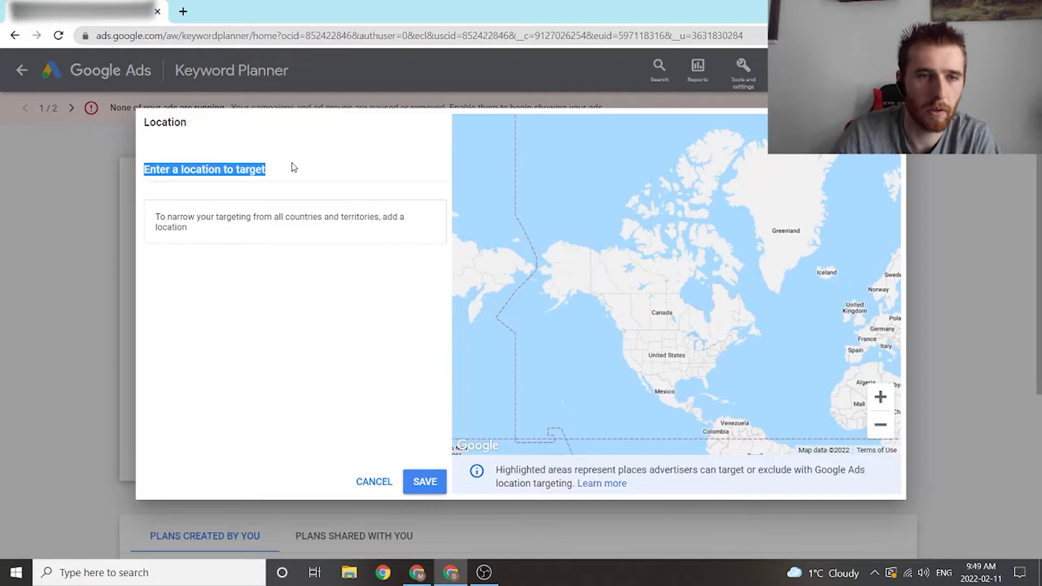
pyautogui.write('hamilton')
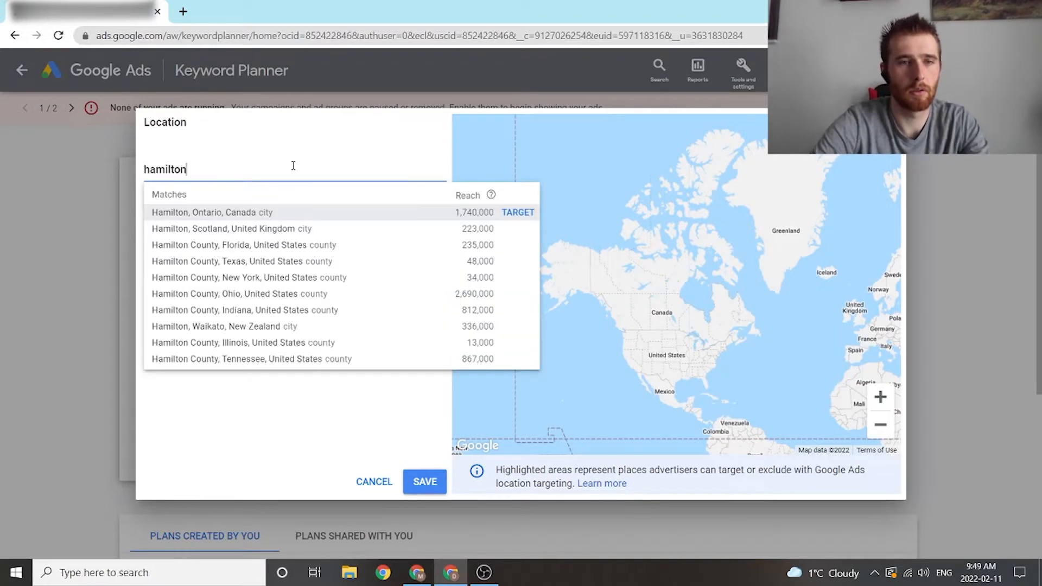
pyautogui.click(517, 212)
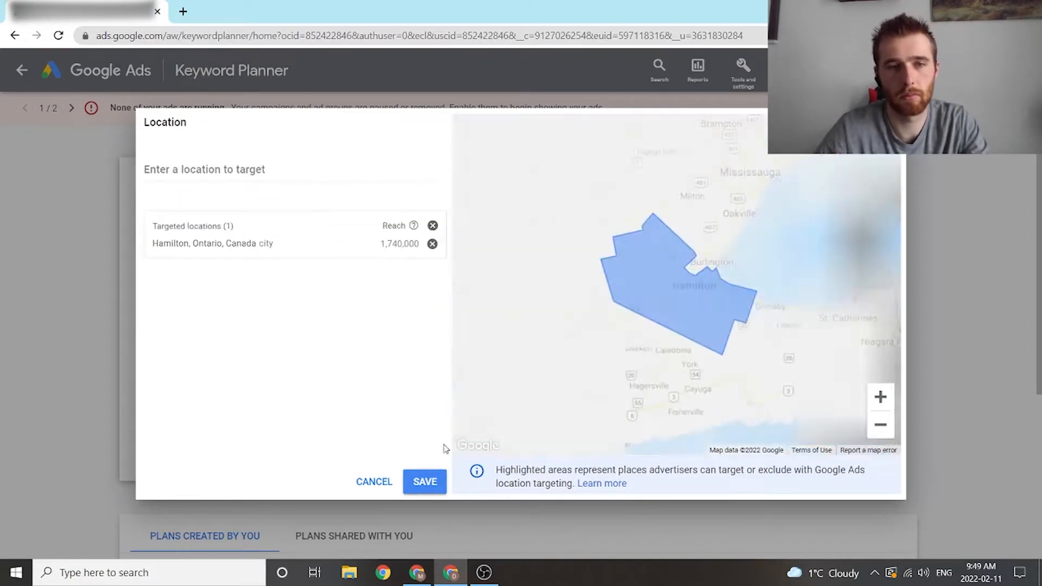
pyautogui.click(424, 482)
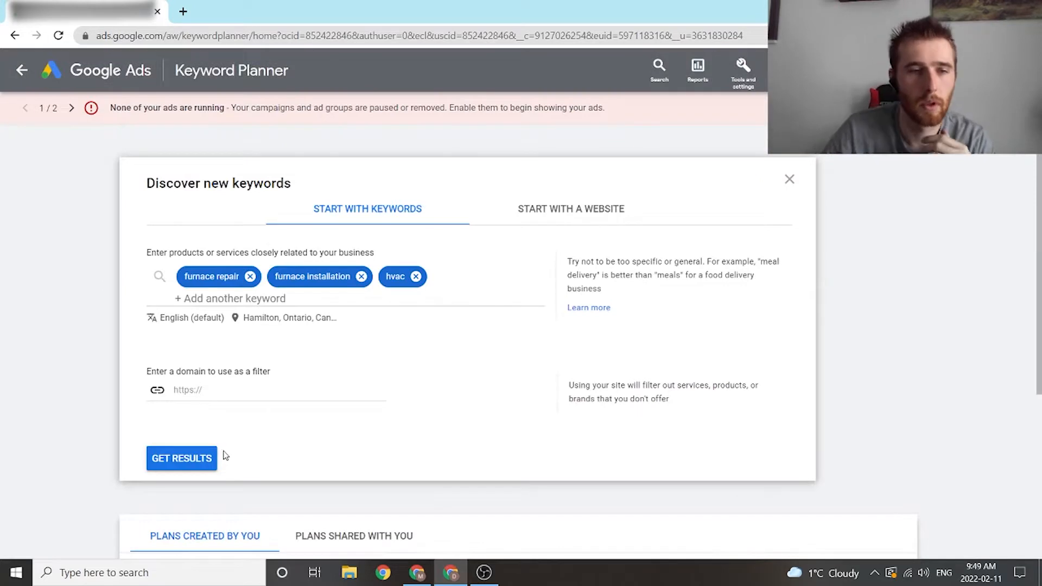
# Get keyword ideas for the three seeds and scroll through the 2,045 results.
pyautogui.click(181, 458)
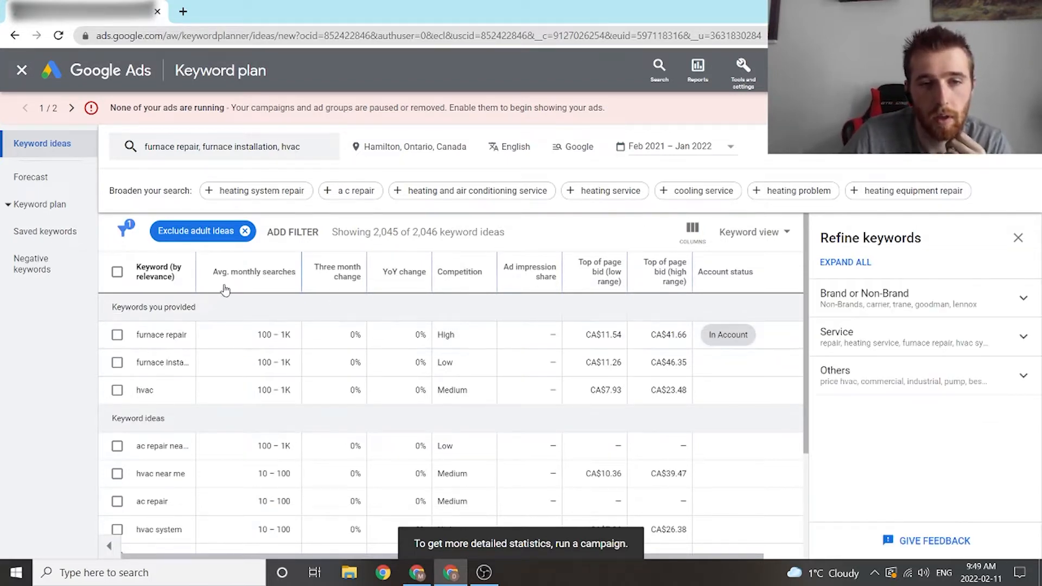
pyautogui.moveTo(296, 338)
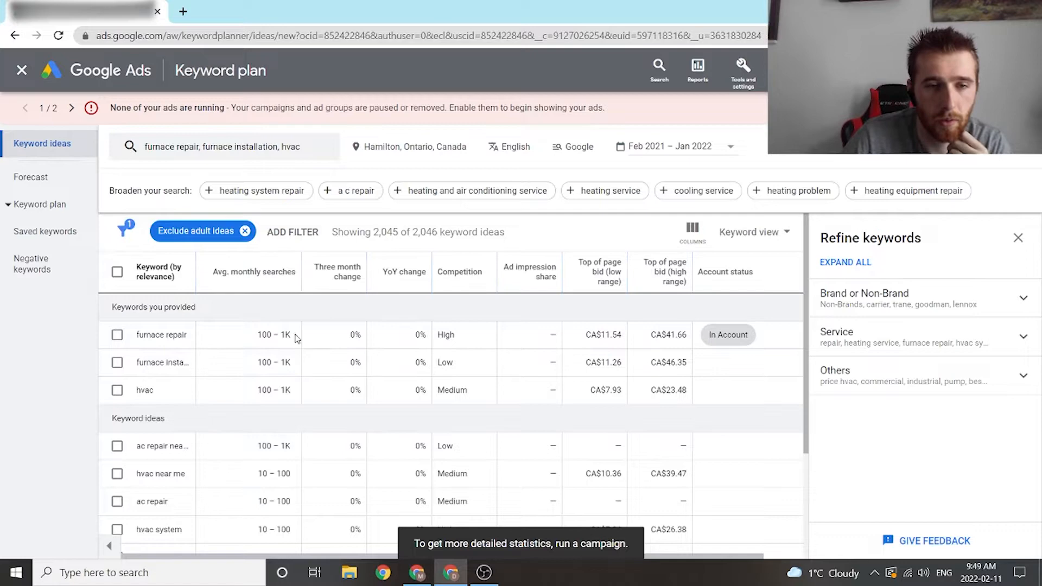
pyautogui.scroll(-3)
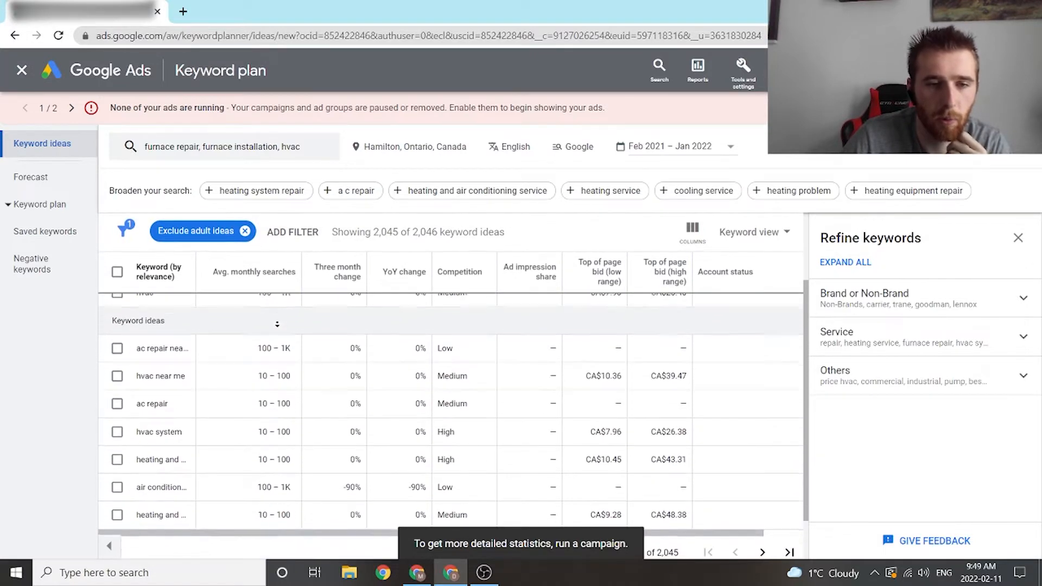
pyautogui.scroll(3)
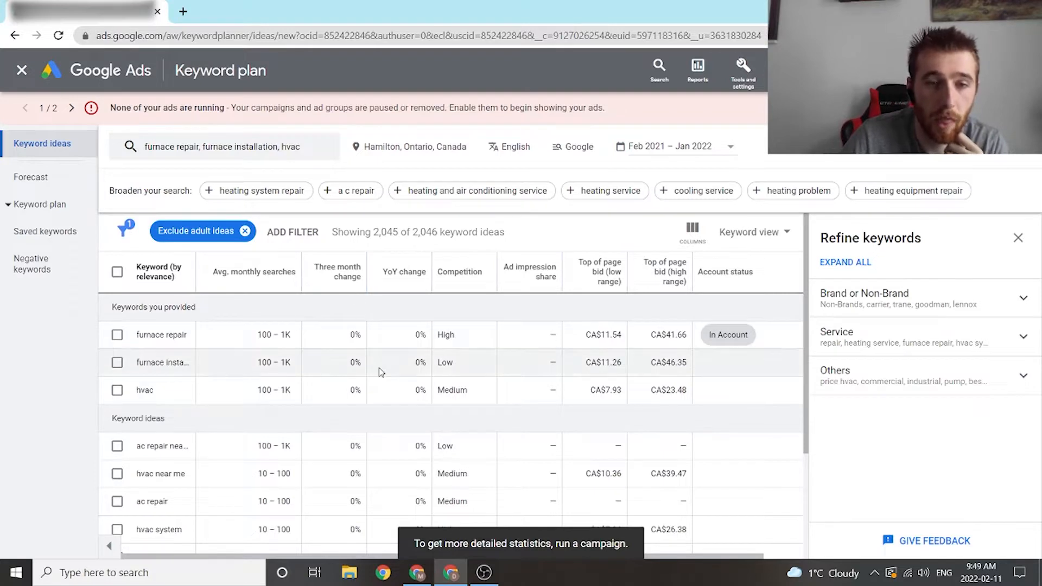
pyautogui.moveTo(339, 372)
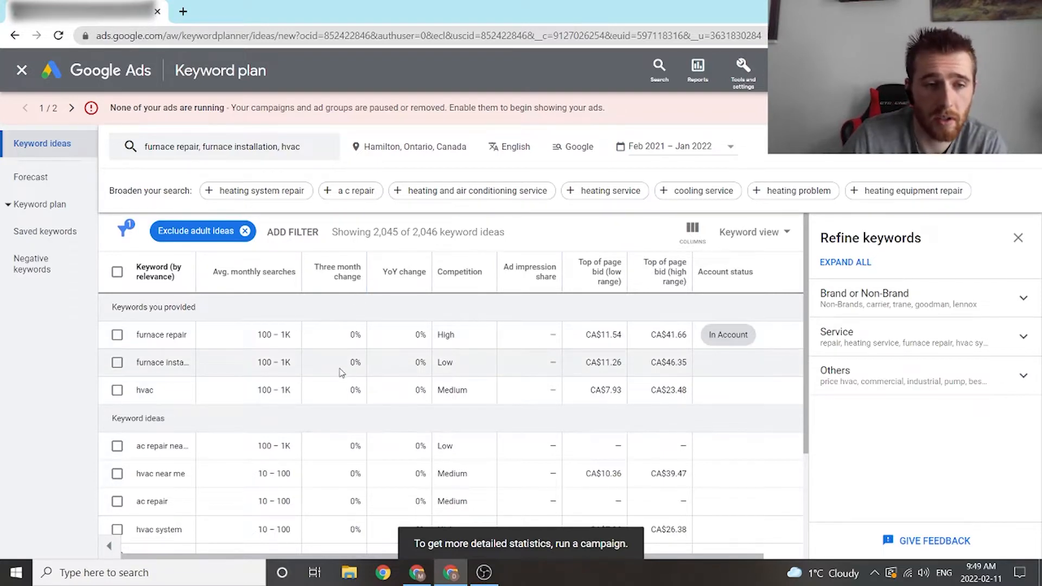
pyautogui.moveTo(343, 369)
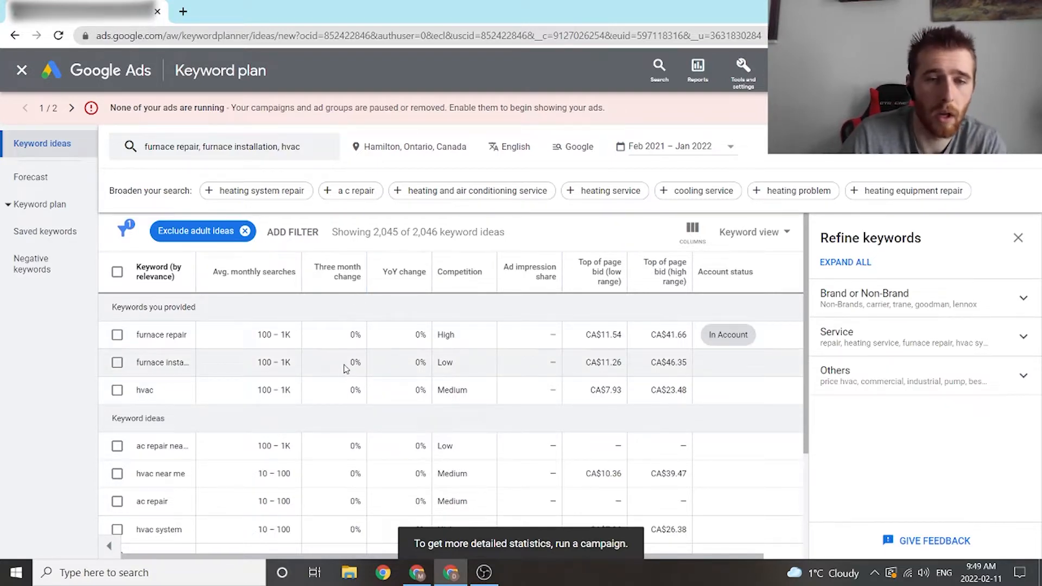
pyautogui.moveTo(384, 358)
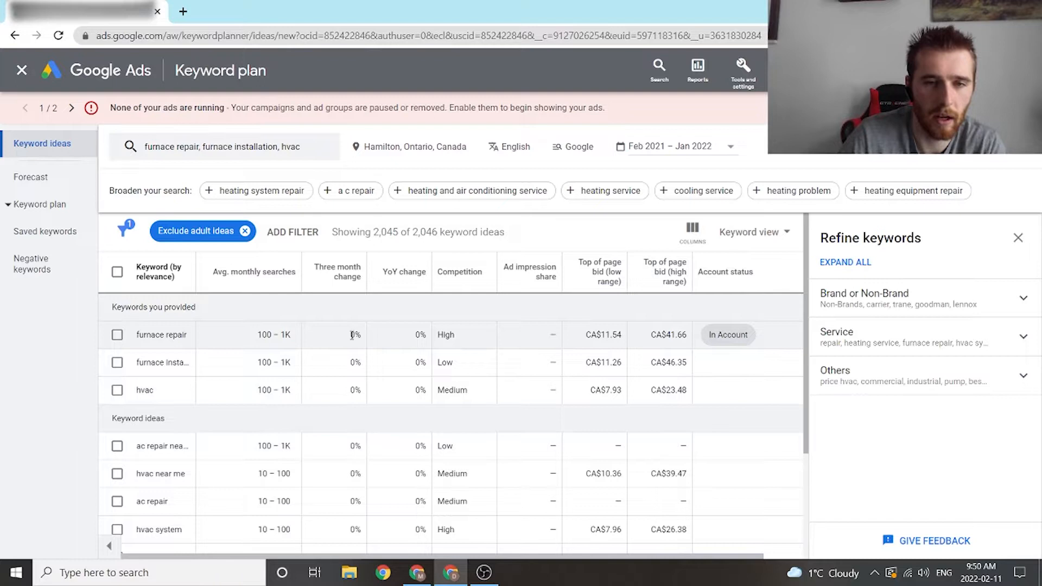
pyautogui.moveTo(384, 271)
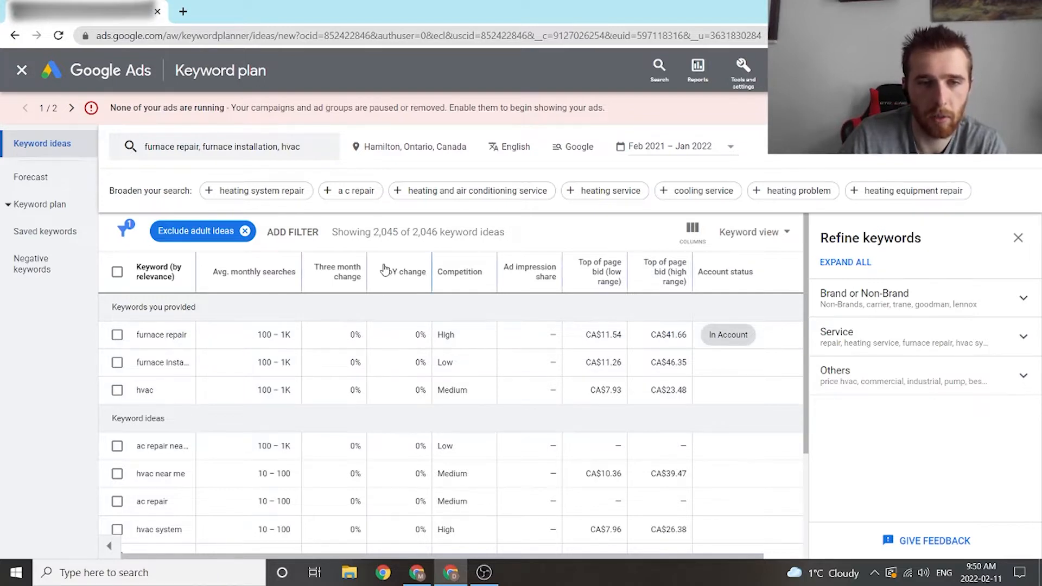
pyautogui.moveTo(345, 271)
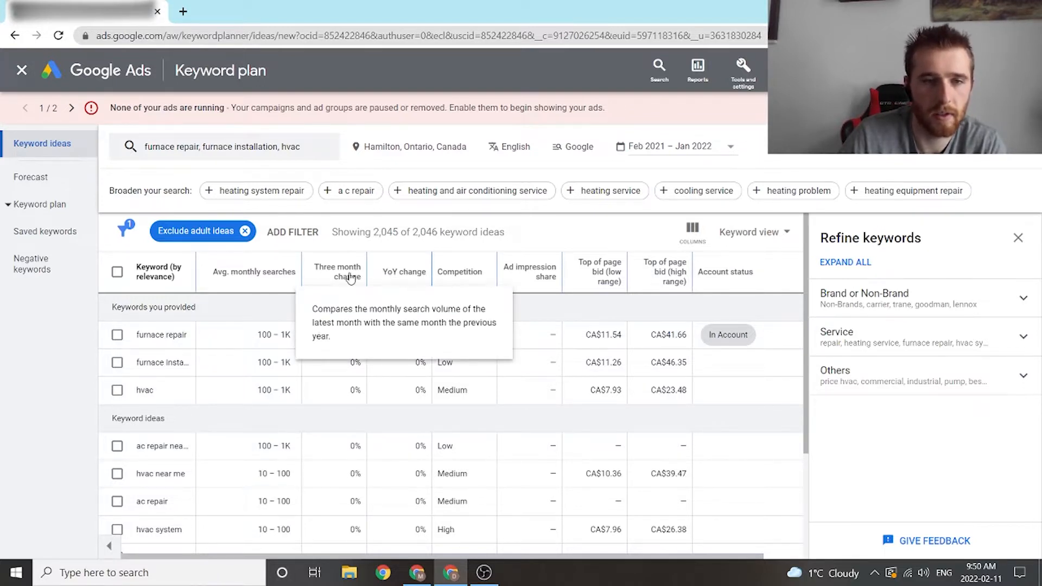
pyautogui.moveTo(395, 279)
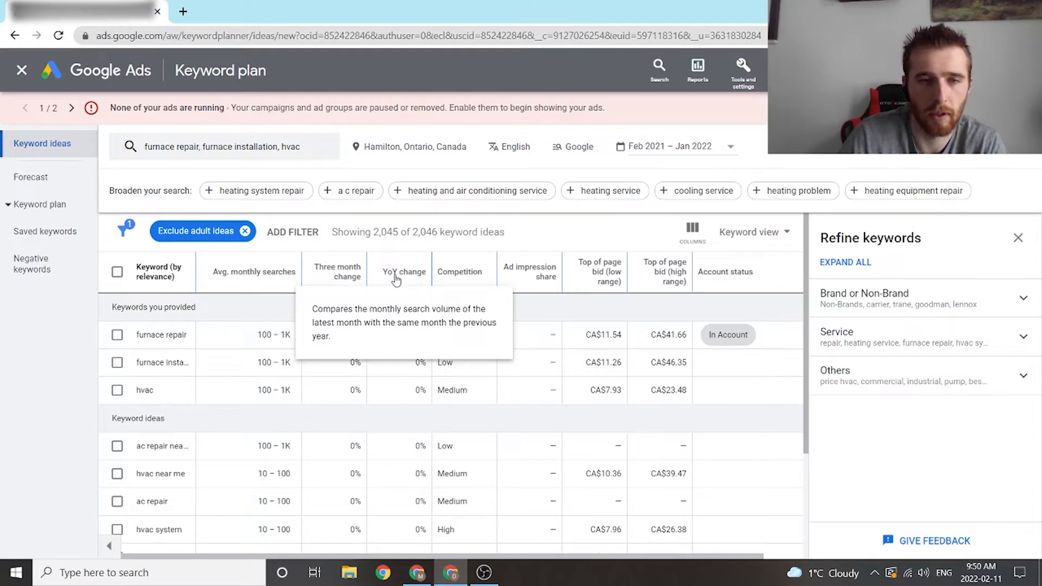
pyautogui.moveTo(476, 249)
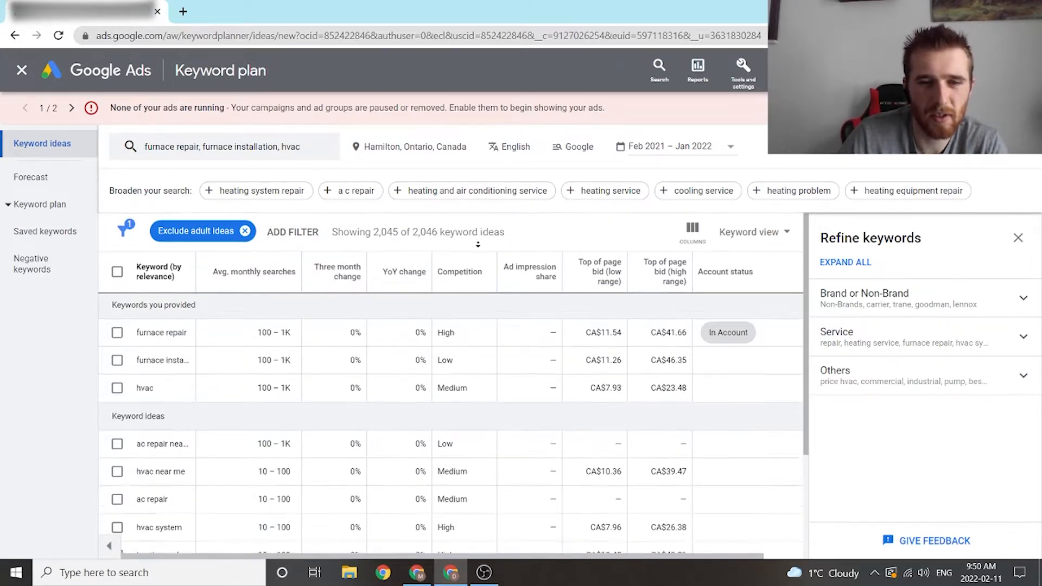
pyautogui.scroll(-3)
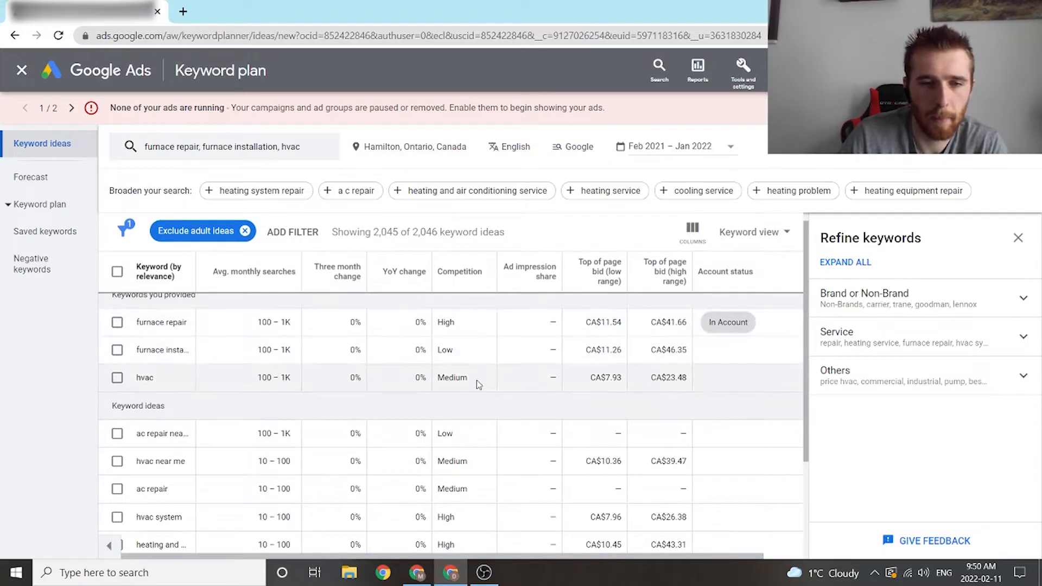
pyautogui.moveTo(483, 409)
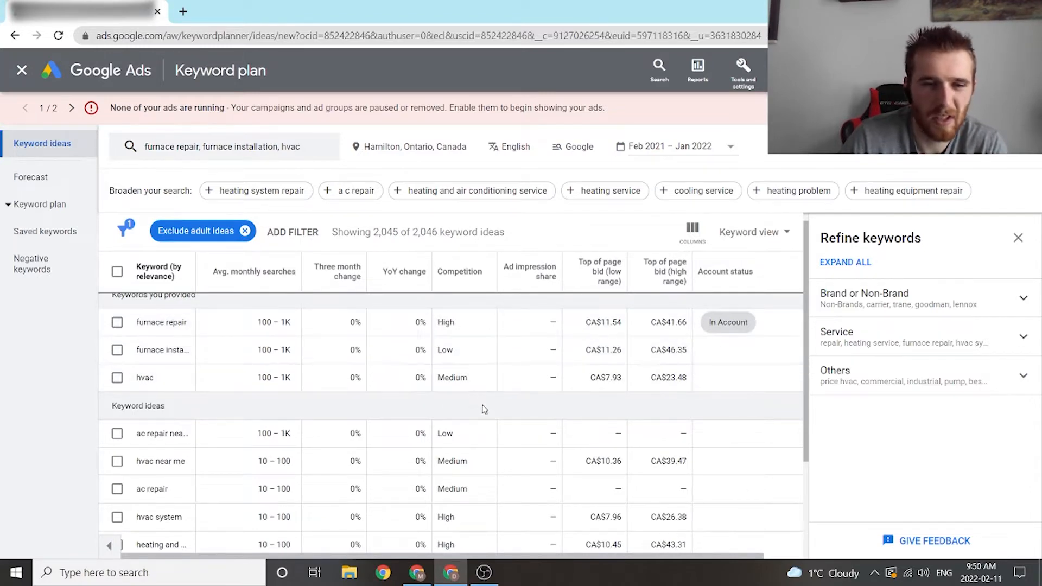
pyautogui.scroll(-3)
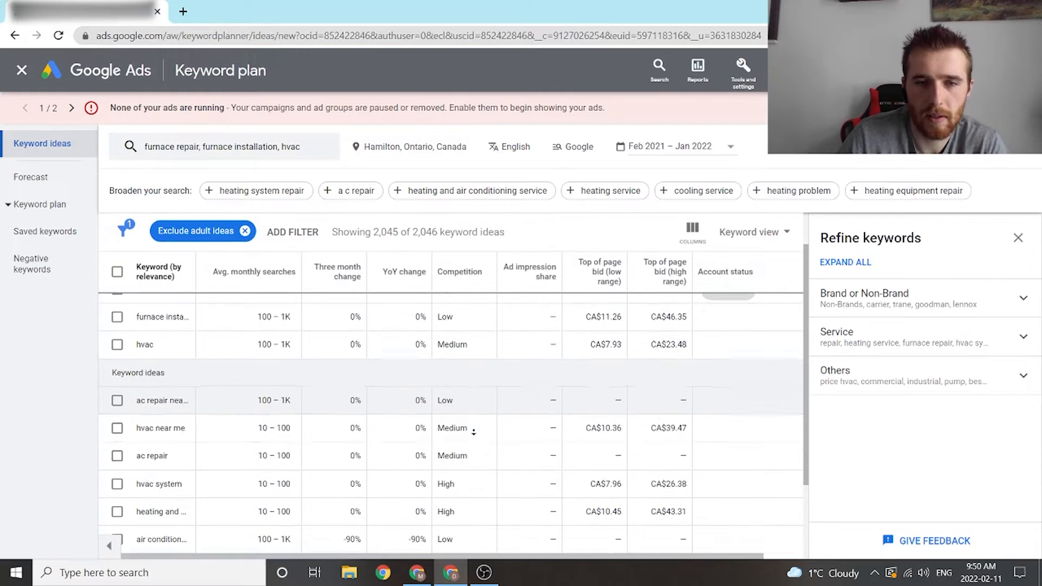
pyautogui.scroll(3)
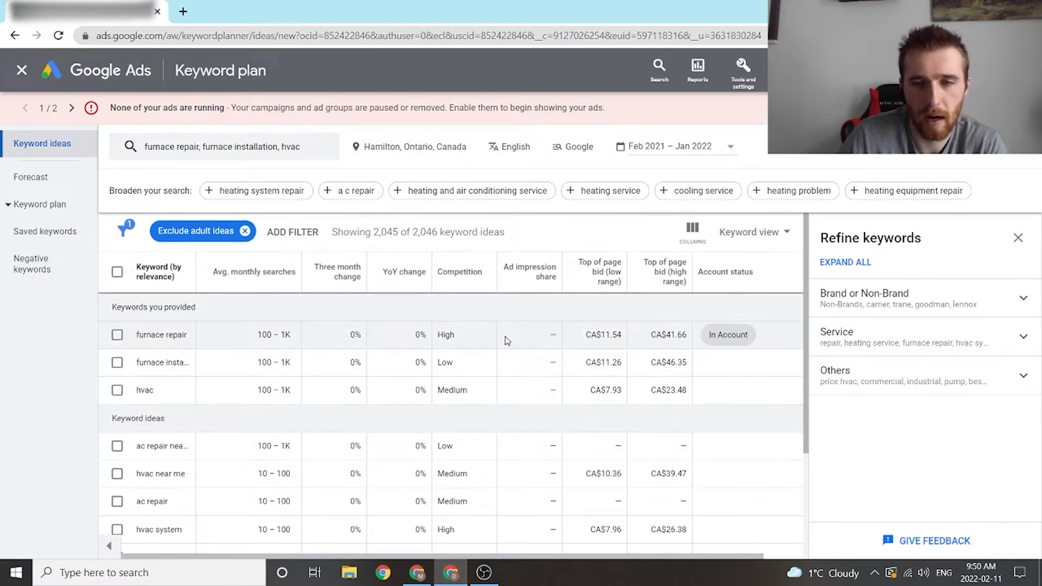
pyautogui.moveTo(481, 429)
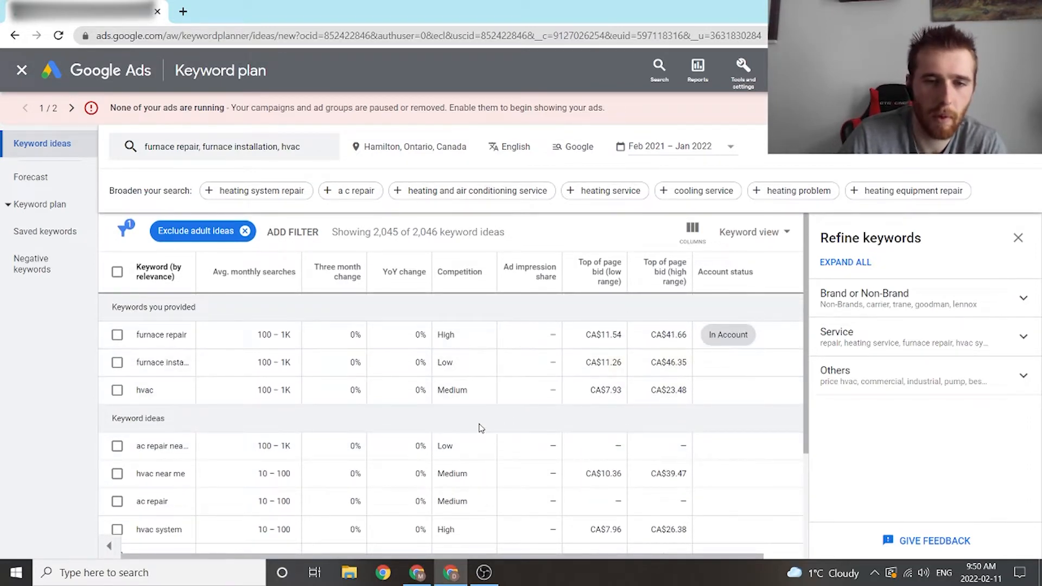
pyautogui.moveTo(480, 425)
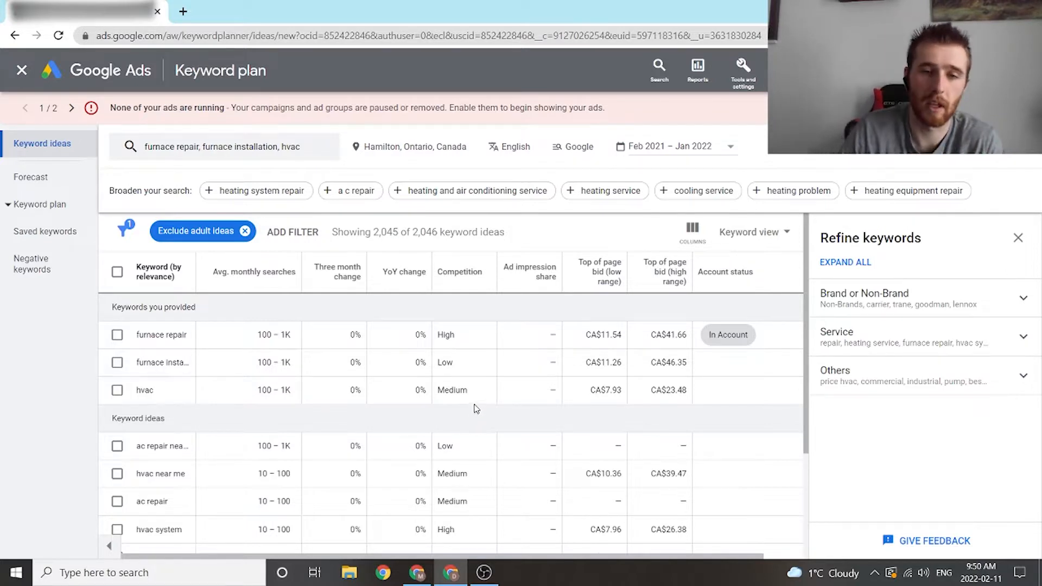
pyautogui.moveTo(476, 408)
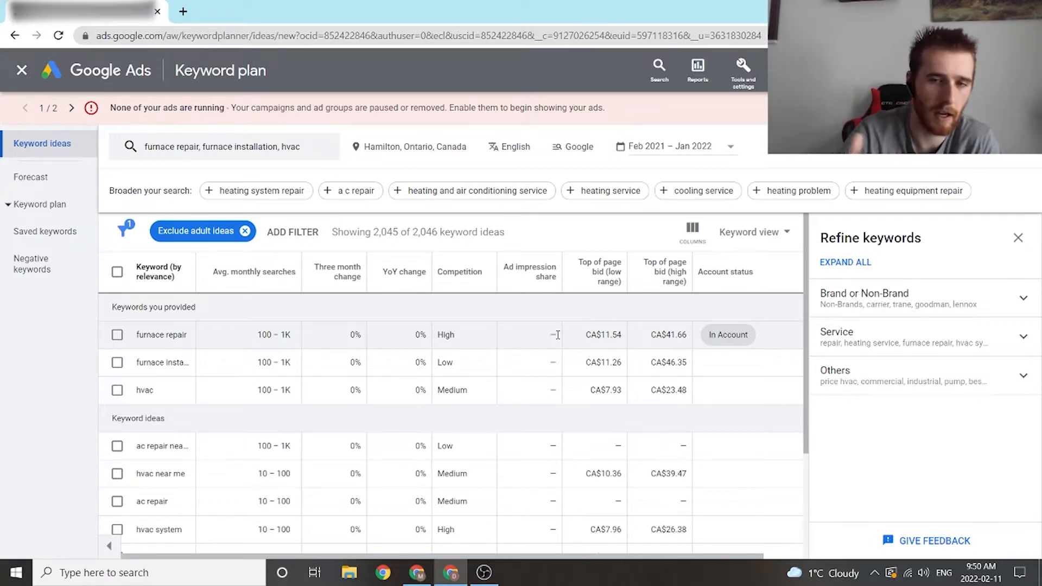
pyautogui.moveTo(539, 356)
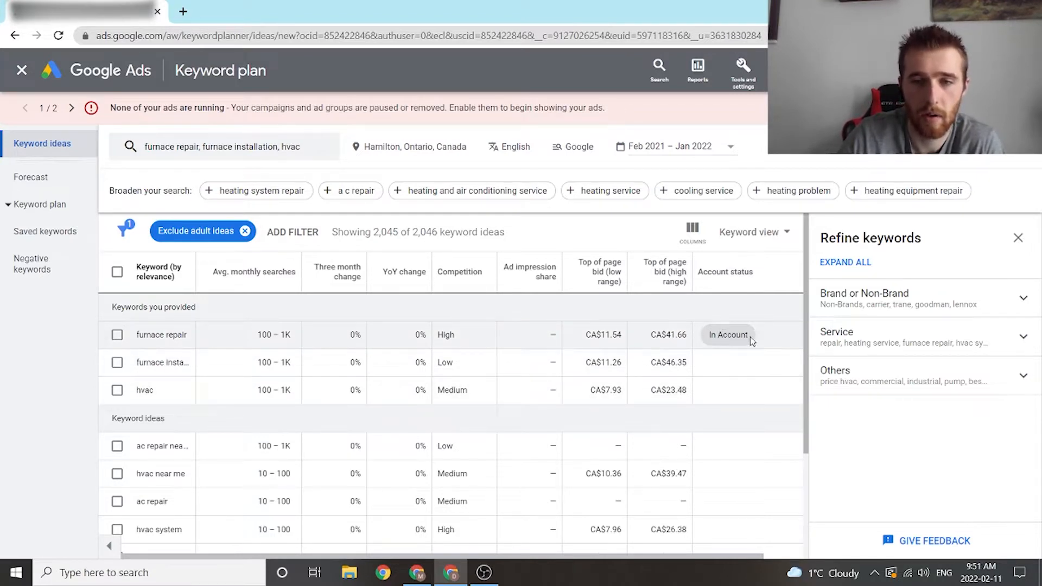
pyautogui.moveTo(770, 284)
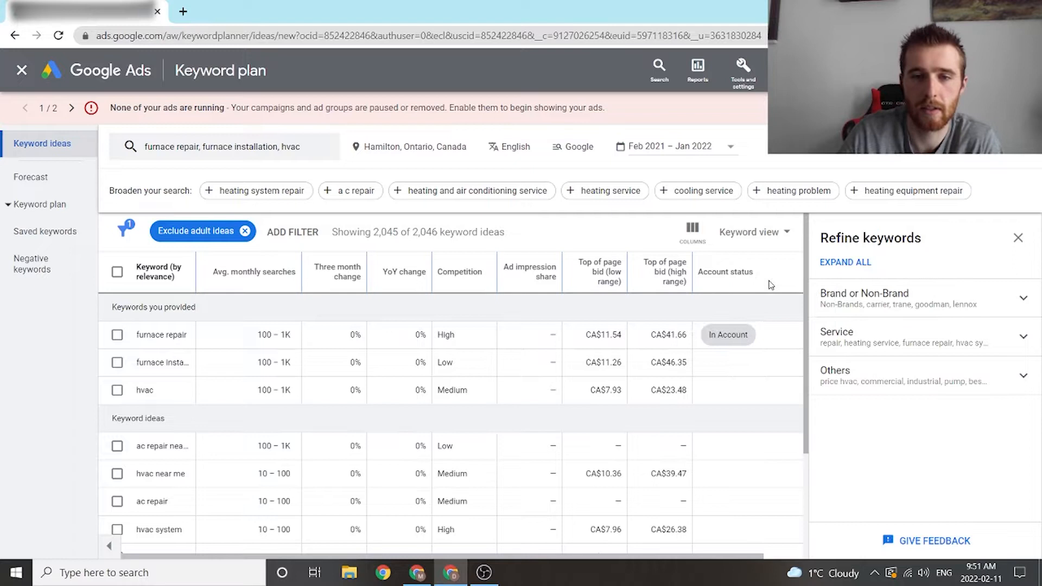
pyautogui.moveTo(600, 271)
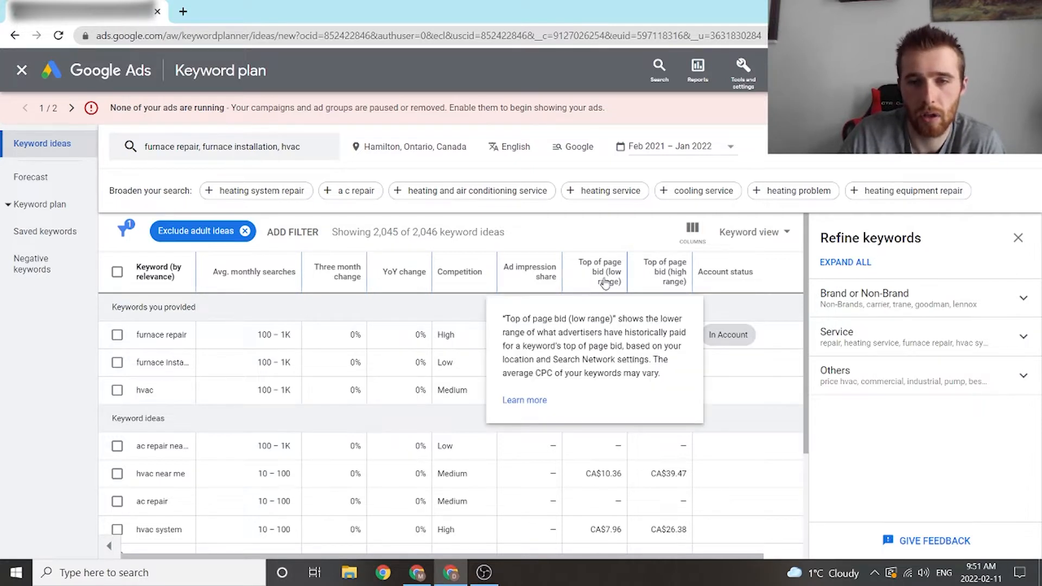
pyautogui.moveTo(618, 239)
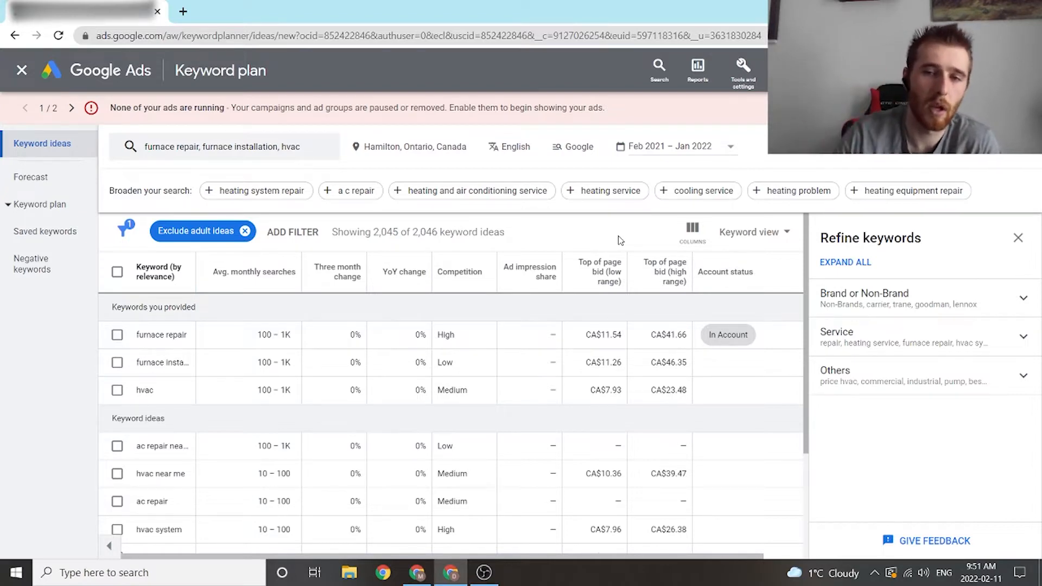
pyautogui.moveTo(658, 272)
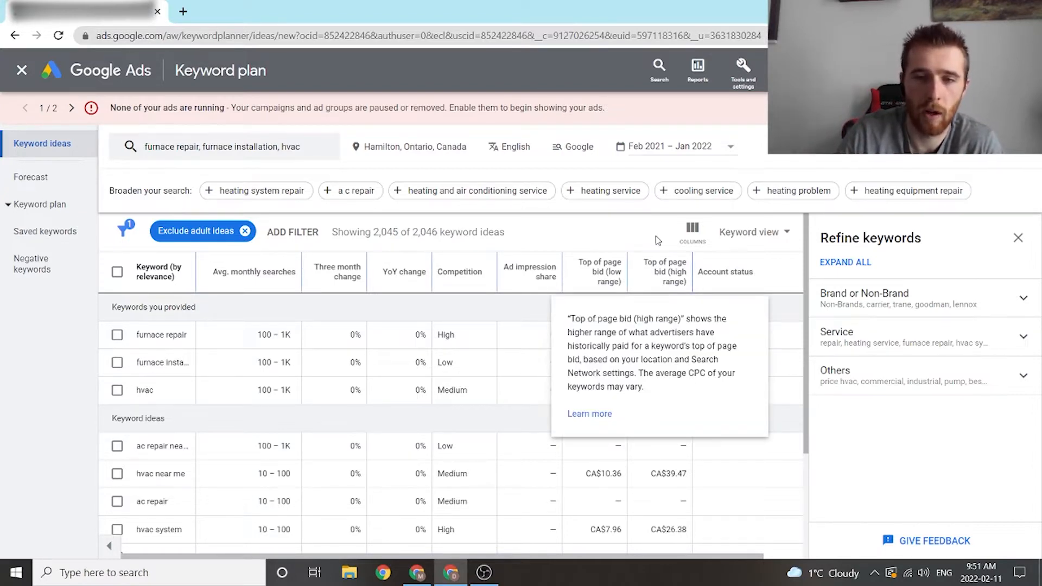
pyautogui.moveTo(650, 243)
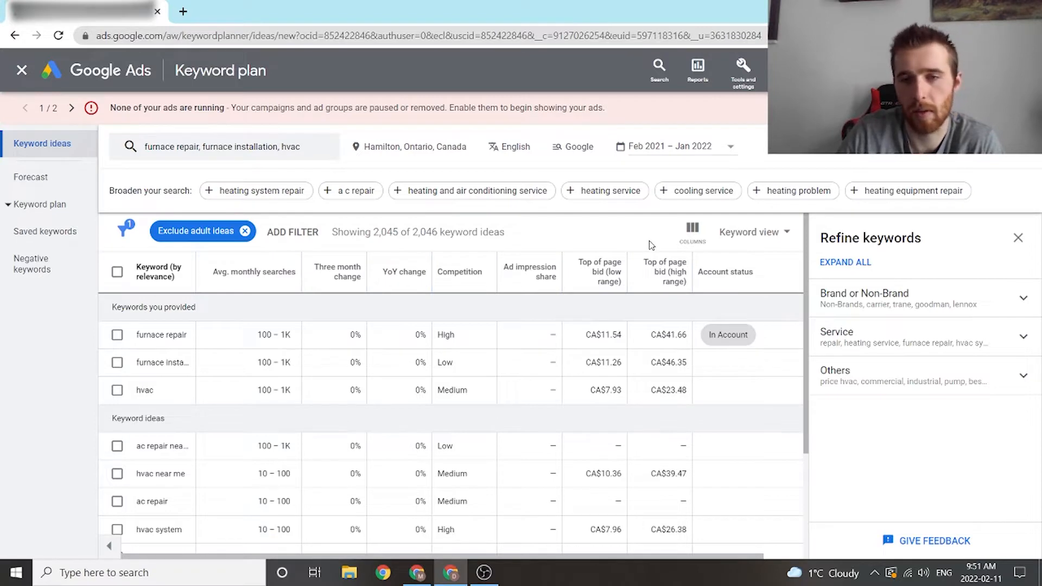
pyautogui.moveTo(689, 300)
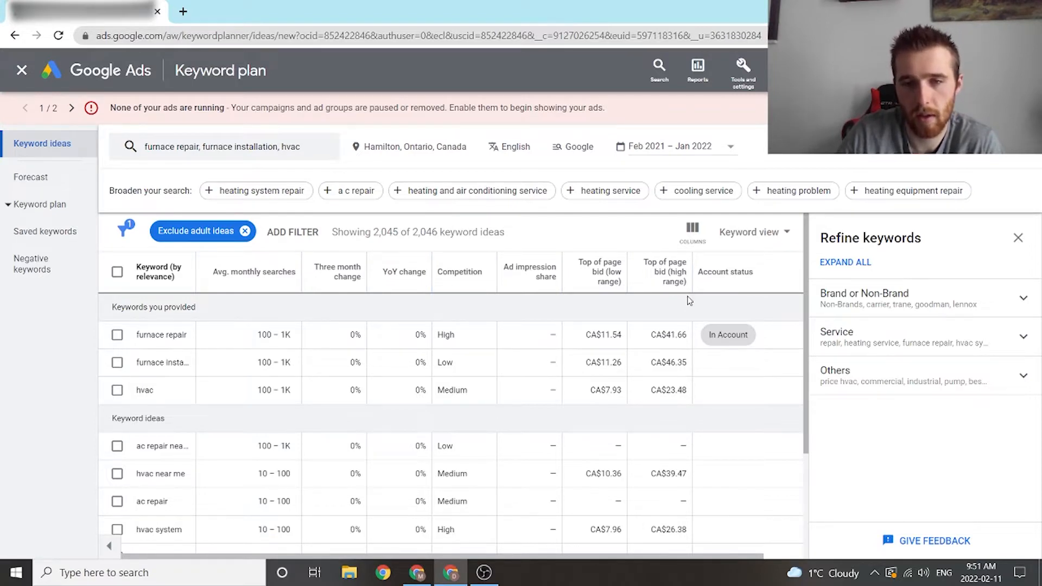
pyautogui.moveTo(642, 362)
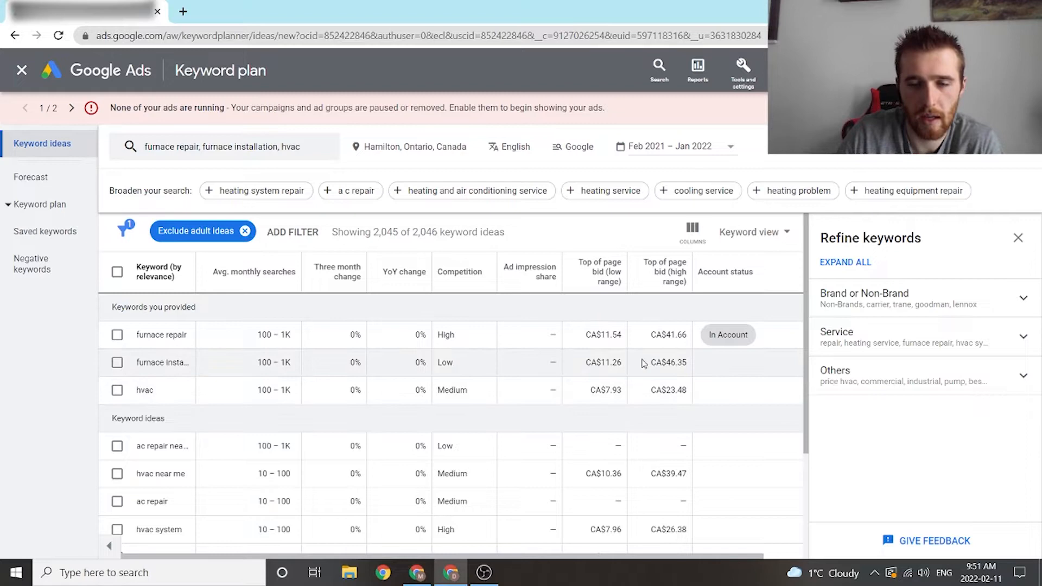
pyautogui.scroll(-3)
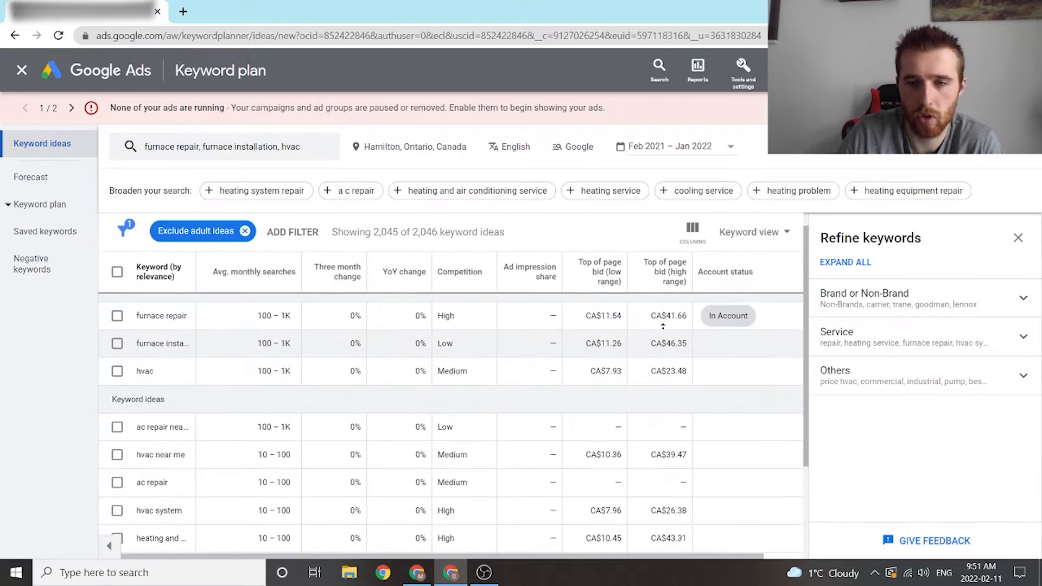
pyautogui.scroll(3)
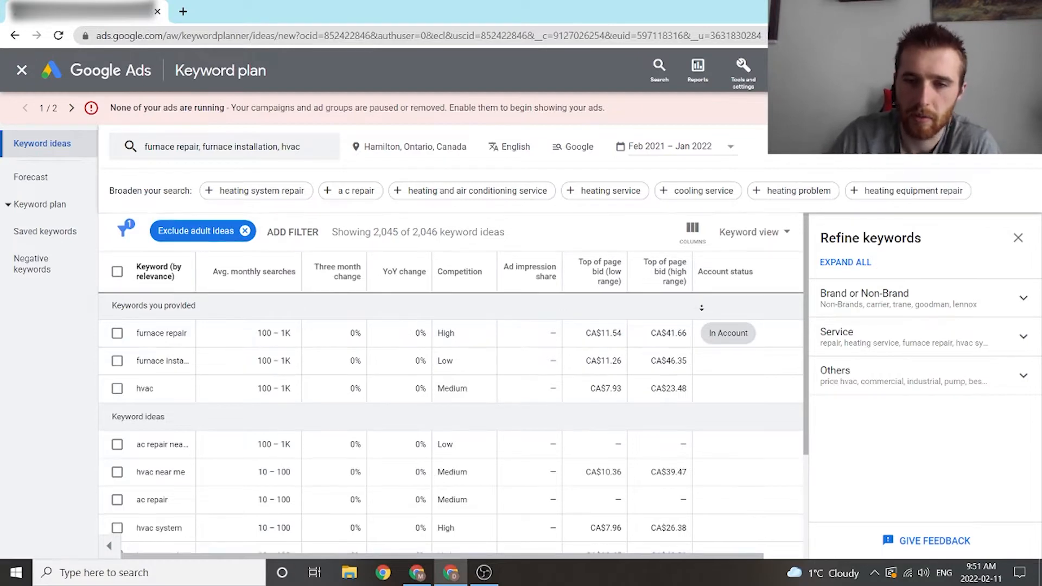
pyautogui.scroll(-3)
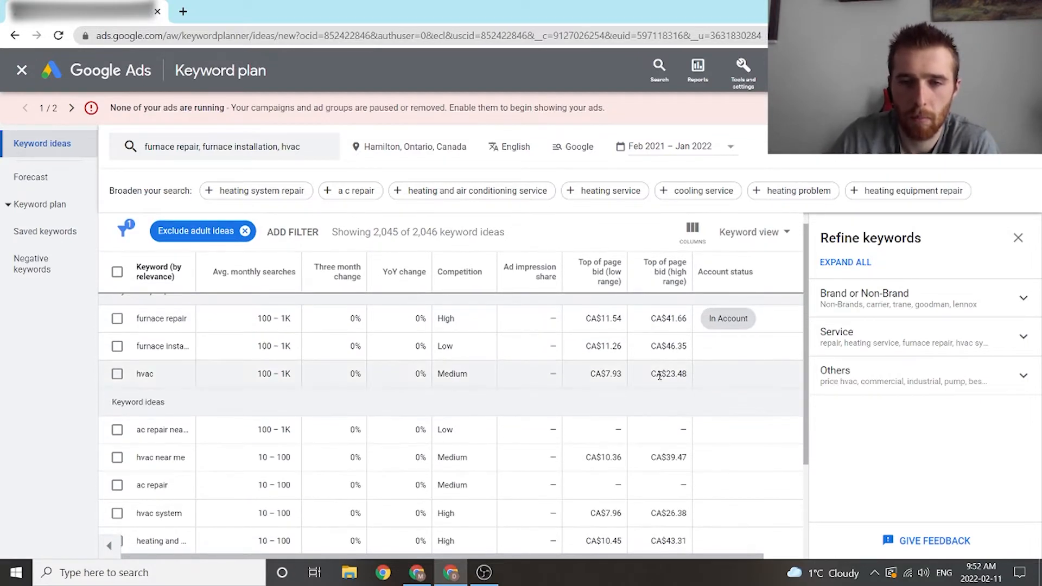
pyautogui.moveTo(679, 388)
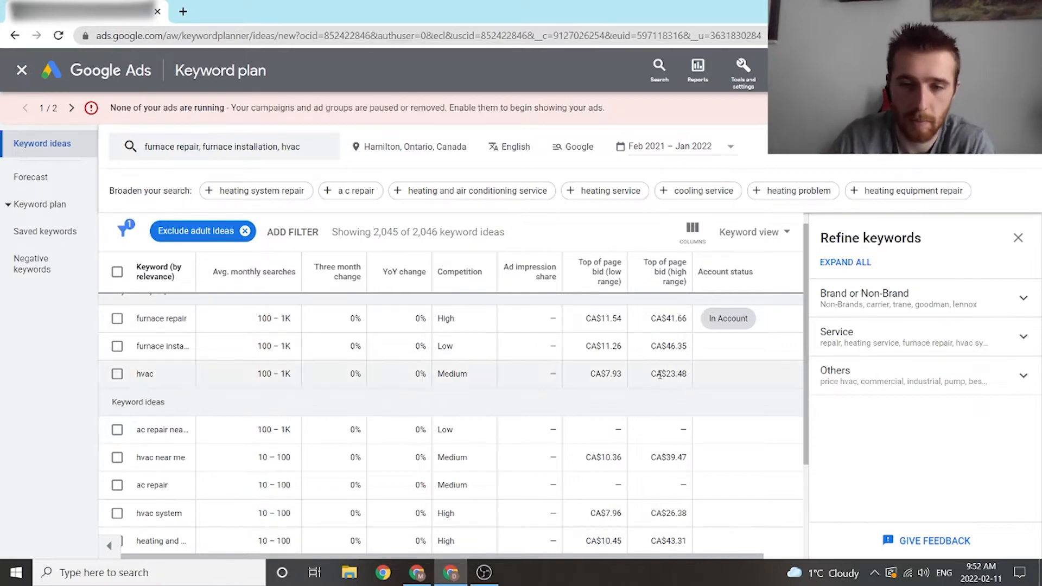
pyautogui.moveTo(668, 383)
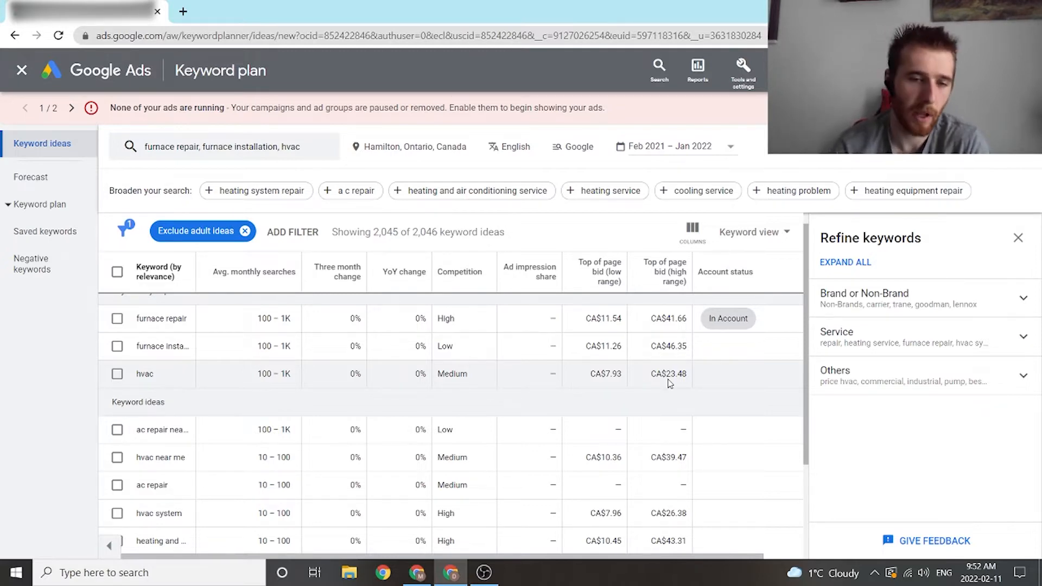
pyautogui.moveTo(801, 307)
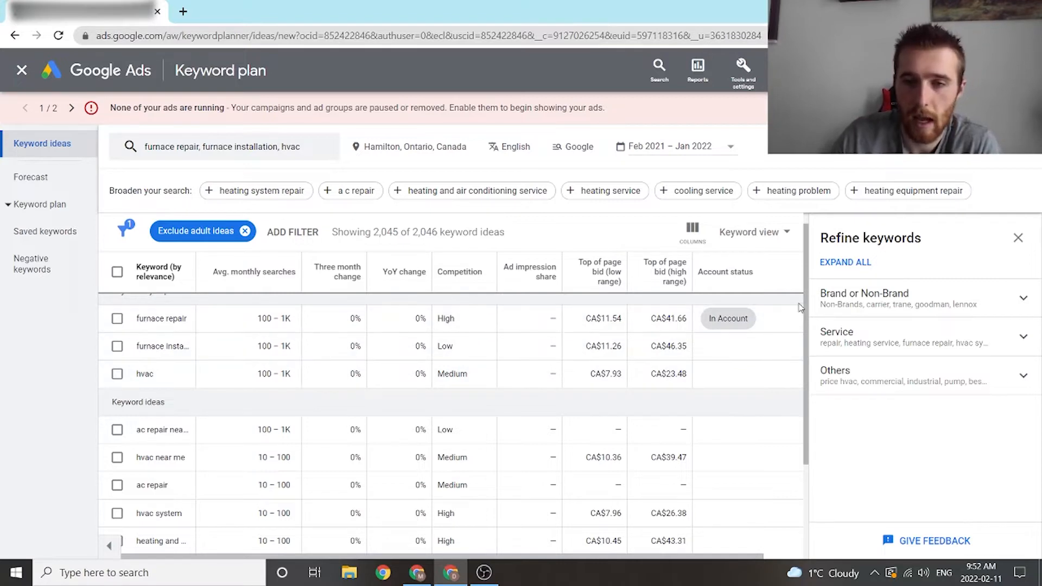
pyautogui.scroll(-3)
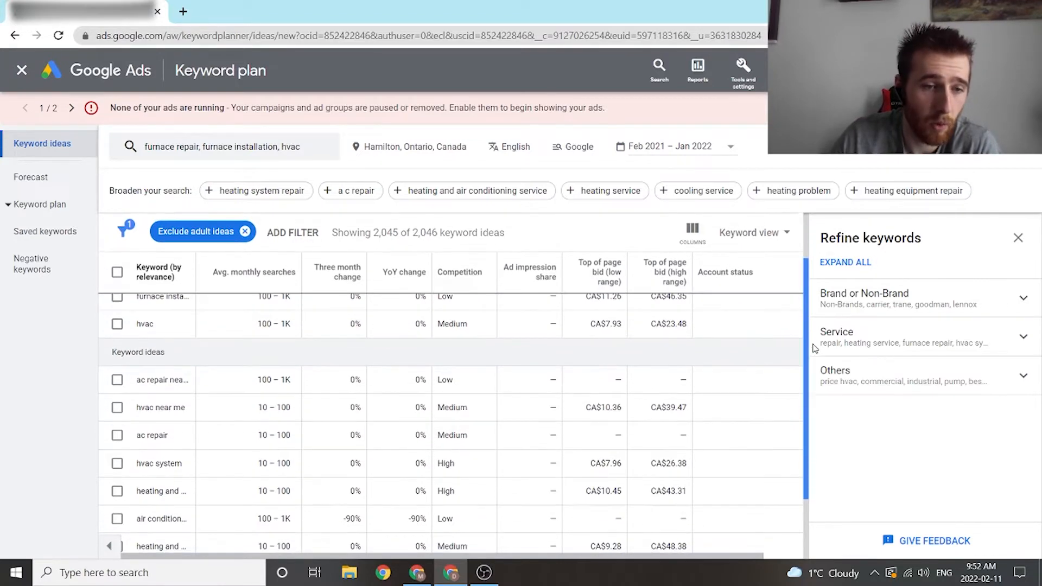
pyautogui.scroll(3)
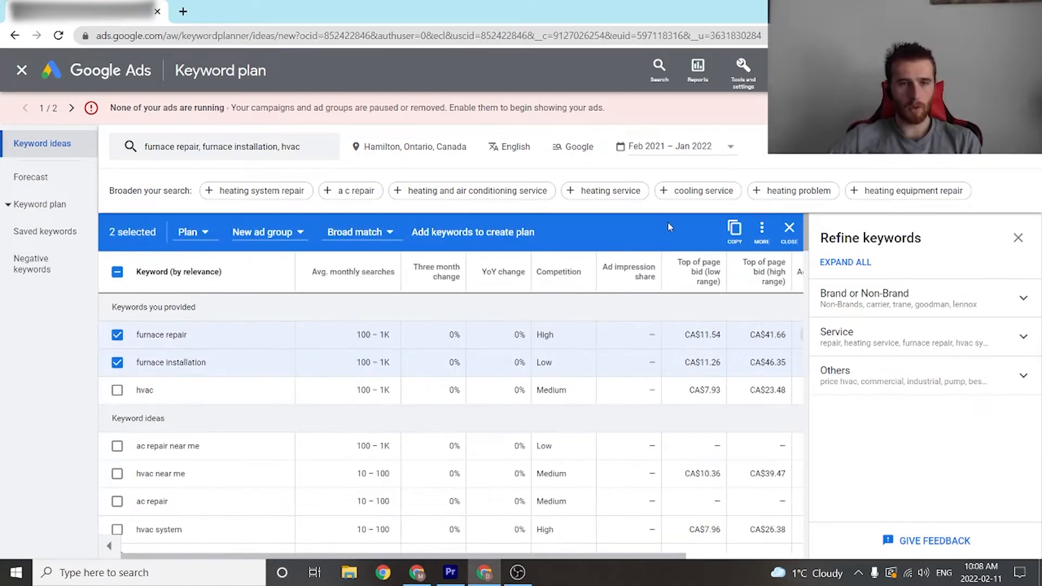
pyautogui.moveTo(188, 232)
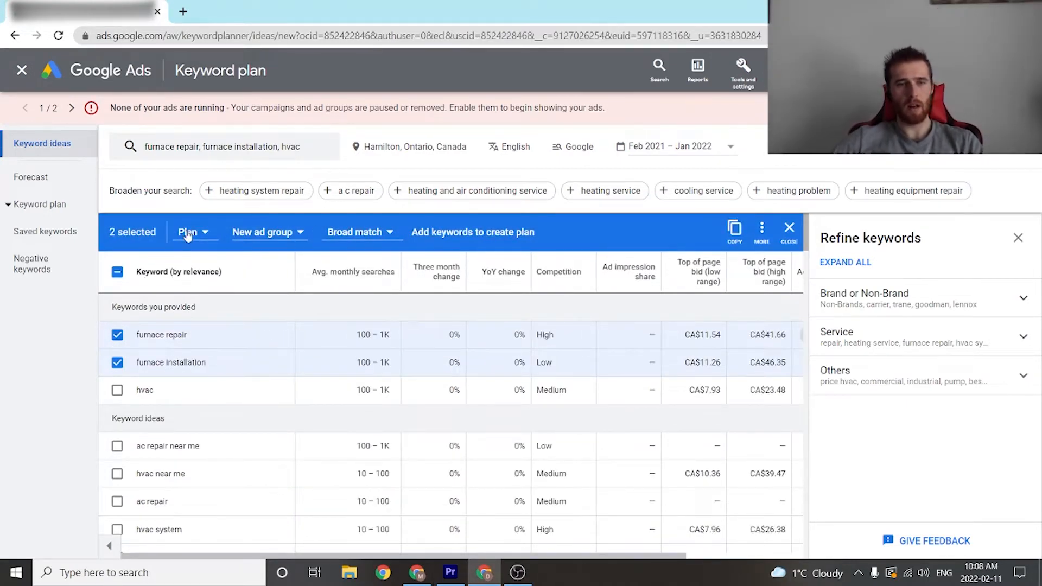
pyautogui.moveTo(222, 239)
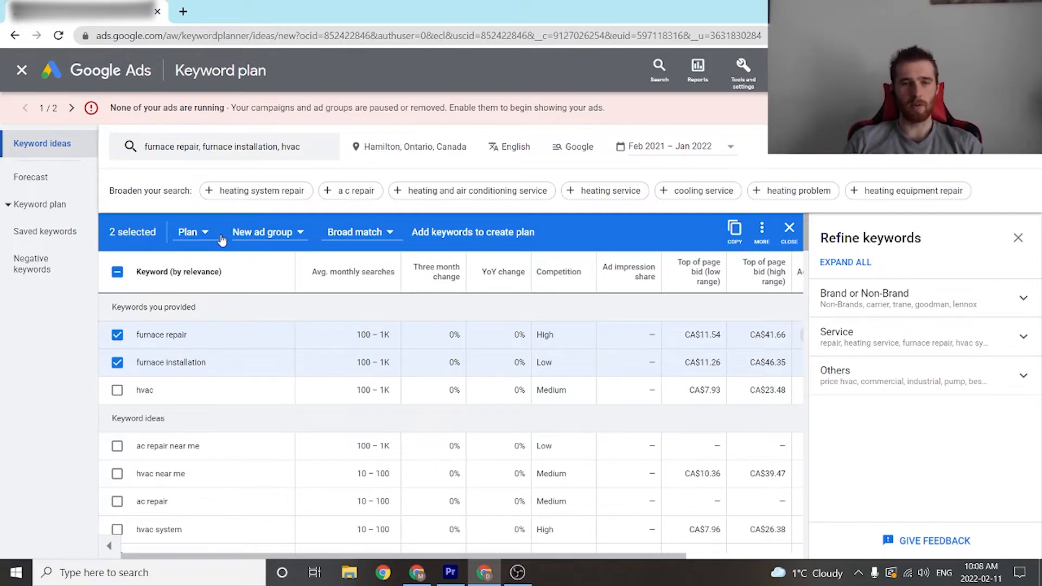
pyautogui.moveTo(220, 241)
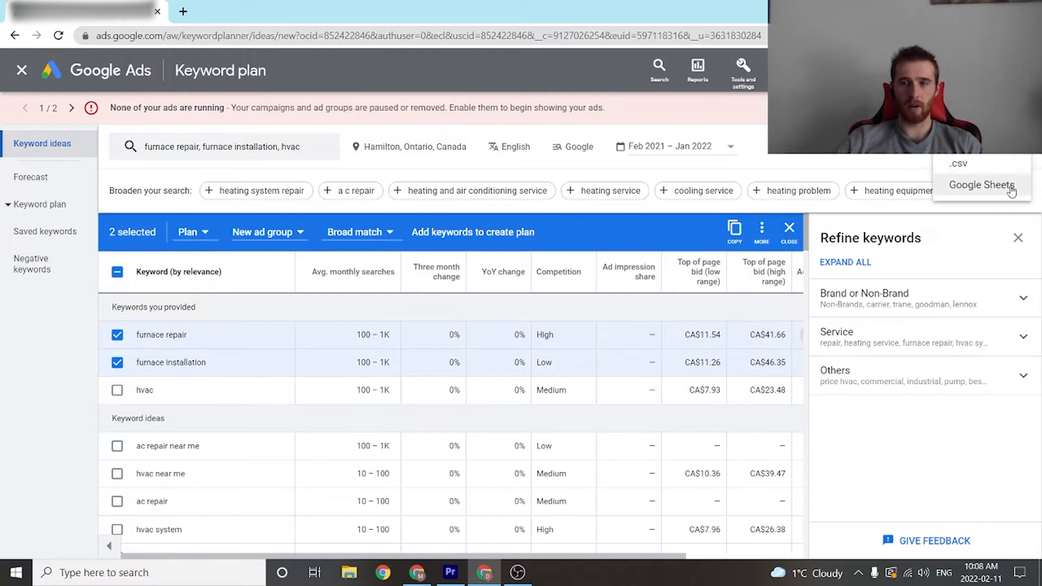
pyautogui.moveTo(903, 168)
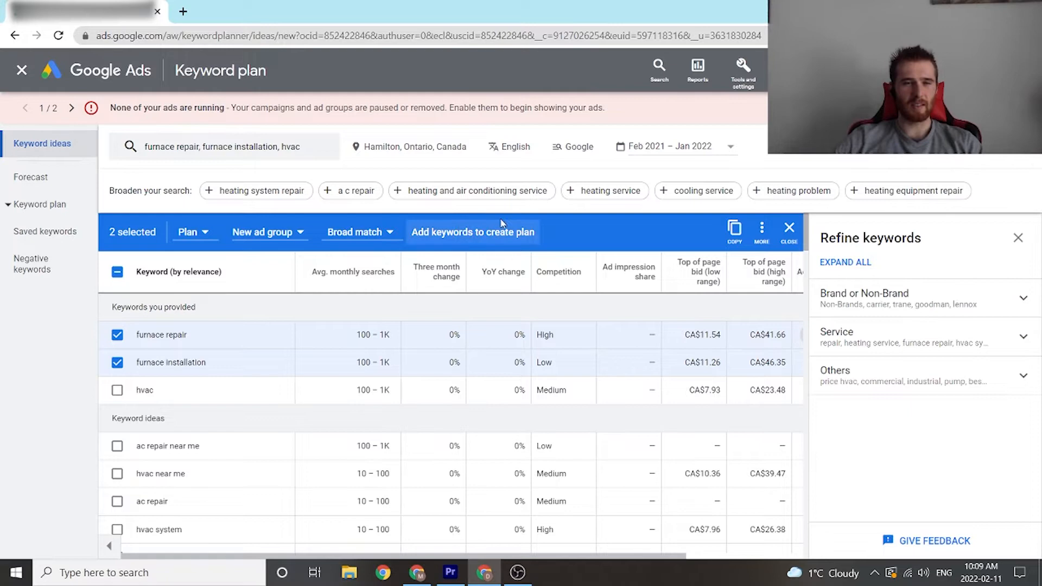
pyautogui.moveTo(224, 296)
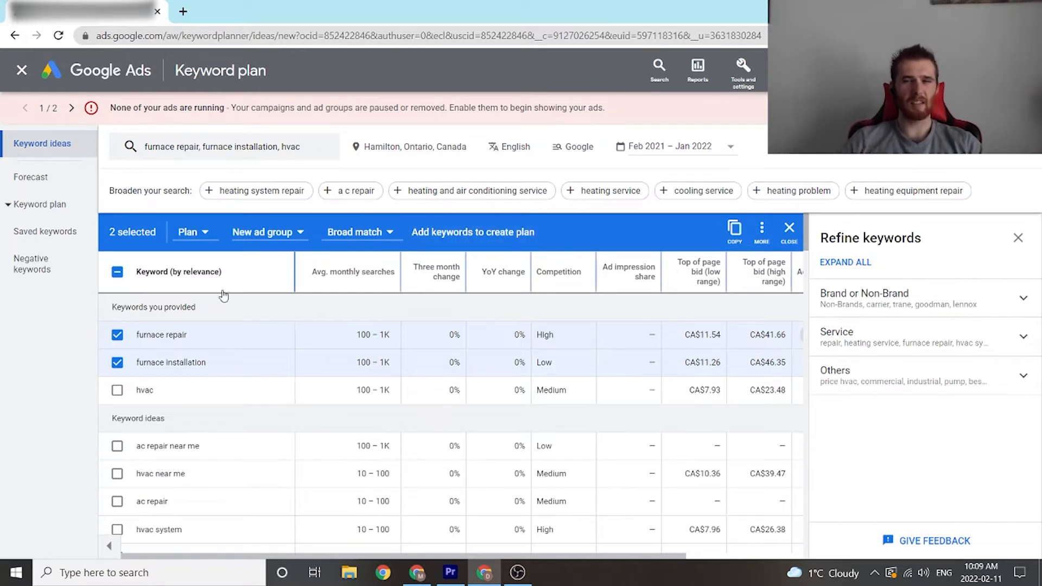
# Open the Plan dropdown for the two selected furnace keywords.
pyautogui.click(192, 232)
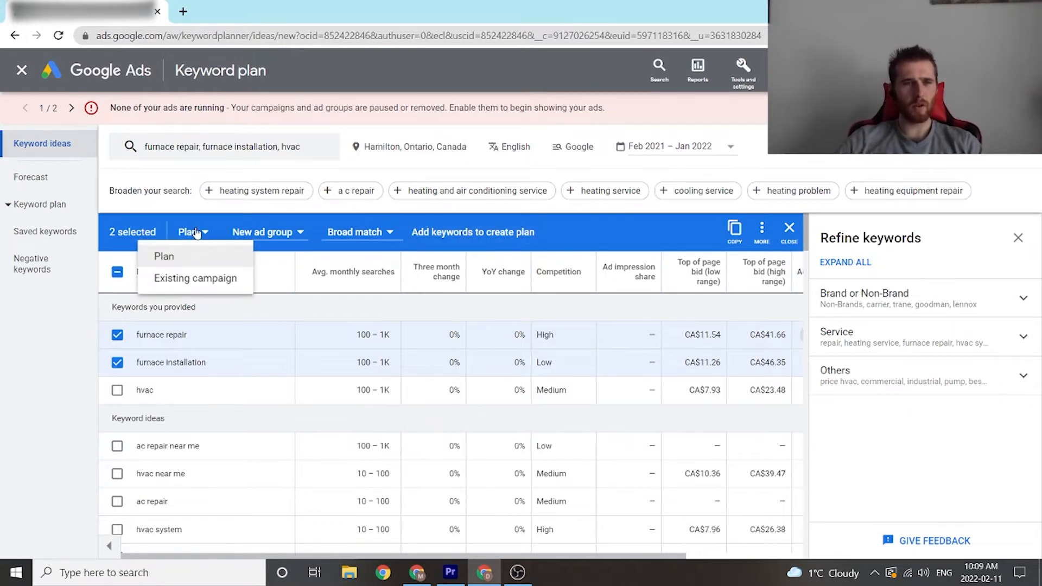
pyautogui.click(196, 278)
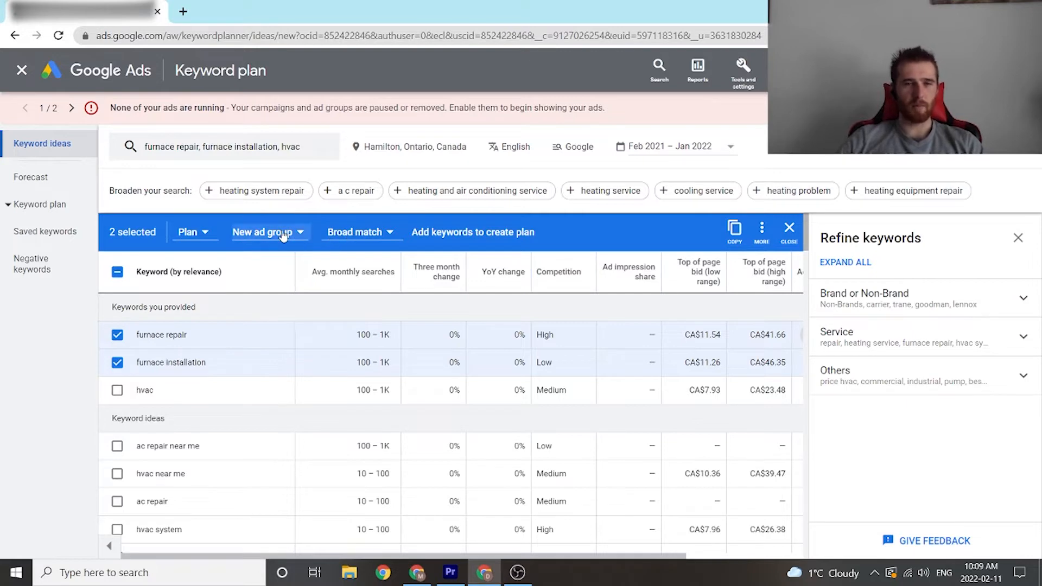
pyautogui.click(264, 232)
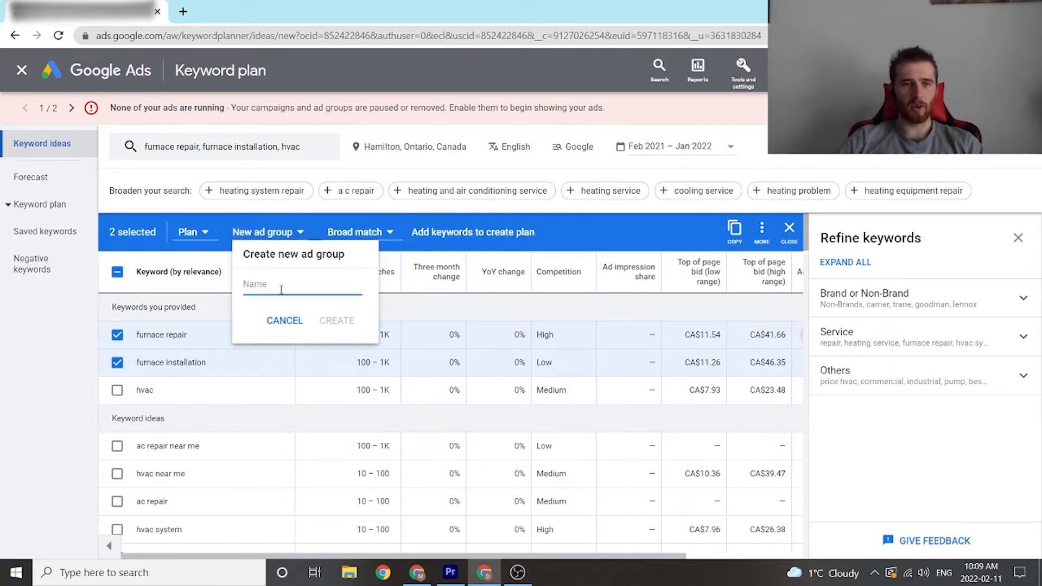
pyautogui.click(284, 320)
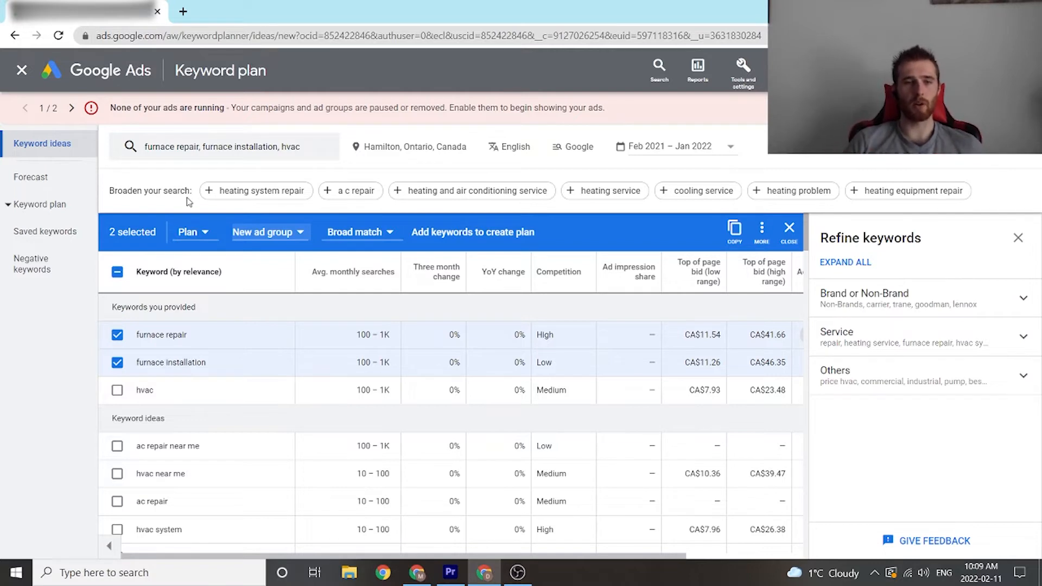
pyautogui.click(358, 232)
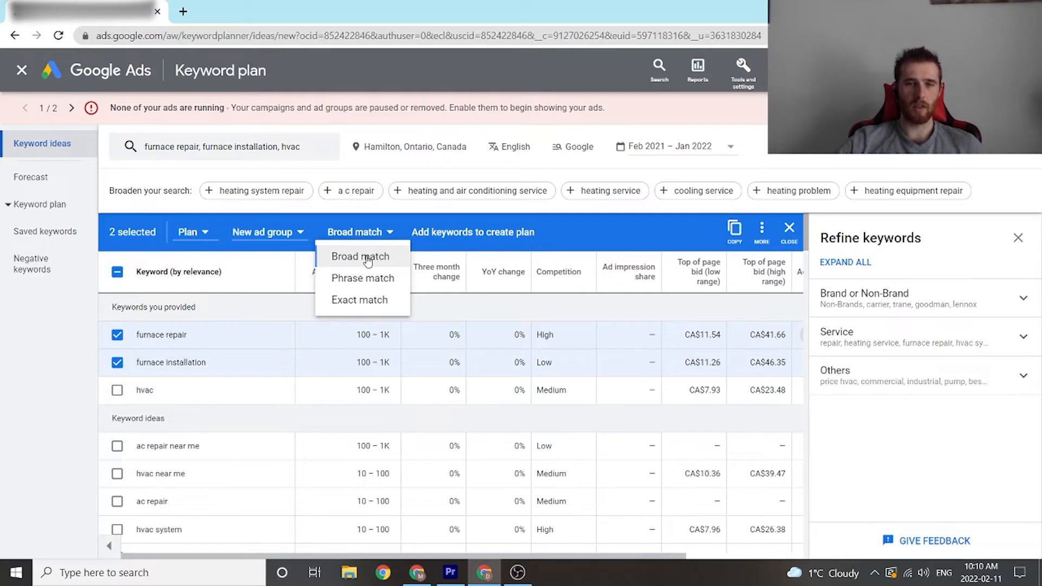
pyautogui.moveTo(355, 231)
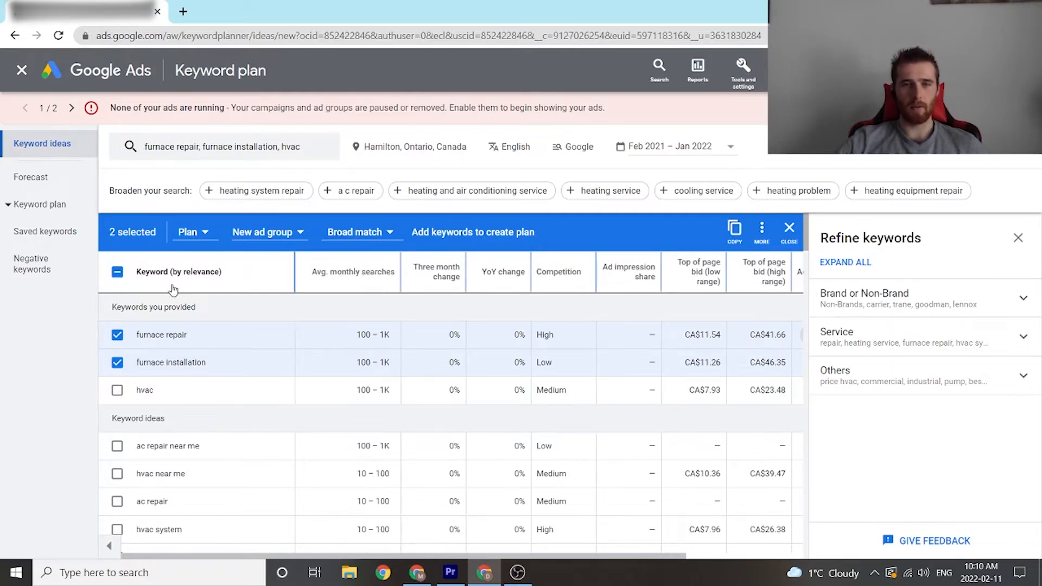
pyautogui.scroll(-3)
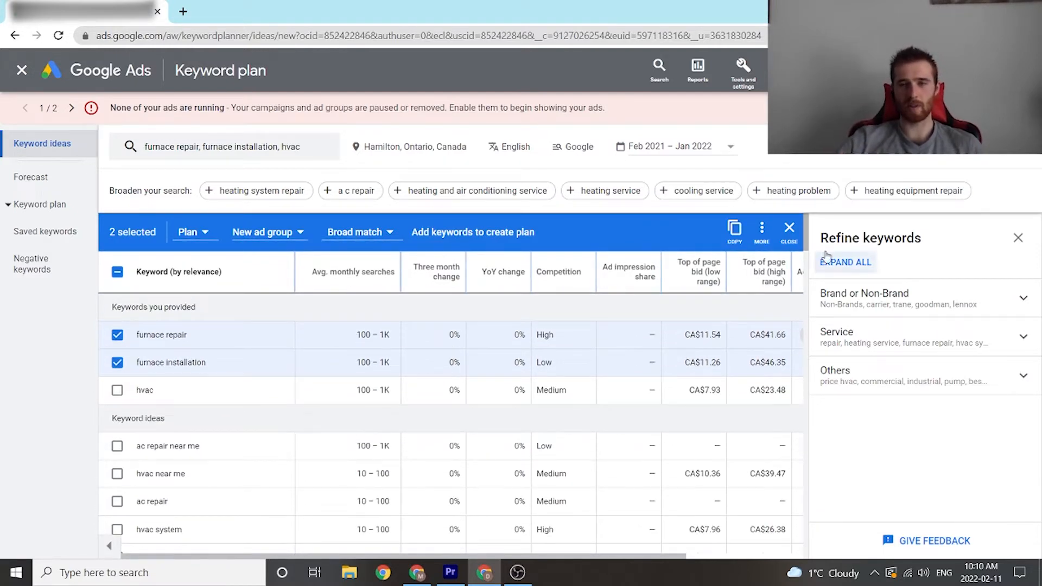
pyautogui.moveTo(696, 271)
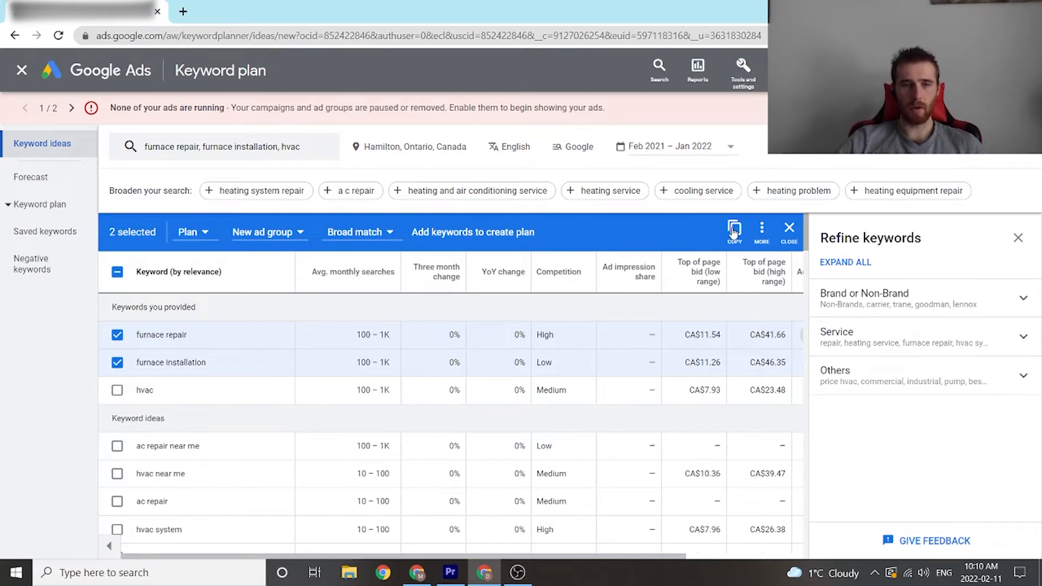
pyautogui.moveTo(692, 251)
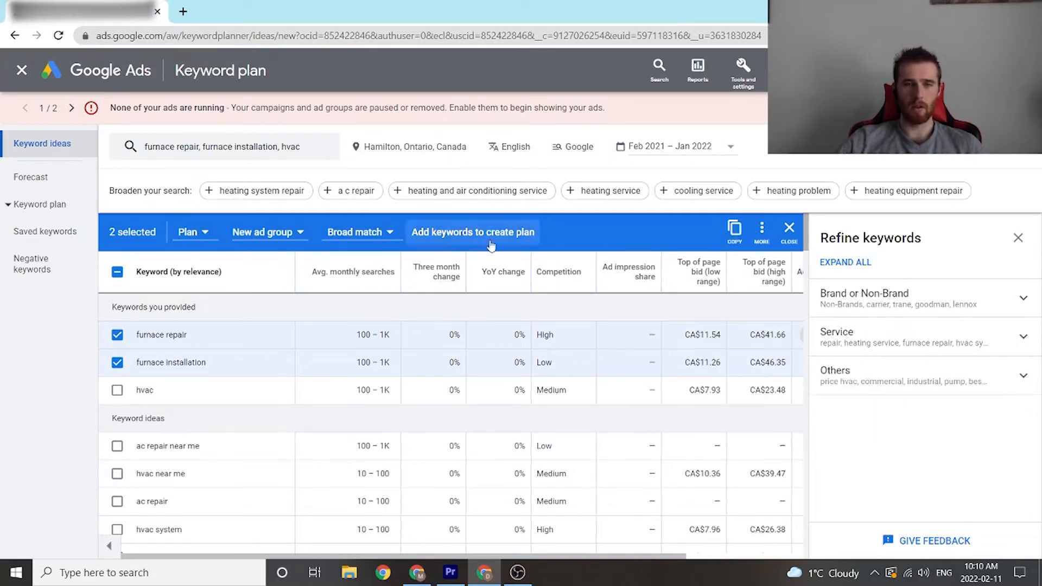
pyautogui.moveTo(671, 237)
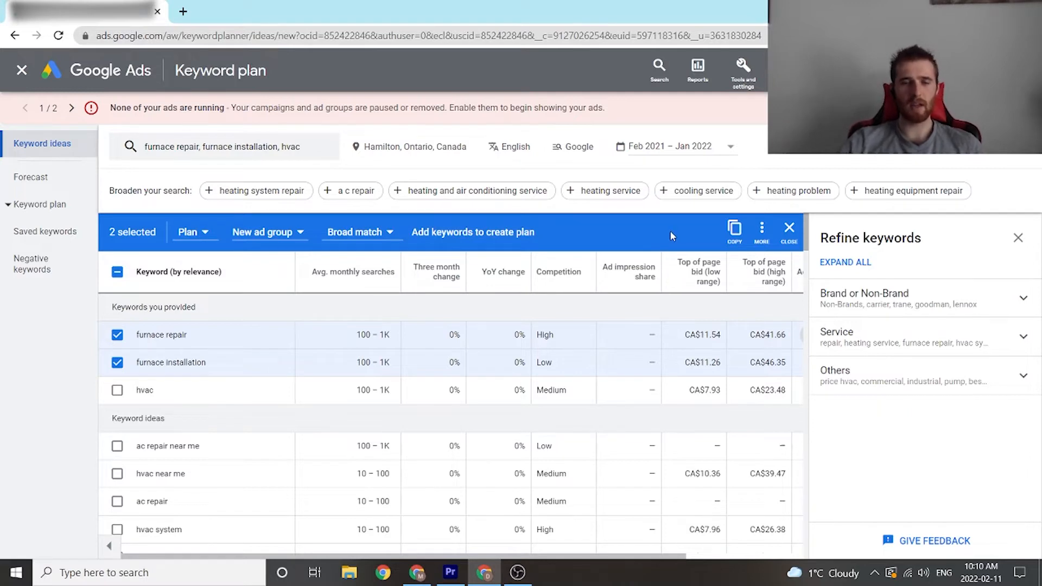
pyautogui.moveTo(693, 243)
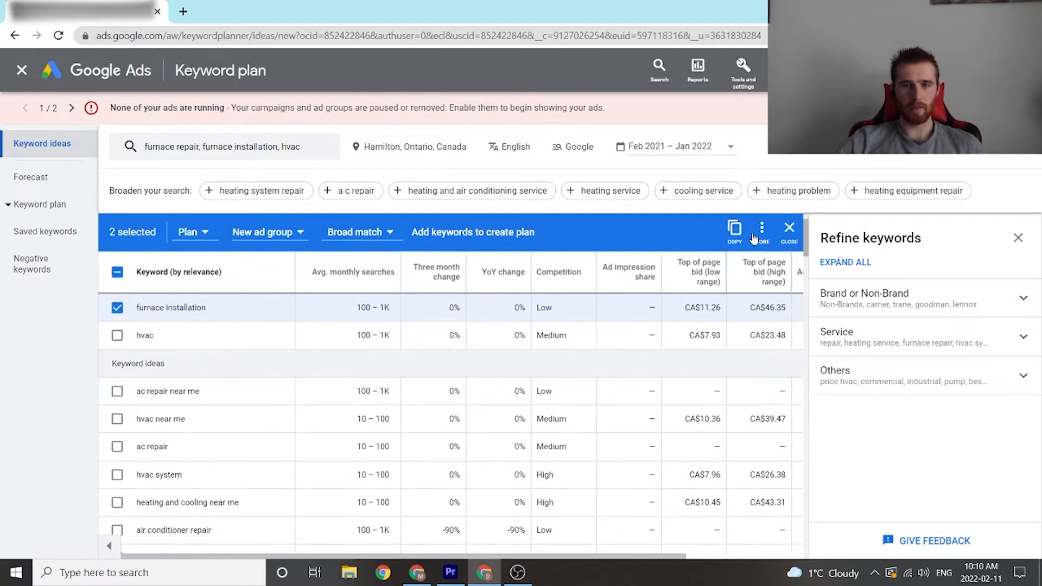
pyautogui.click(761, 231)
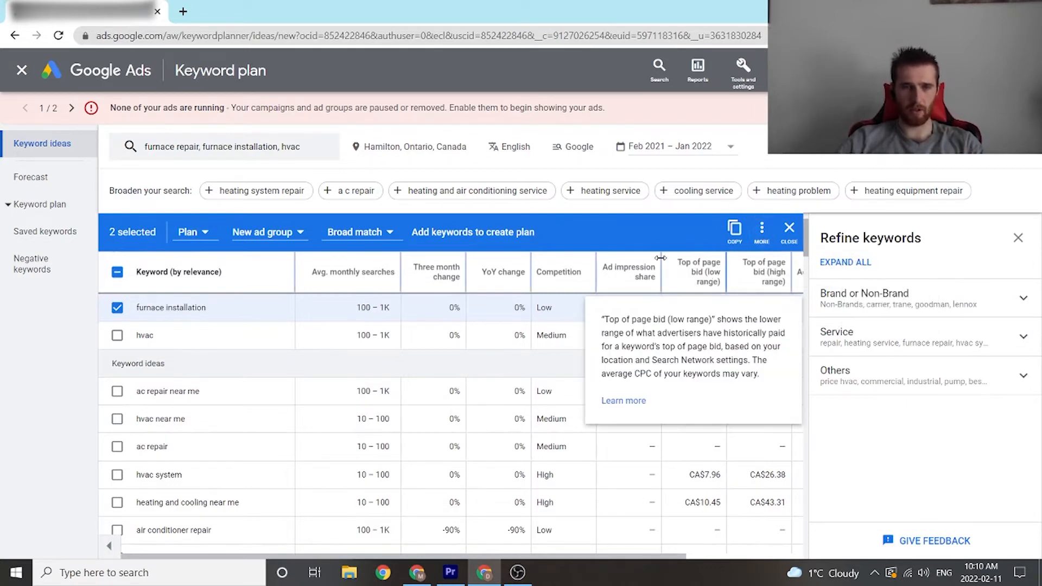
# Check the Show rows options, then go to the plan's empty Forecast page.
pyautogui.scroll(-3)
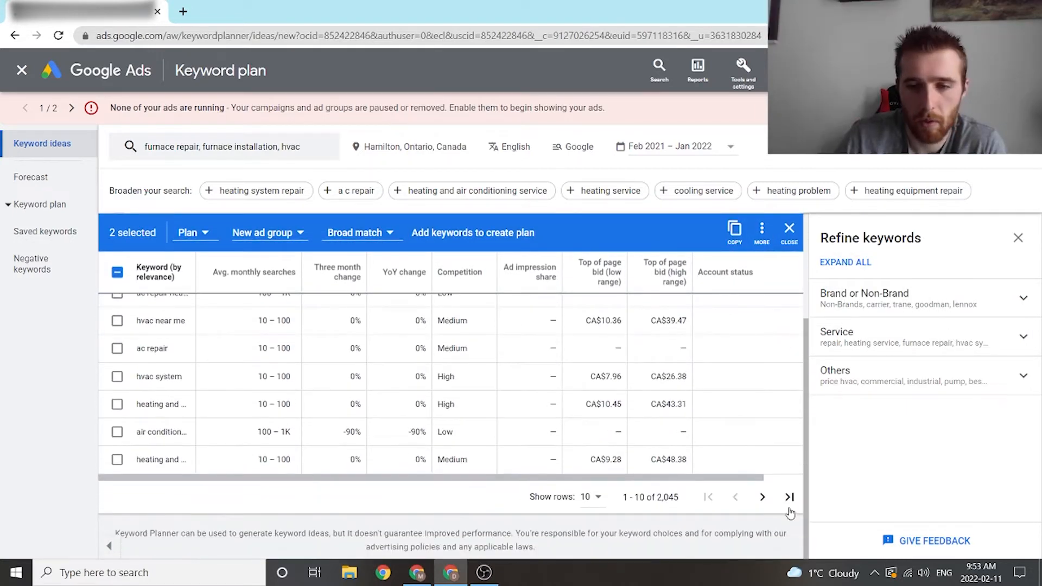
pyautogui.click(590, 496)
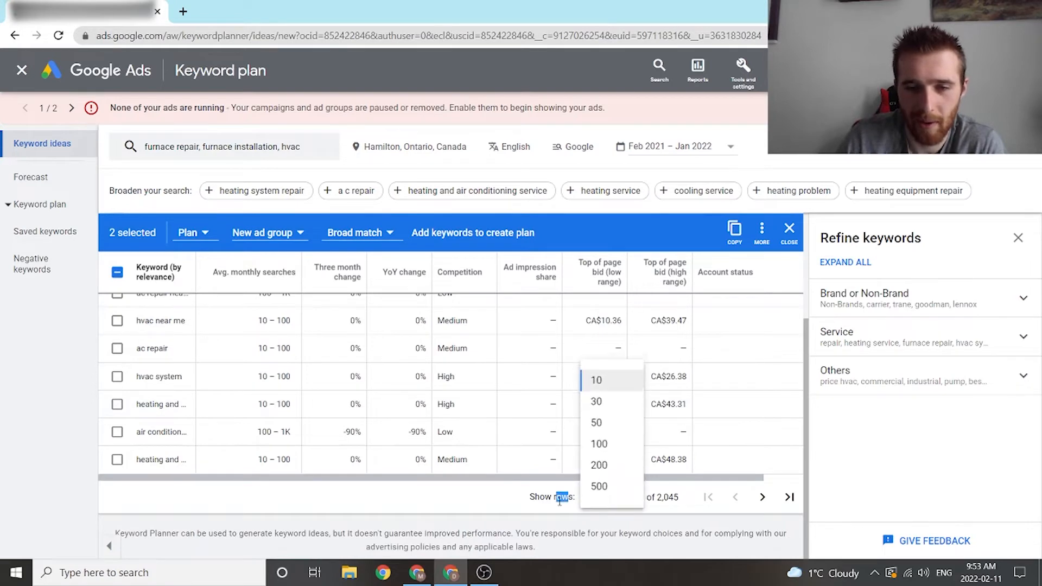
pyautogui.click(598, 486)
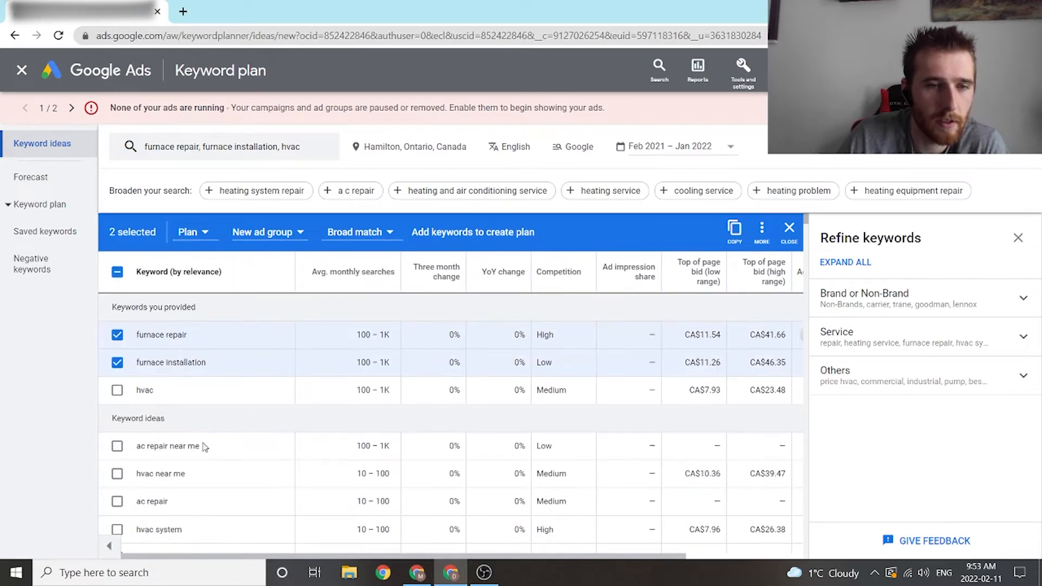
pyautogui.scroll(-3)
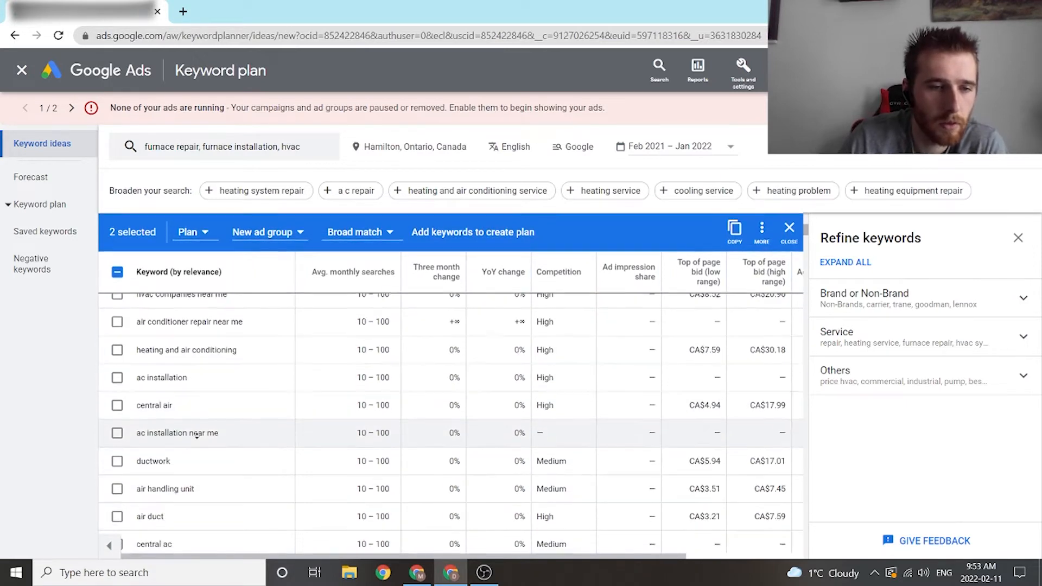
pyautogui.click(30, 177)
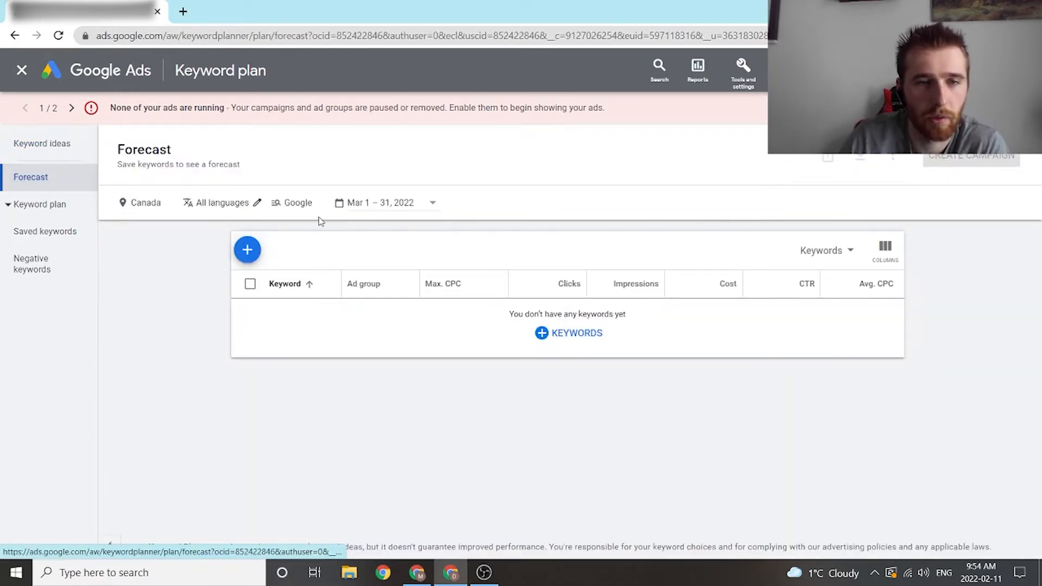
# Enter 'furnace repair' and 'furnace installation' as plan keywords.
pyautogui.click(247, 249)
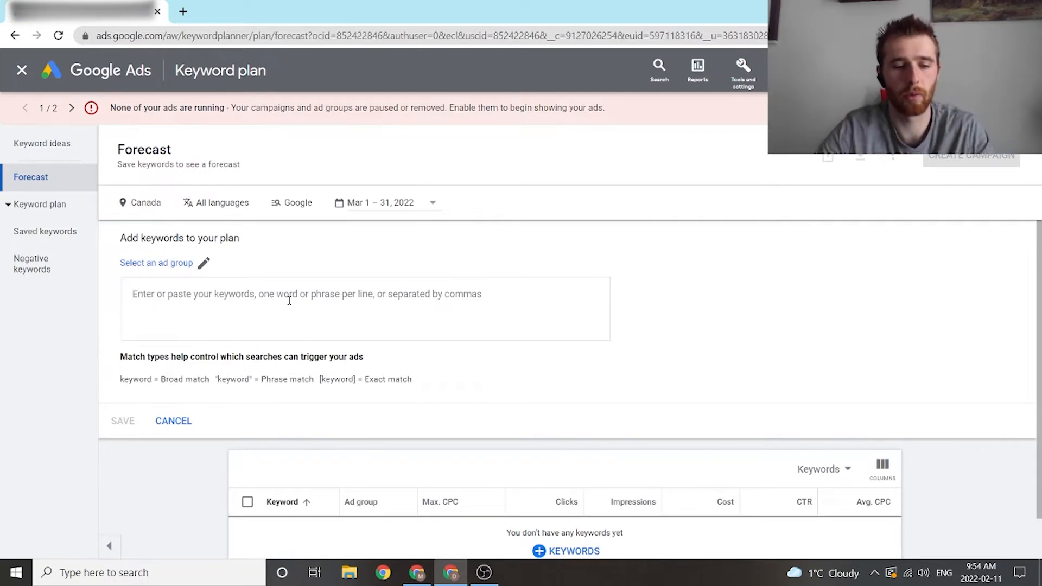
pyautogui.write('furnace')
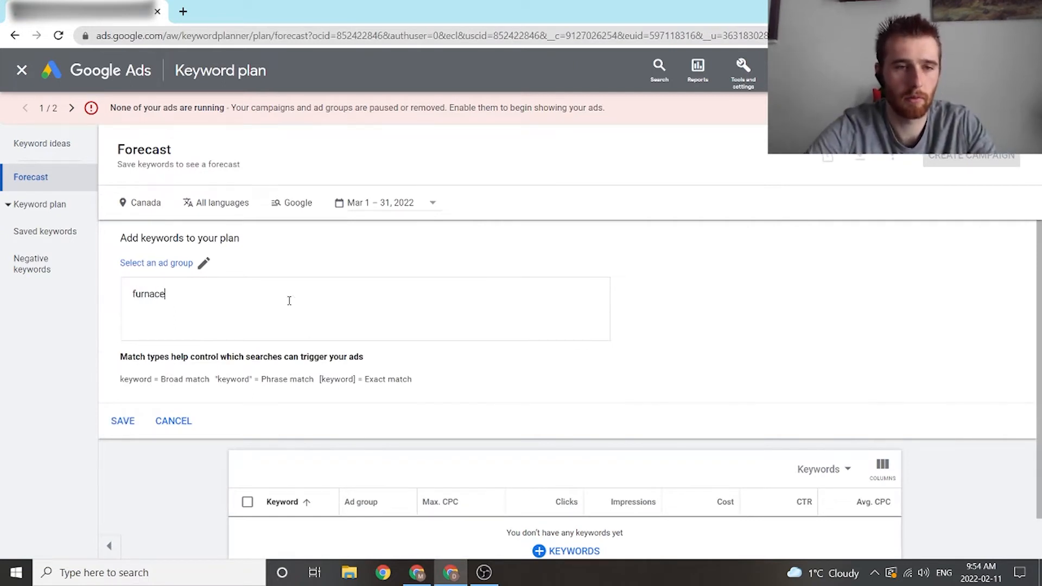
pyautogui.write('repair')
pyautogui.write('firma')
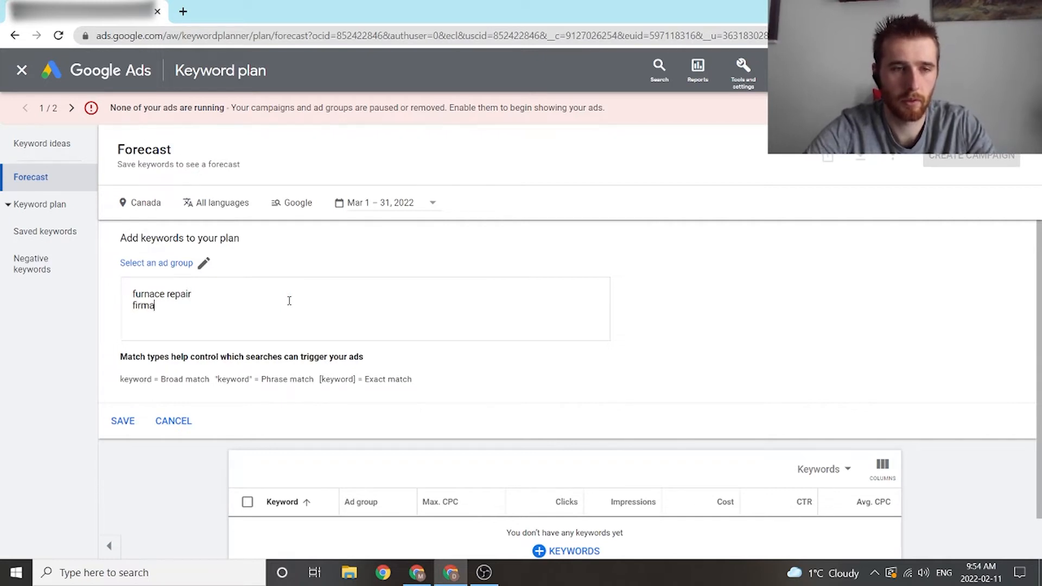
pyautogui.write('furnace')
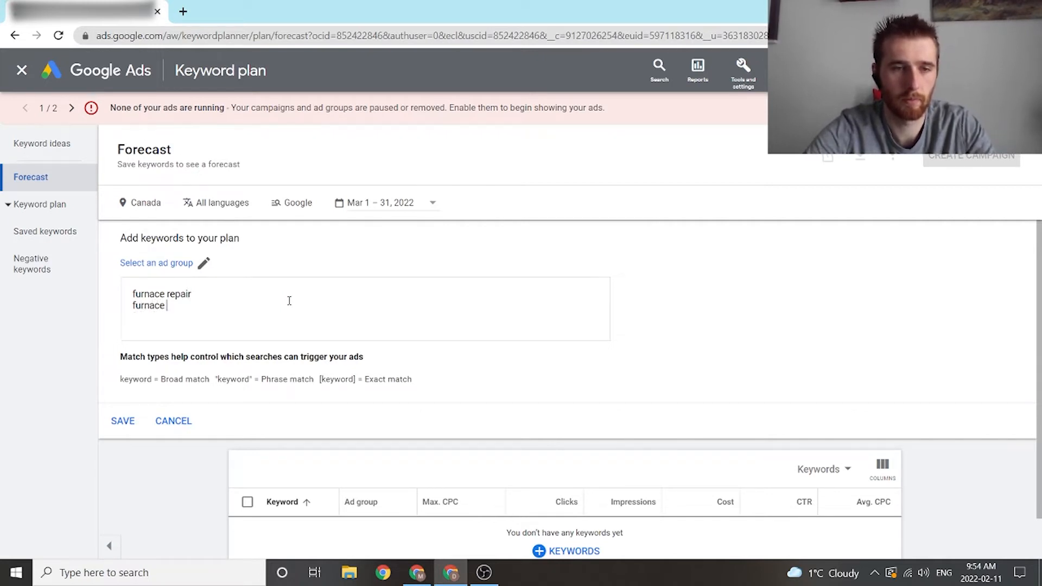
pyautogui.write('installation')
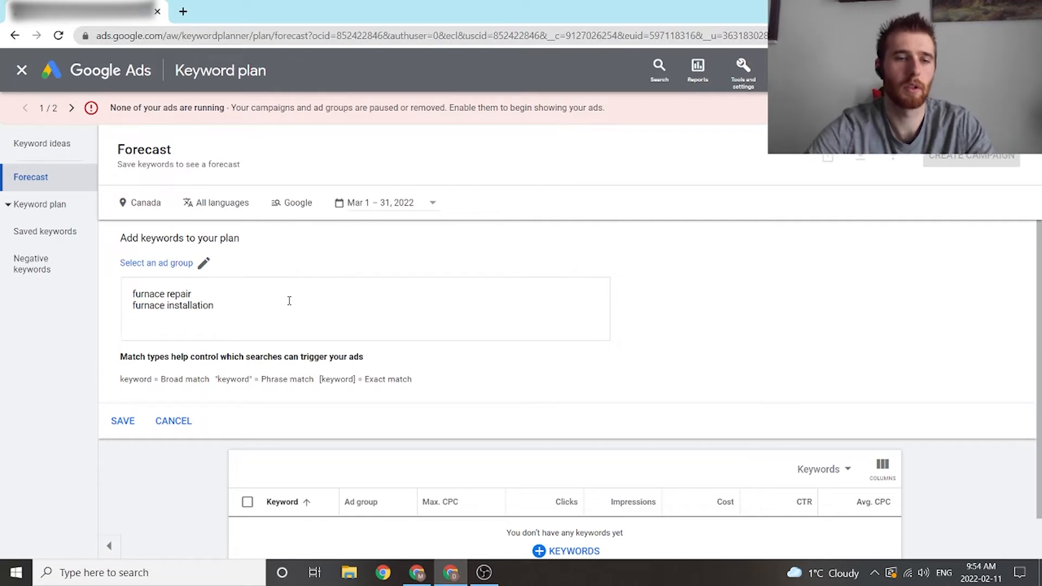
# Create a new ad group named 'Furnace Servies' for those keywords.
pyautogui.click(122, 420)
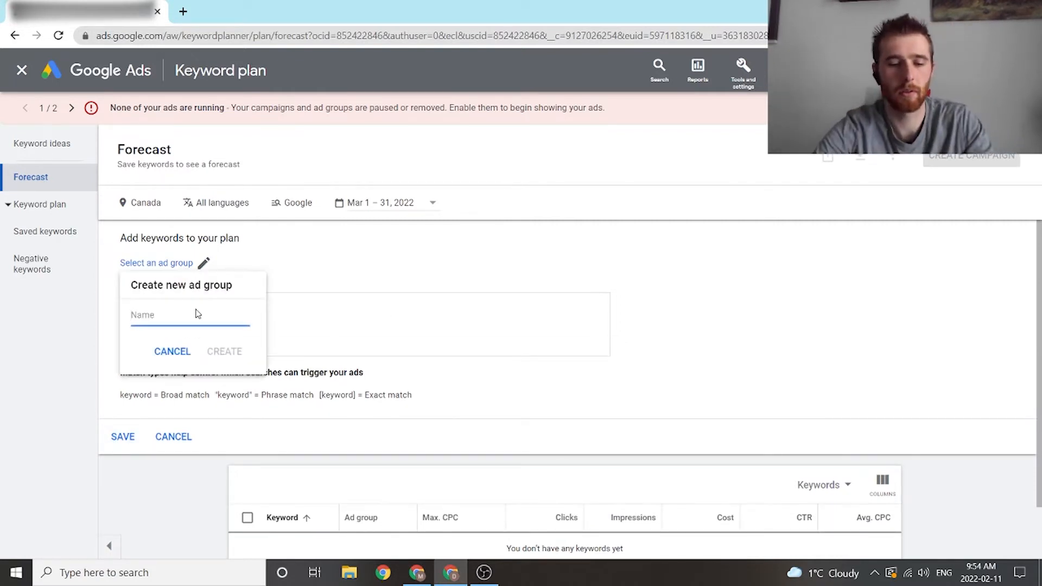
pyautogui.write('Fur')
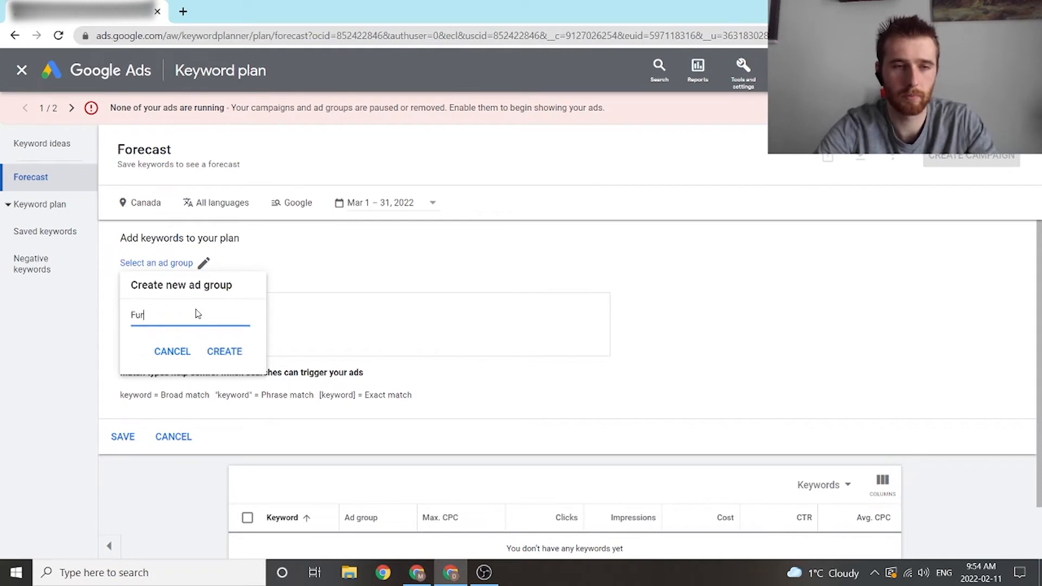
pyautogui.write('nace Ser')
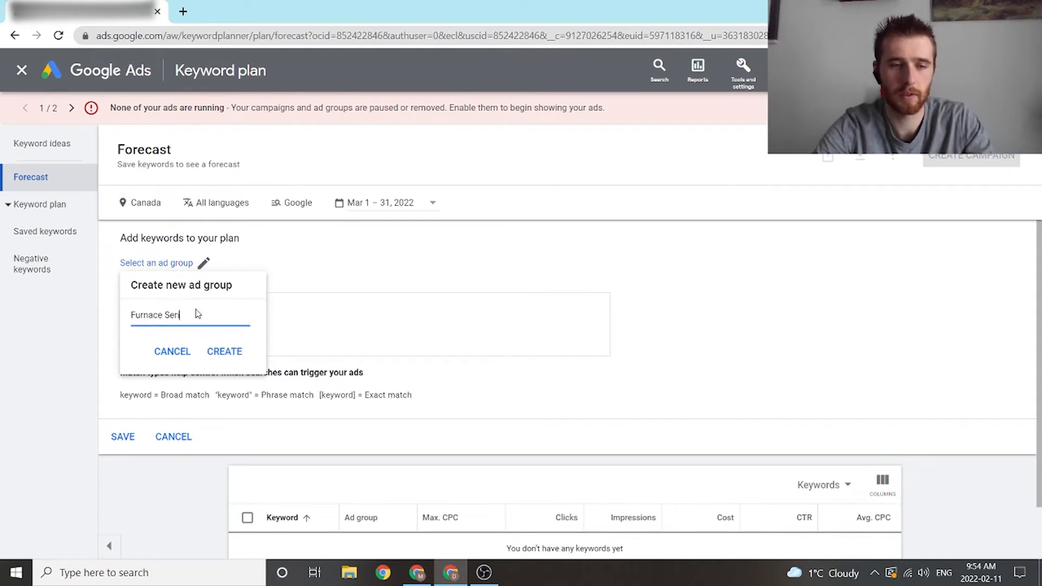
pyautogui.write('vies')
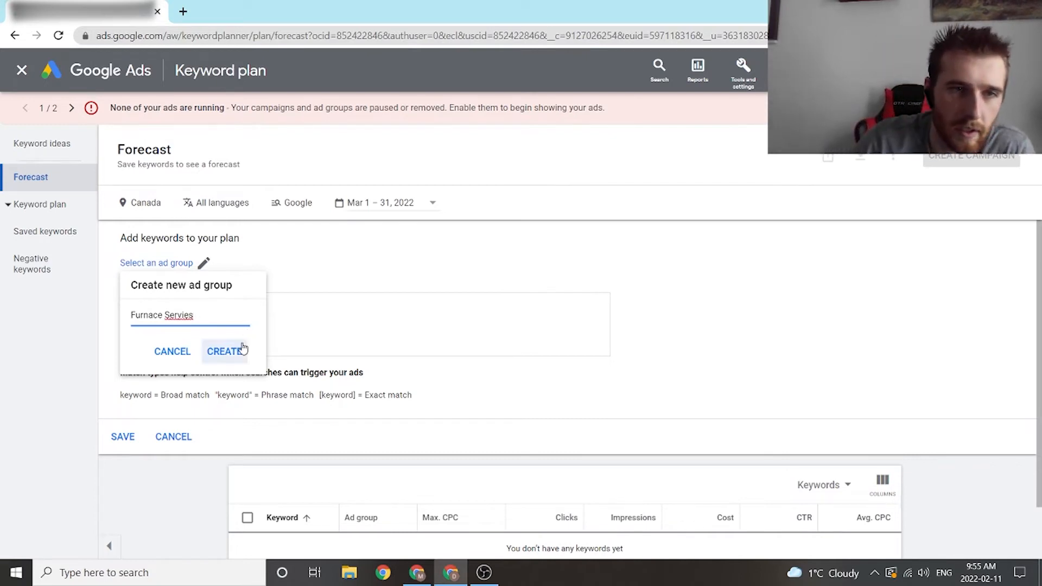
pyautogui.click(224, 351)
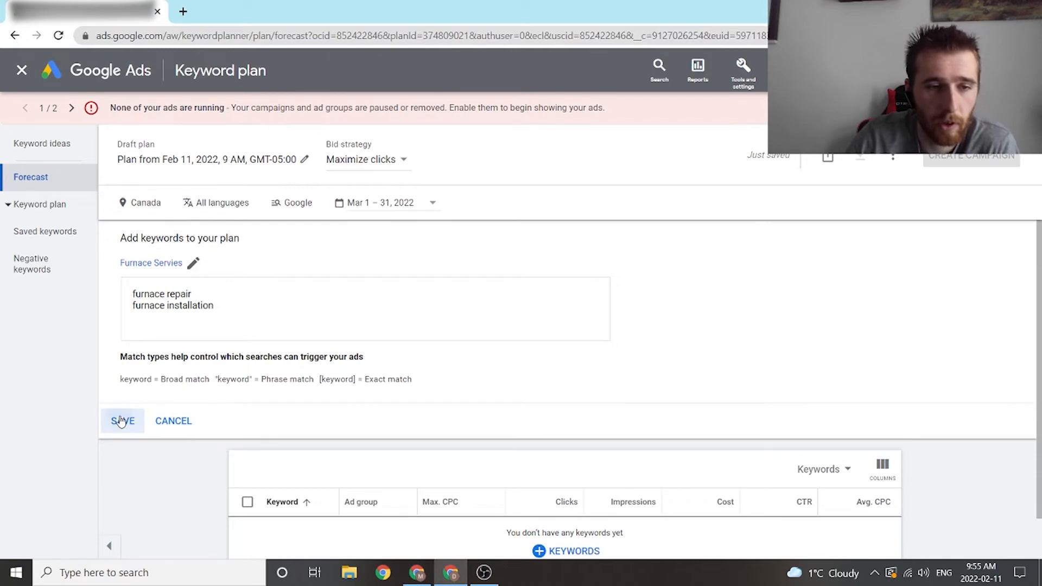
pyautogui.click(122, 421)
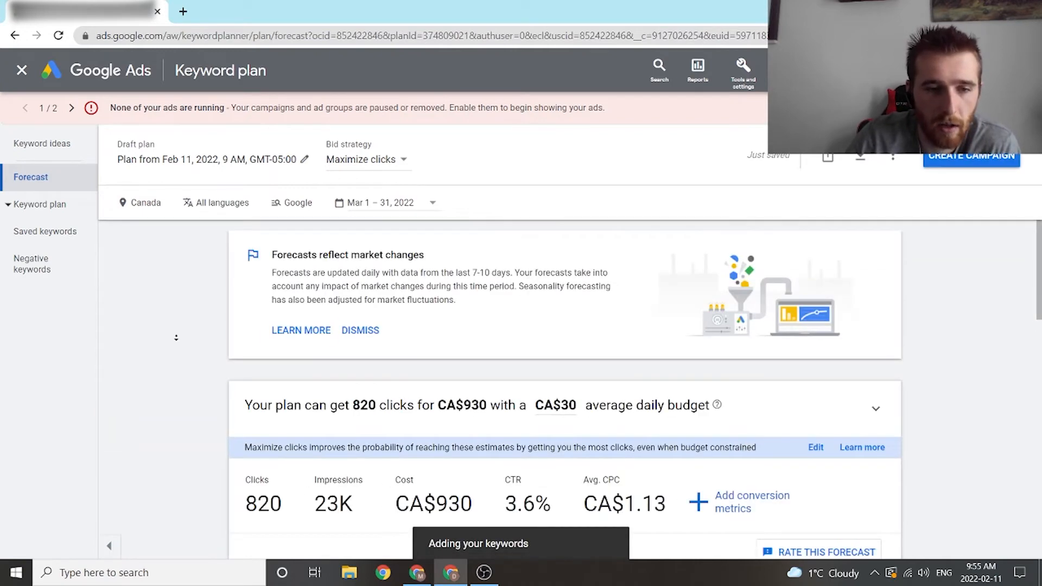
pyautogui.scroll(-3)
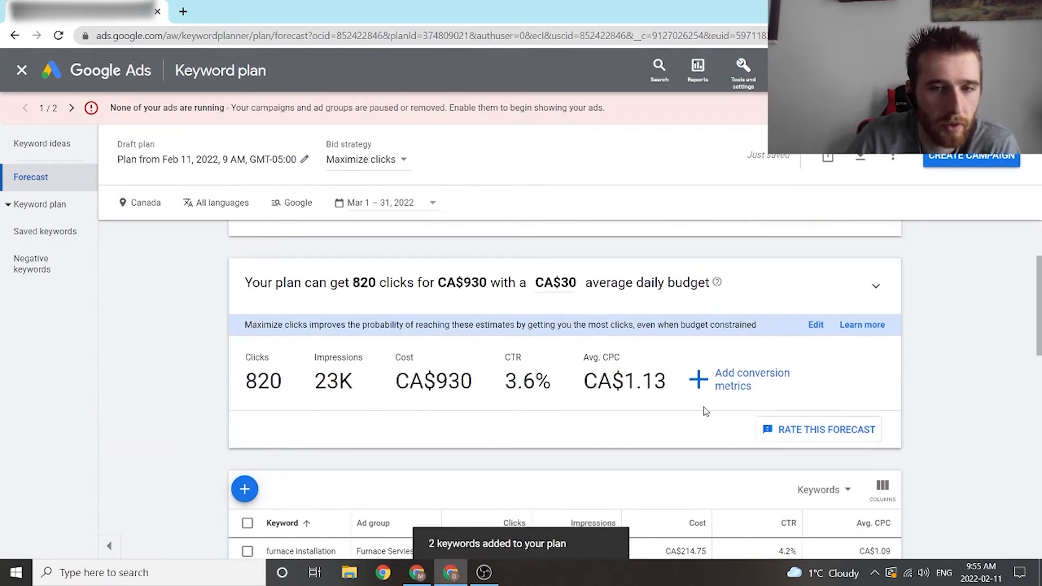
pyautogui.moveTo(993, 319)
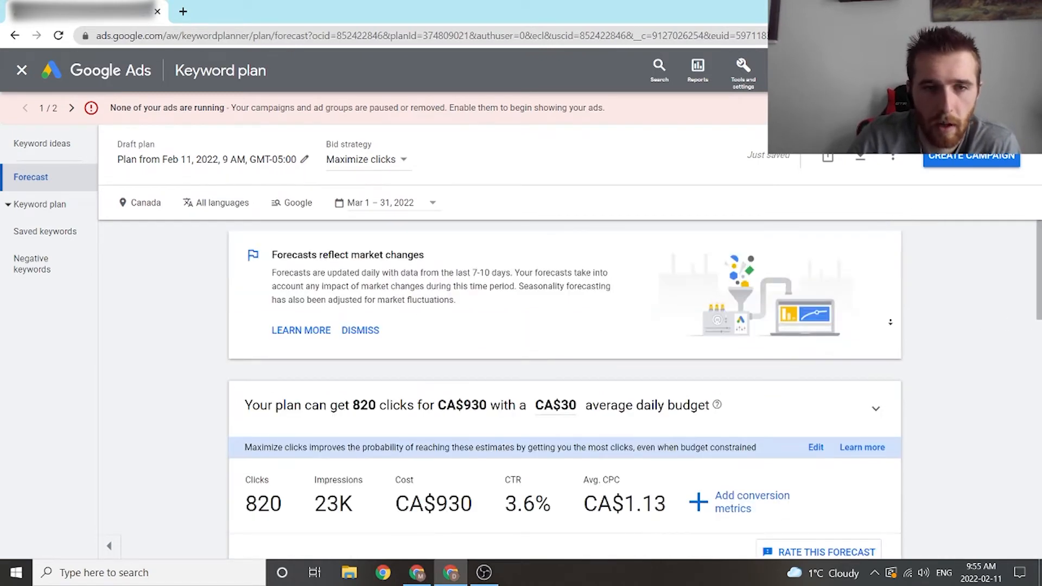
pyautogui.scroll(-3)
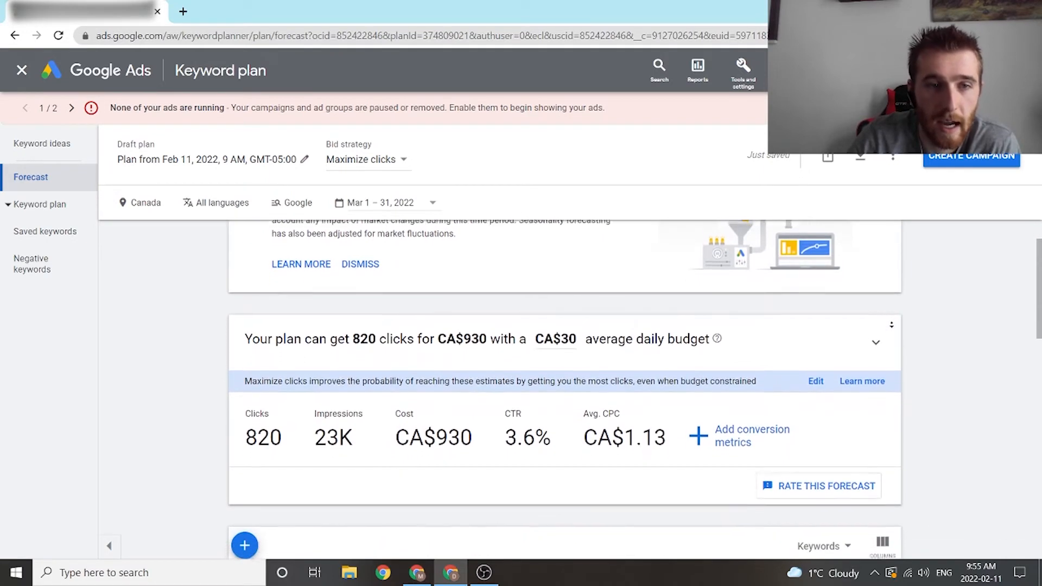
pyautogui.scroll(-3)
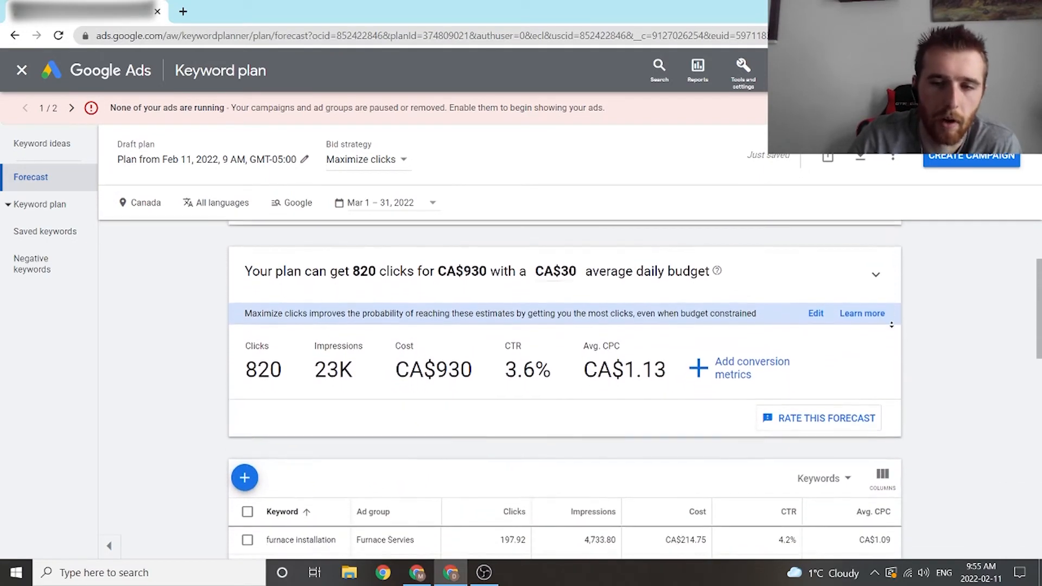
pyautogui.scroll(-3)
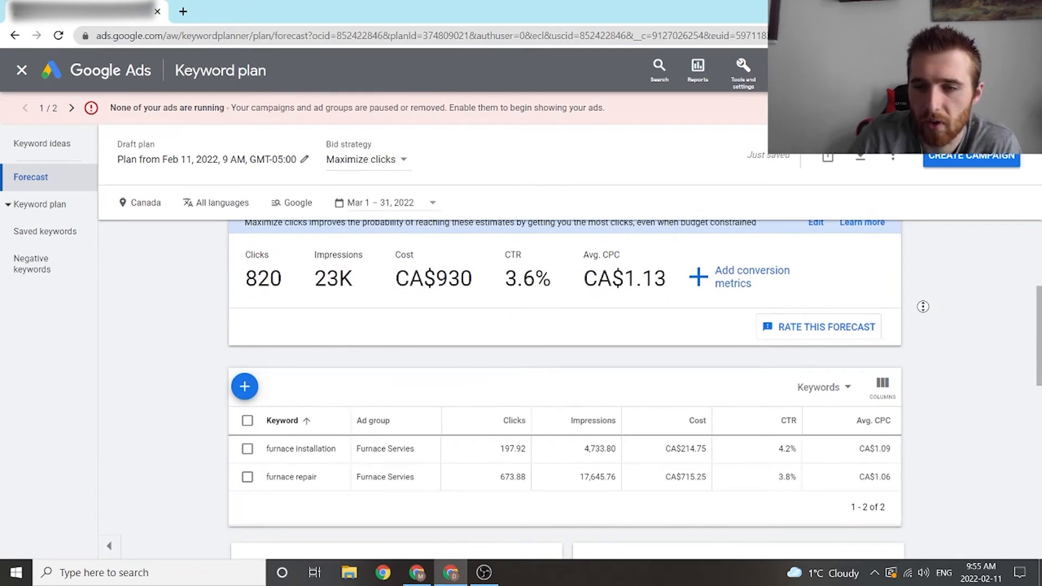
pyautogui.scroll(3)
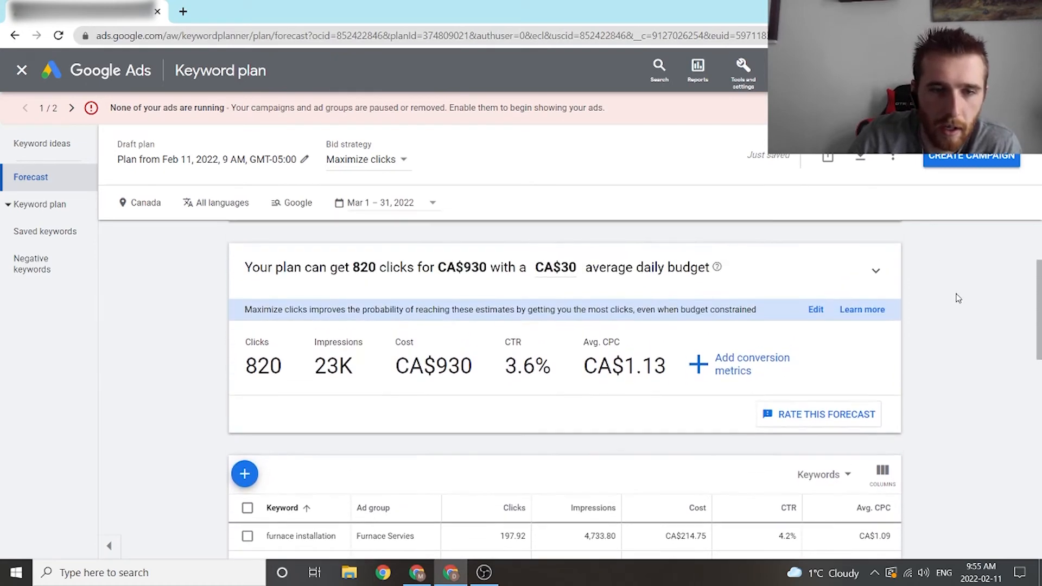
pyautogui.scroll(-3)
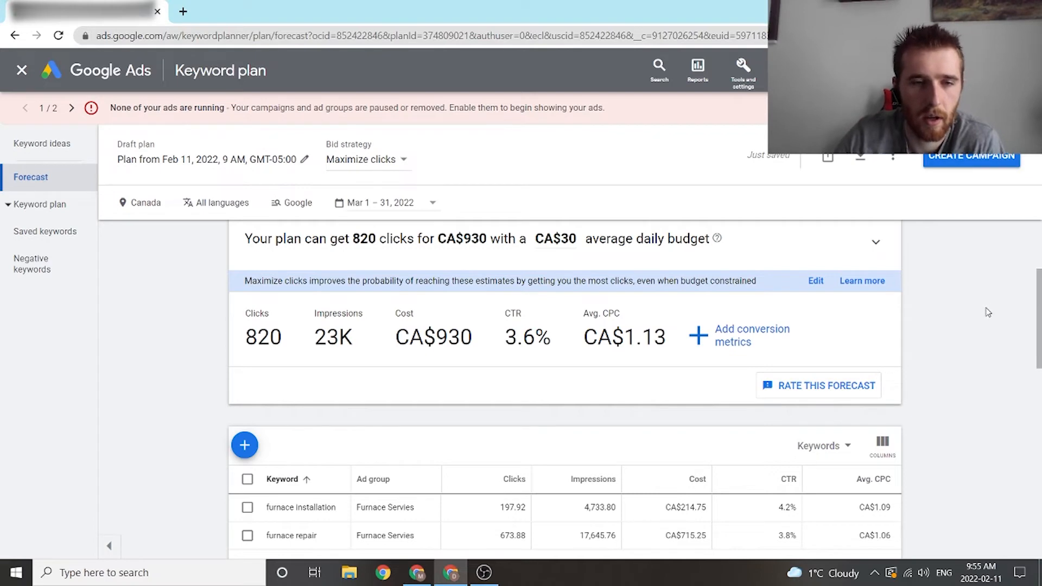
pyautogui.scroll(-3)
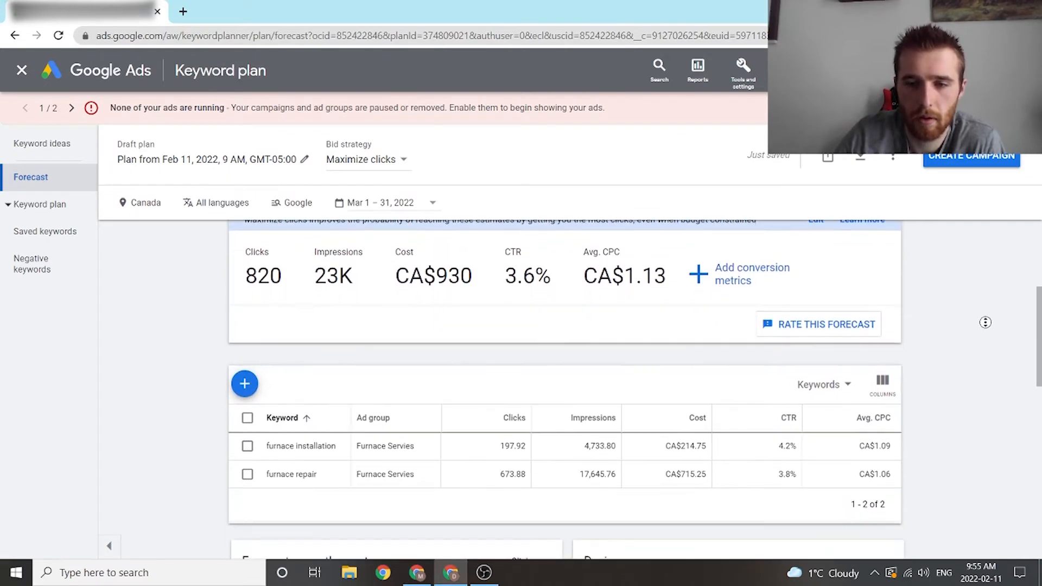
pyautogui.scroll(-3)
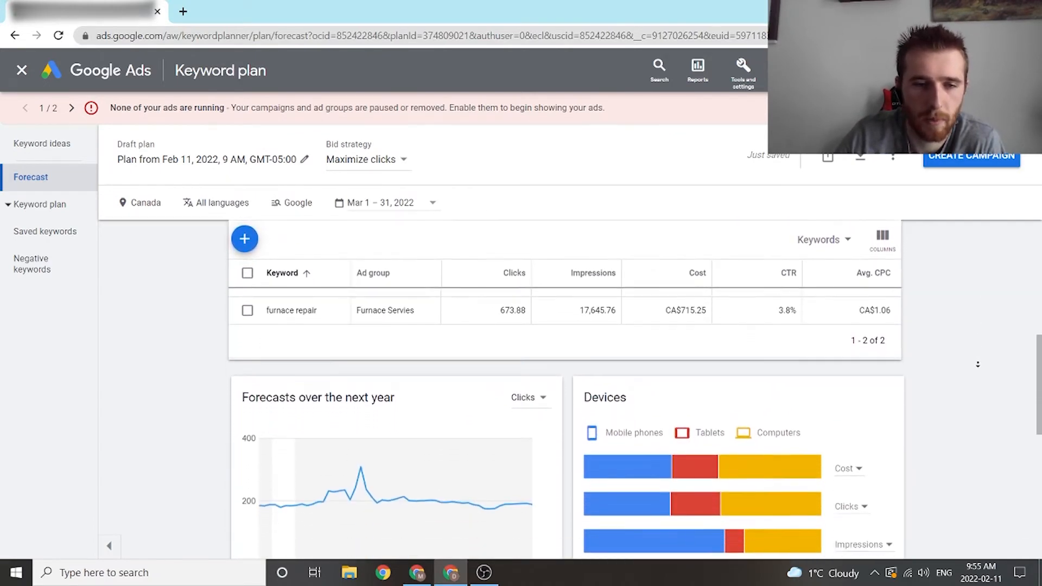
# Change the forecast location from Canada to Hamilton, Ontario, Canada and save.
pyautogui.scroll(-3)
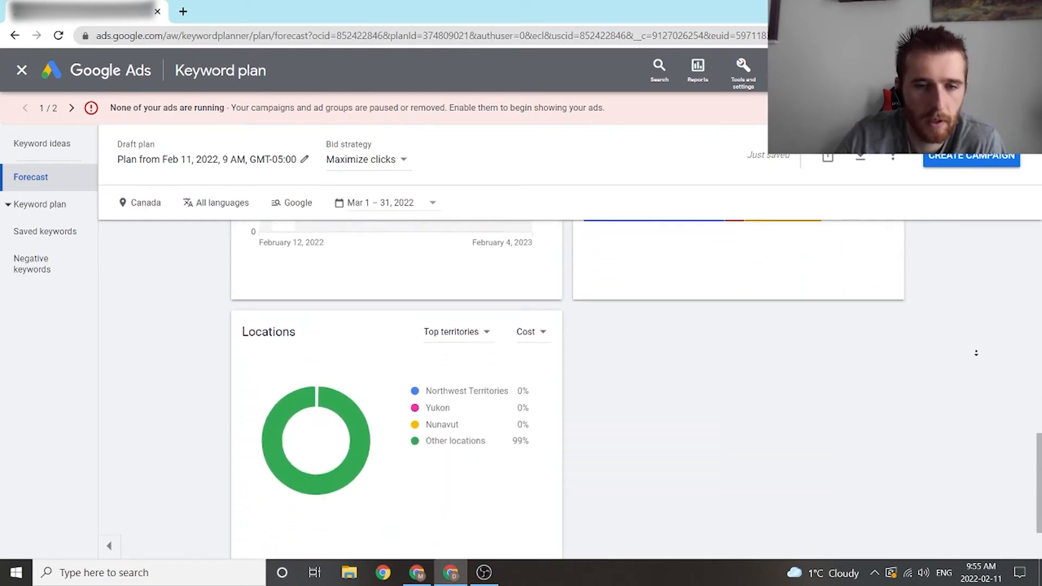
pyautogui.scroll(3)
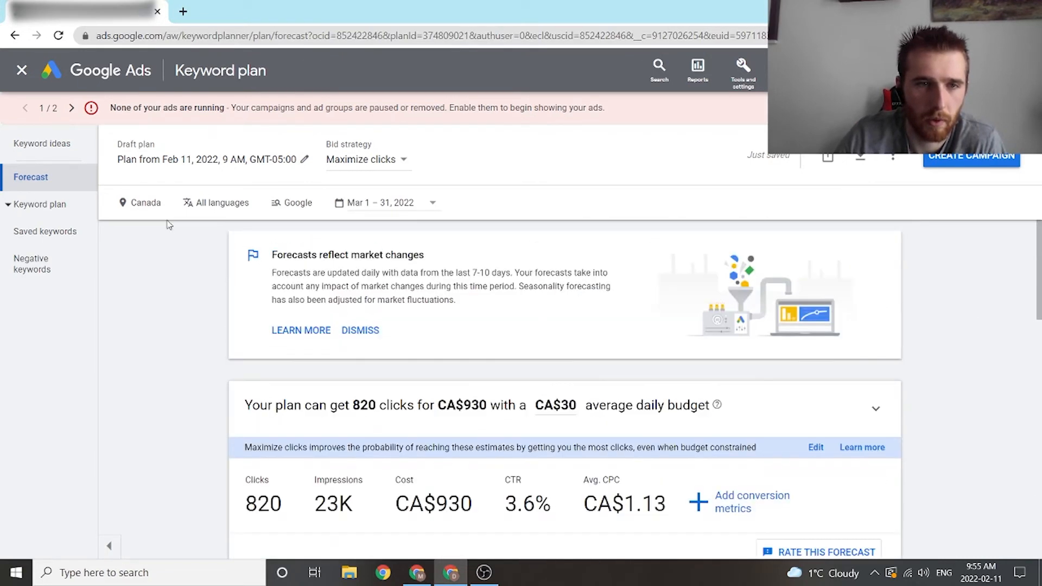
pyautogui.click(140, 203)
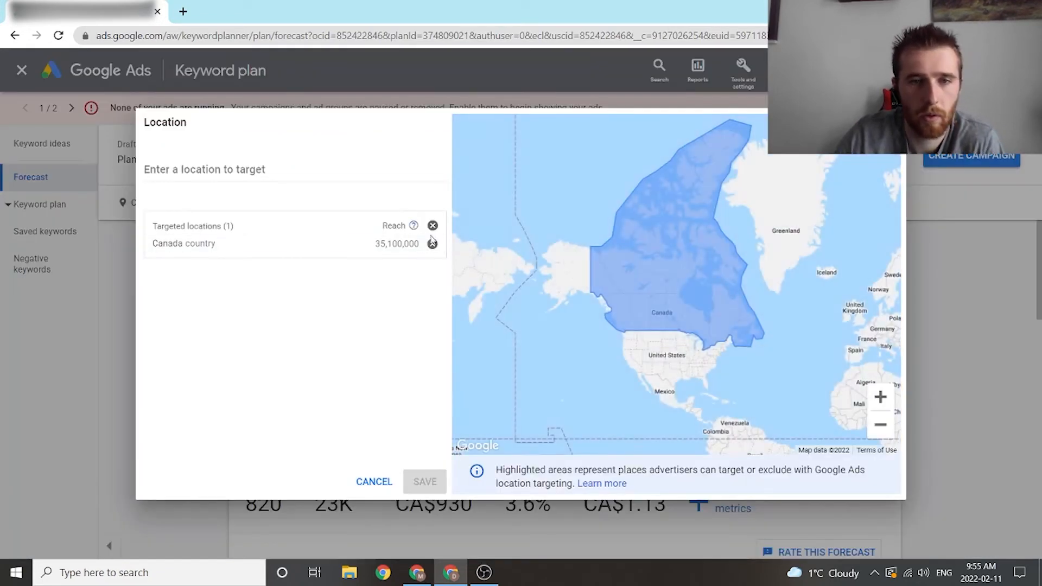
pyautogui.write('ham')
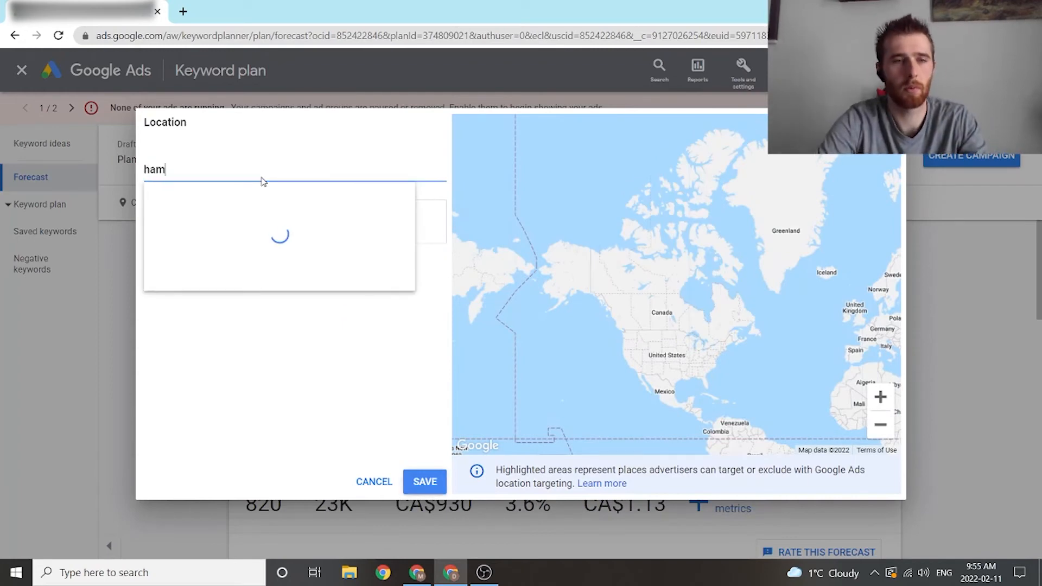
pyautogui.write('ilton')
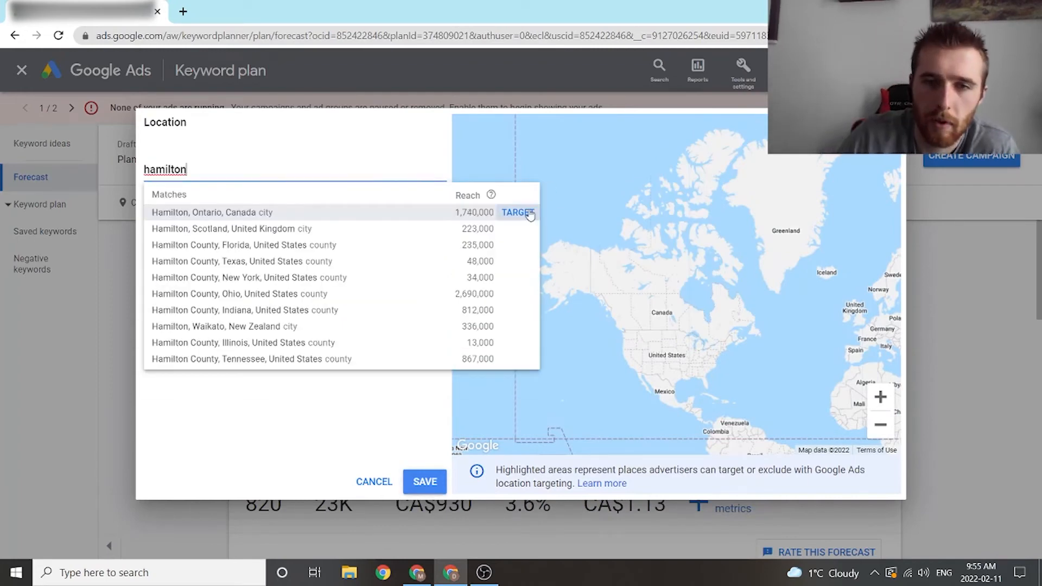
pyautogui.click(424, 481)
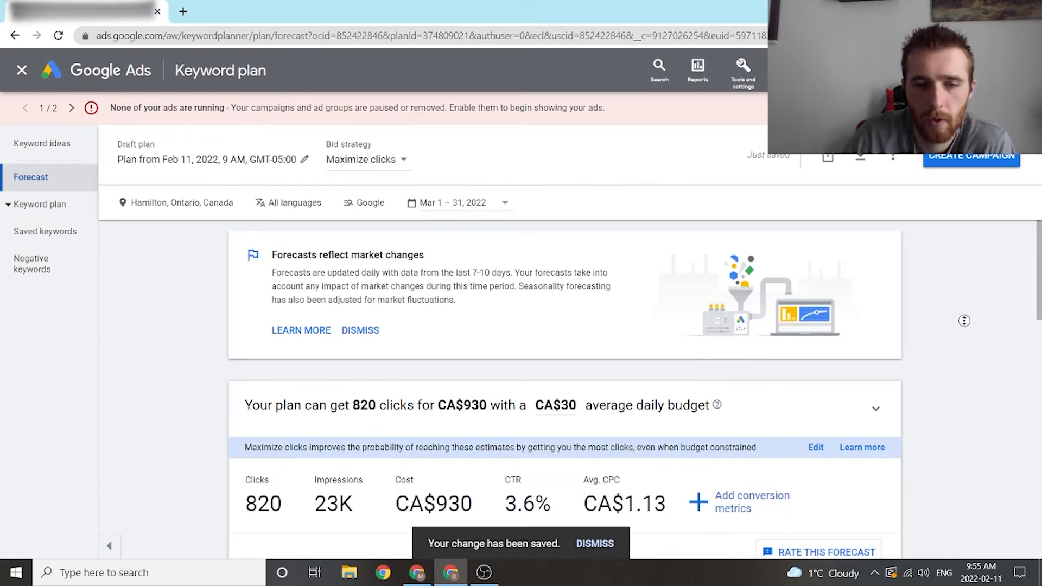
# Scroll the forecast to review 550 projected clicks for CA$3.1K at CA$100 daily.
pyautogui.scroll(-3)
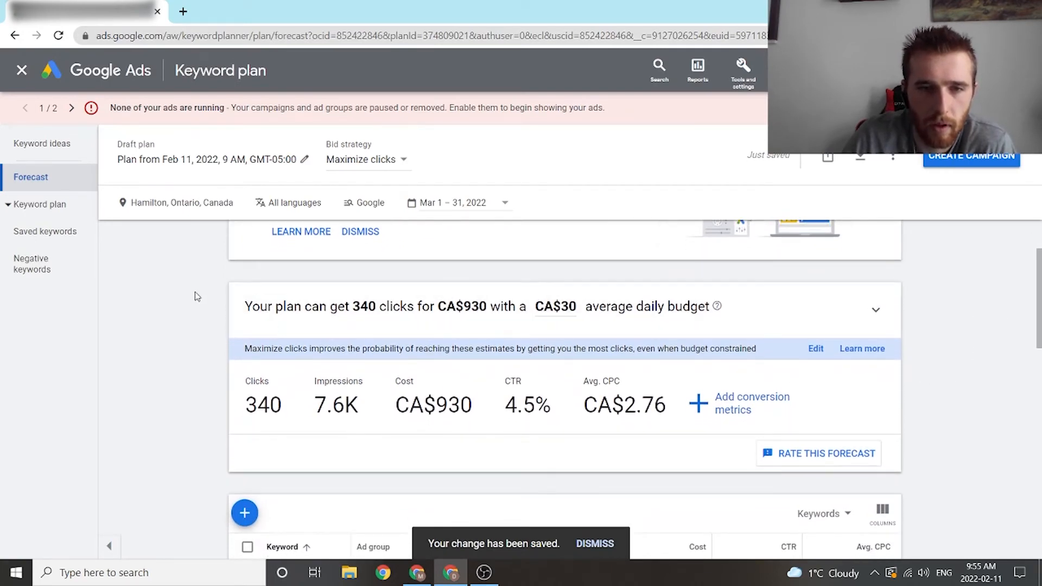
pyautogui.scroll(3)
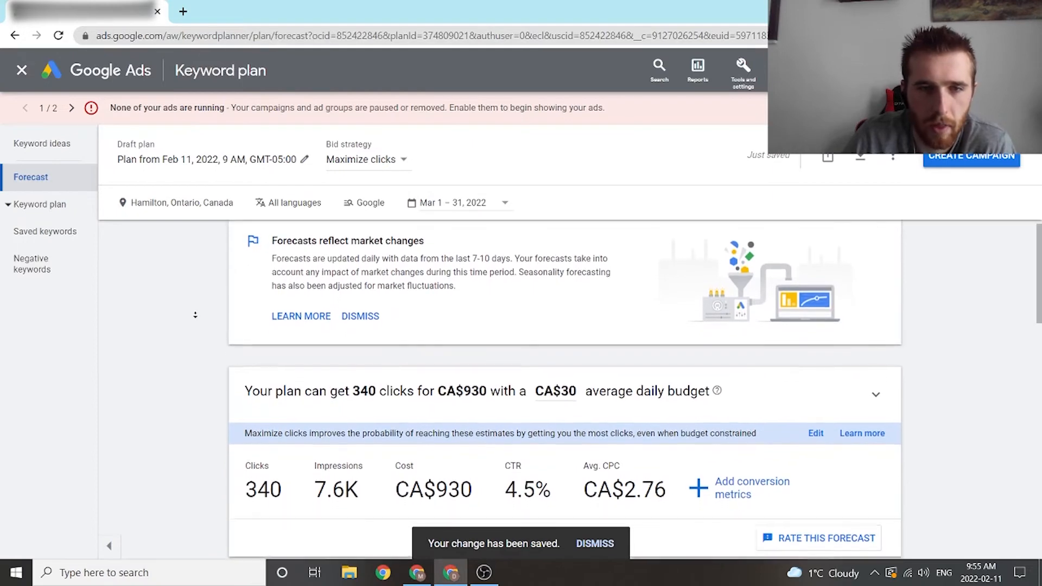
pyautogui.scroll(-3)
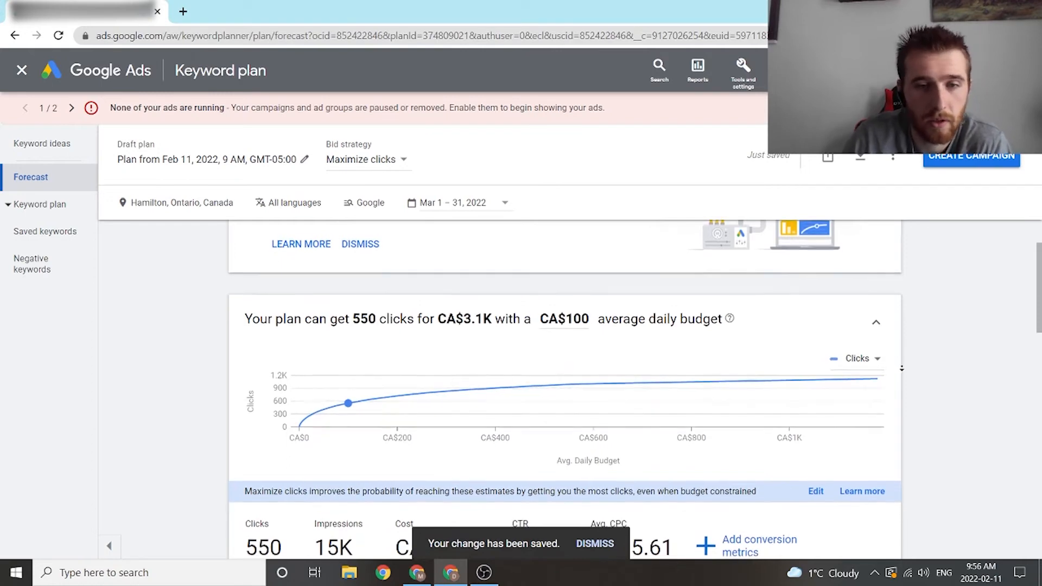
pyautogui.scroll(-3)
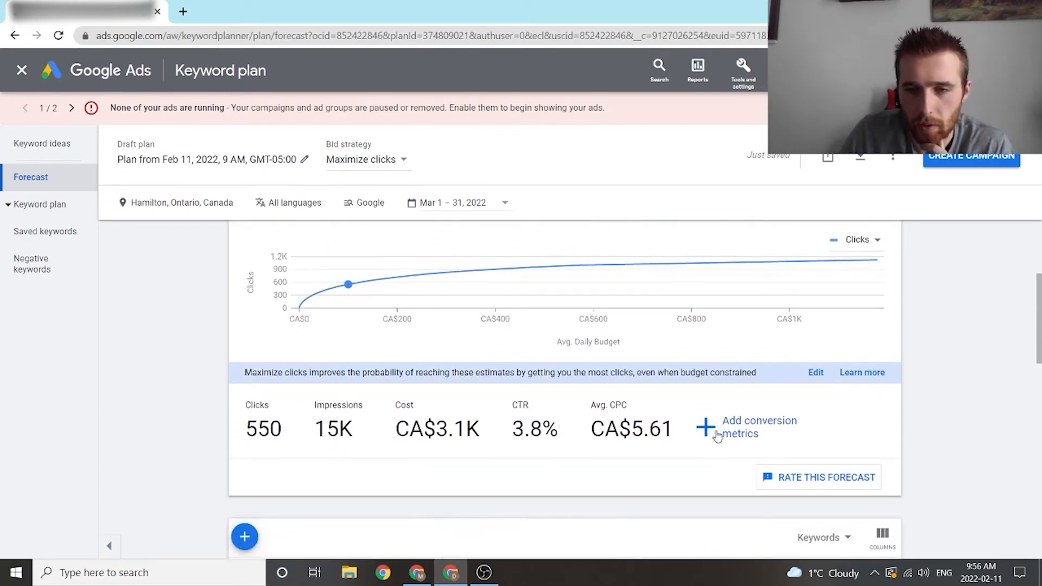
# Save a 20% expected conversion rate, projecting 110 conversions at CA$28 CPA.
pyautogui.click(747, 427)
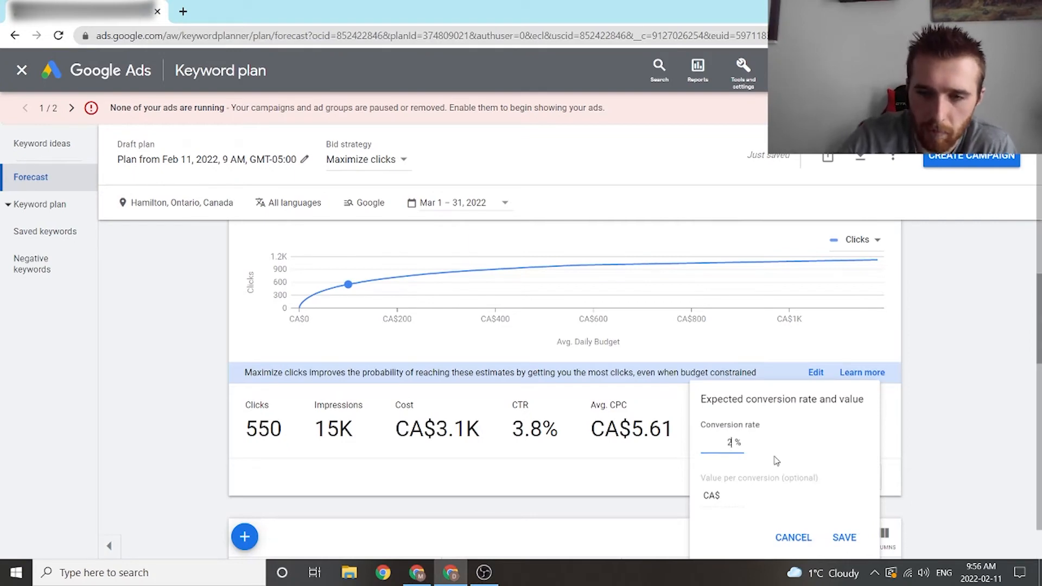
pyautogui.click(843, 536)
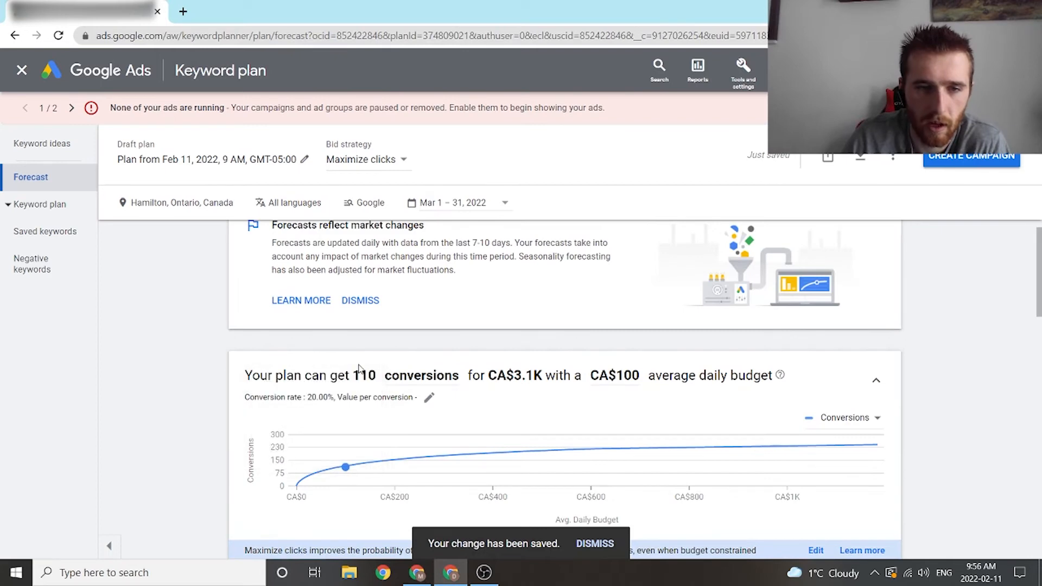
pyautogui.moveTo(400, 385)
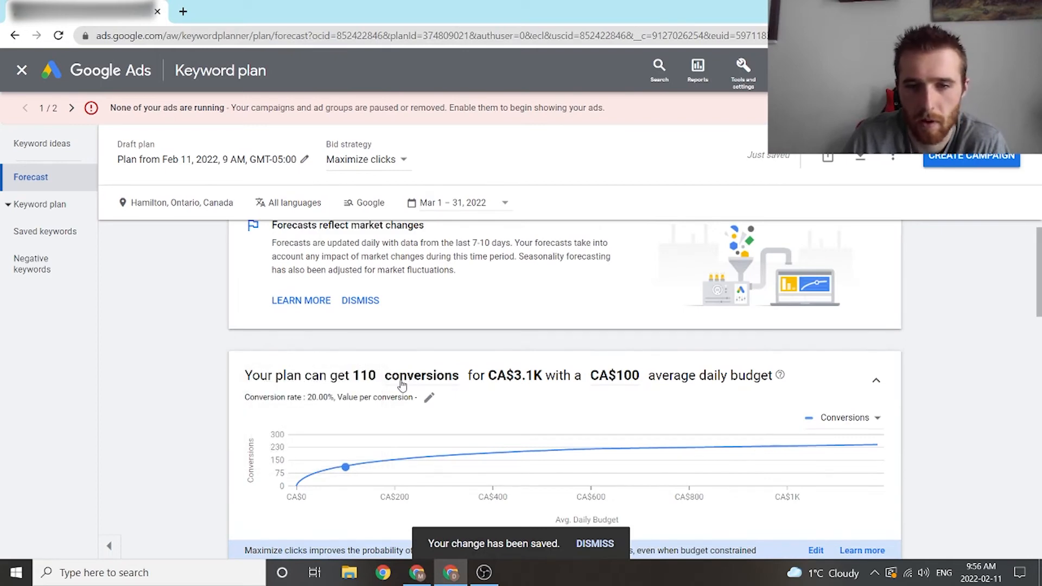
pyautogui.moveTo(905, 378)
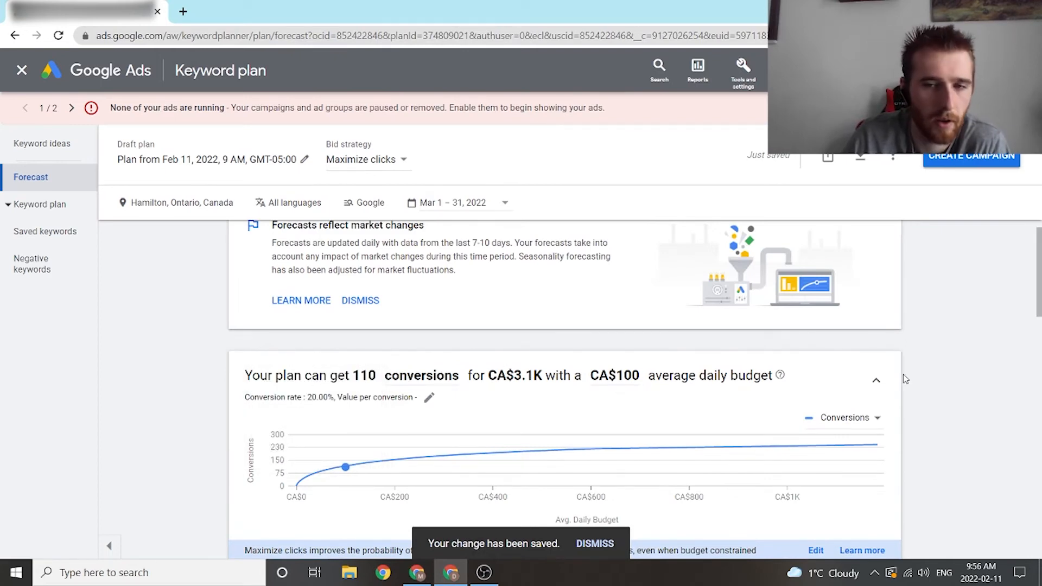
pyautogui.scroll(-3)
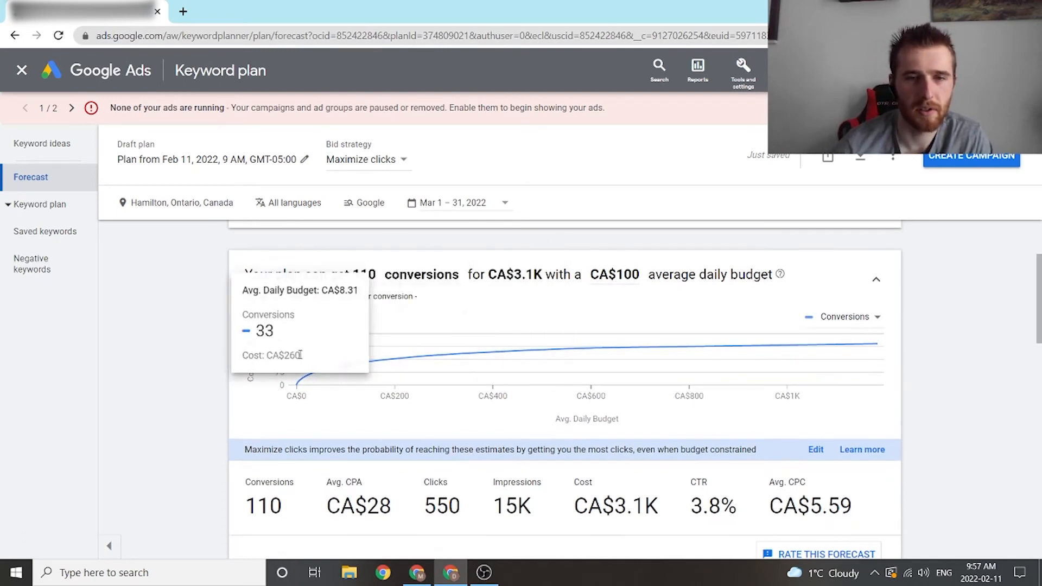
pyautogui.moveTo(346, 365)
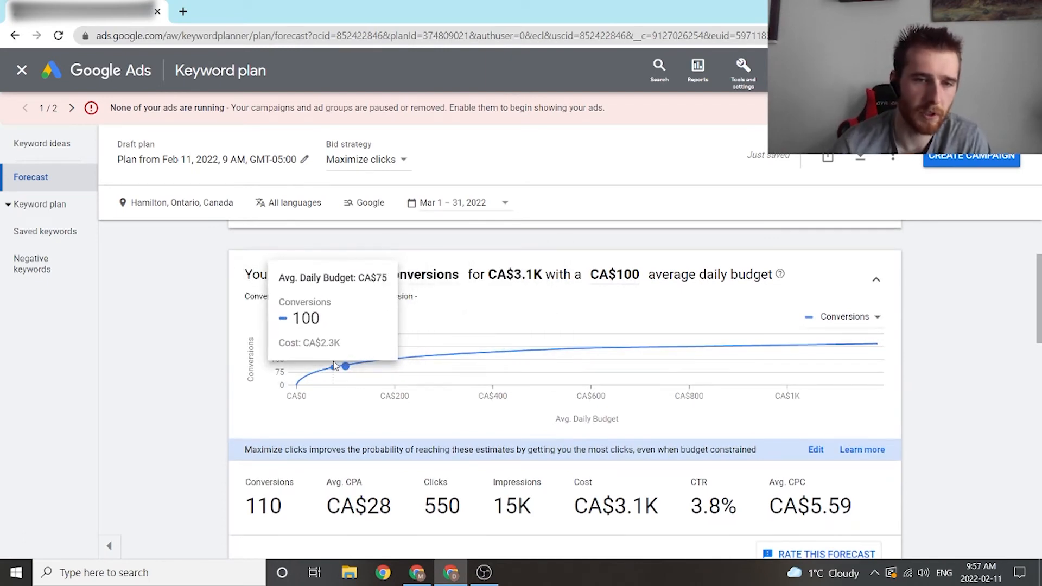
pyautogui.moveTo(344, 364)
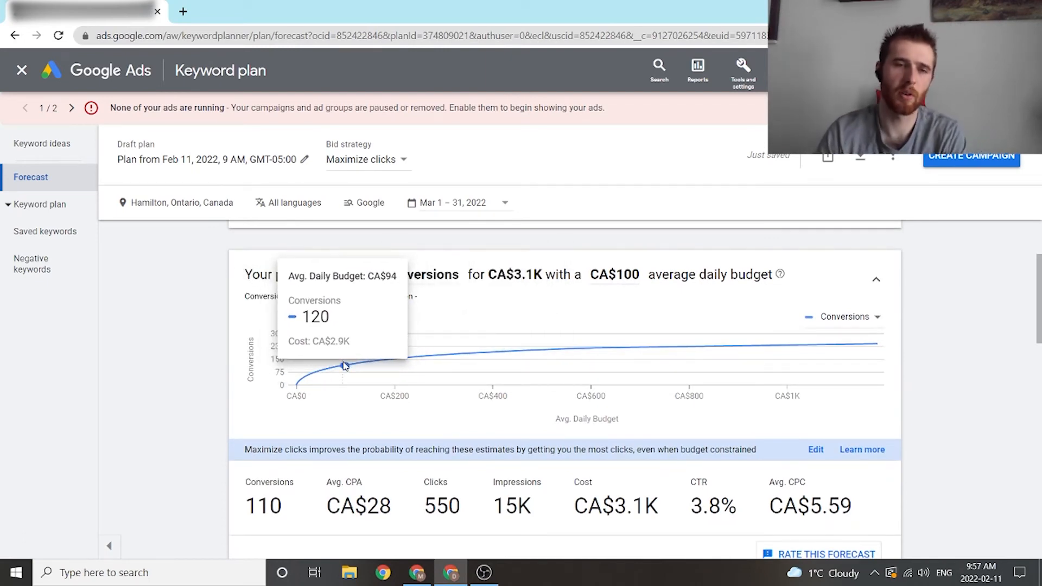
pyautogui.moveTo(344, 365)
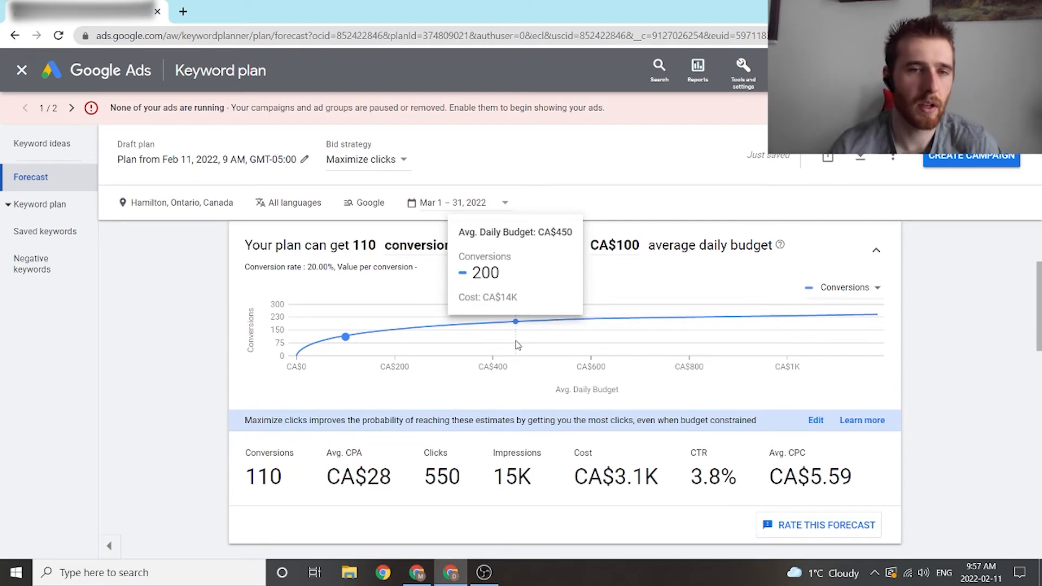
pyautogui.moveTo(195, 310)
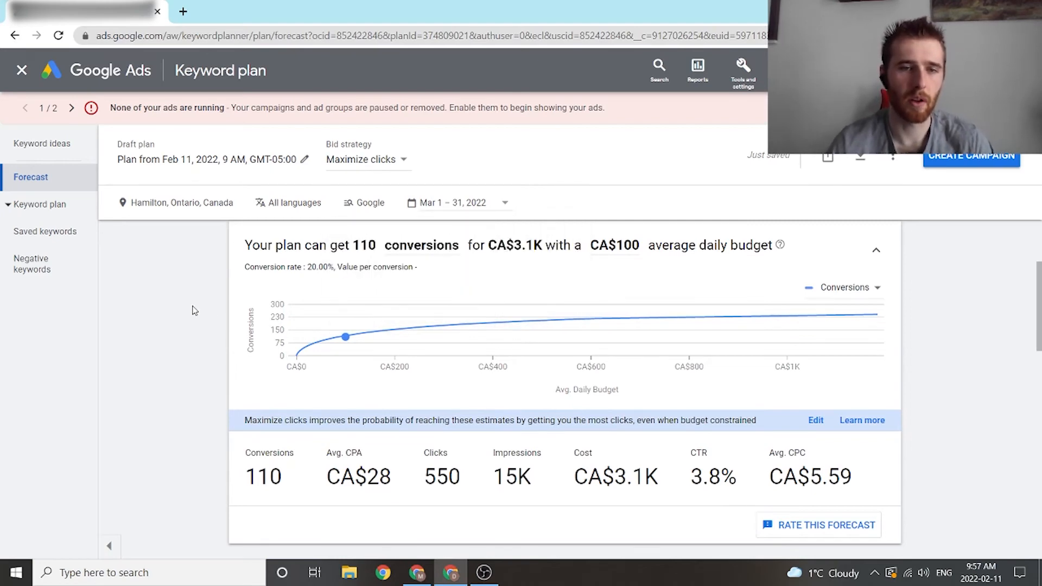
pyautogui.scroll(-3)
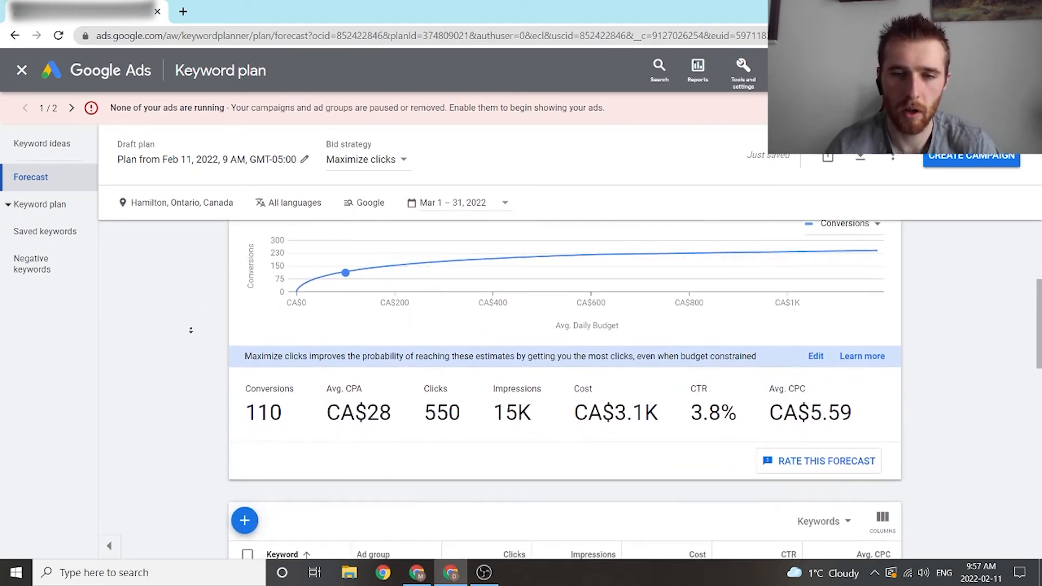
pyautogui.scroll(-3)
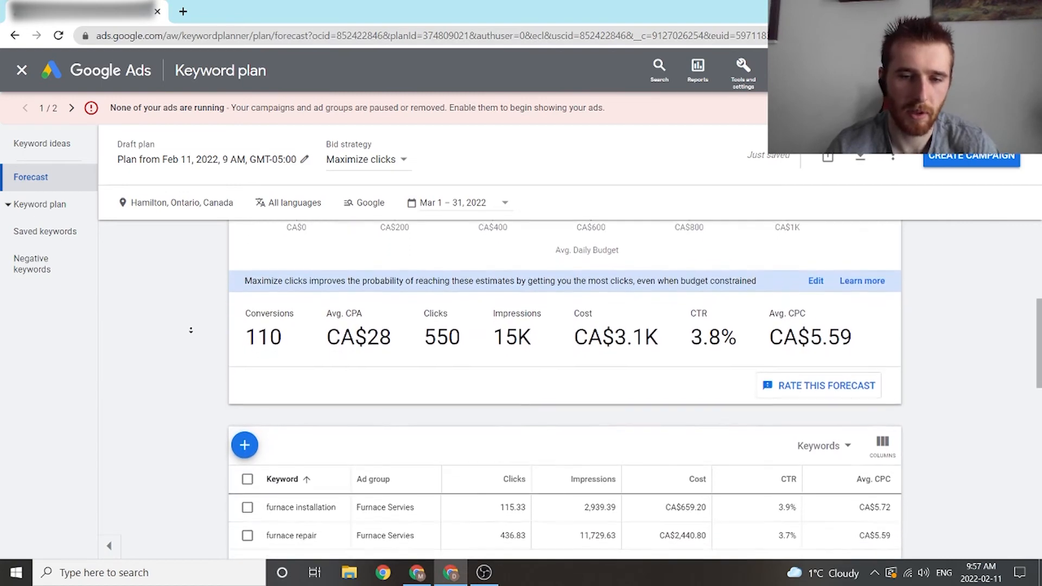
pyautogui.scroll(-3)
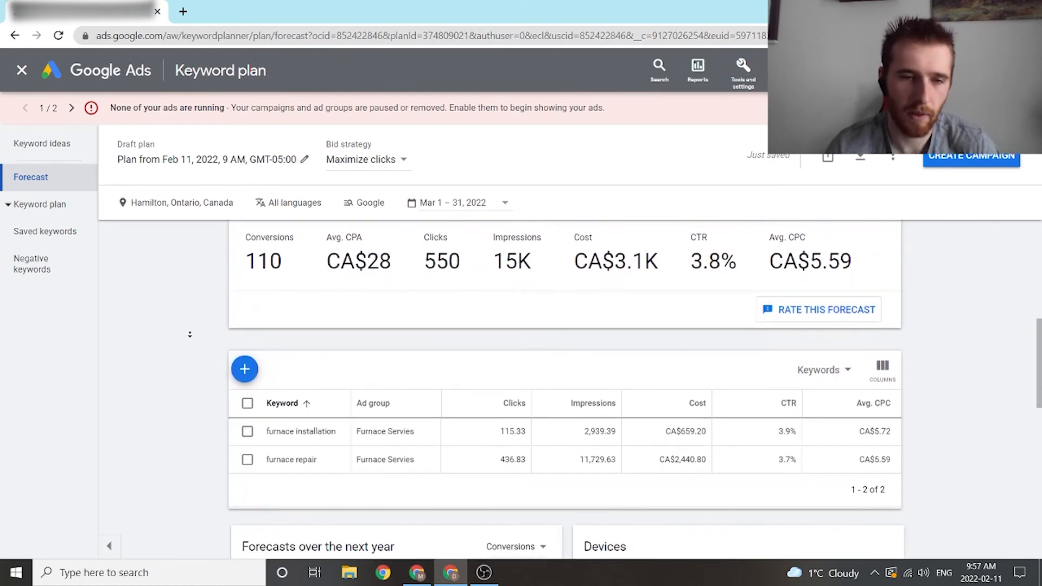
pyautogui.scroll(-3)
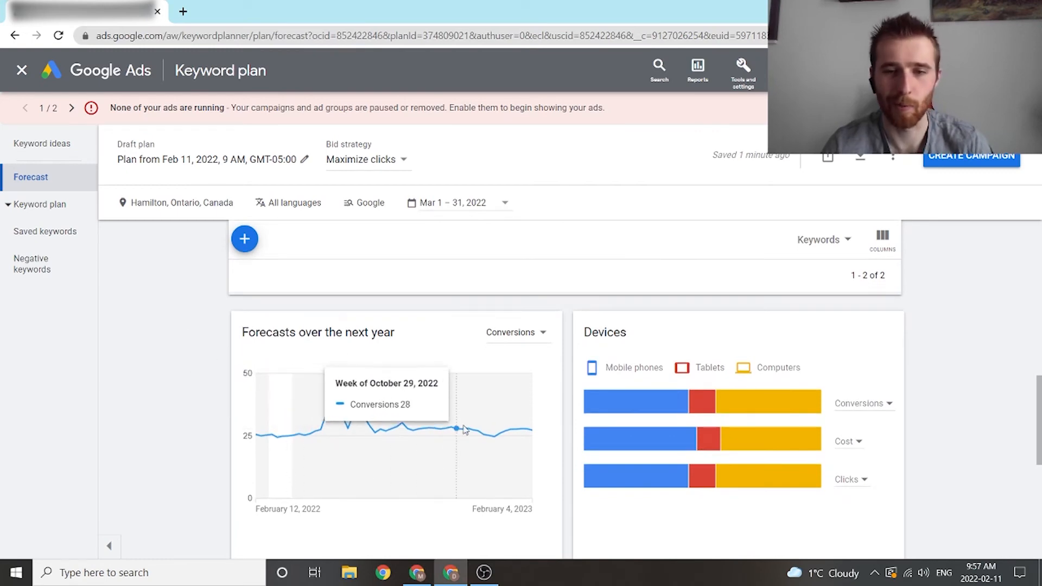
pyautogui.scroll(-3)
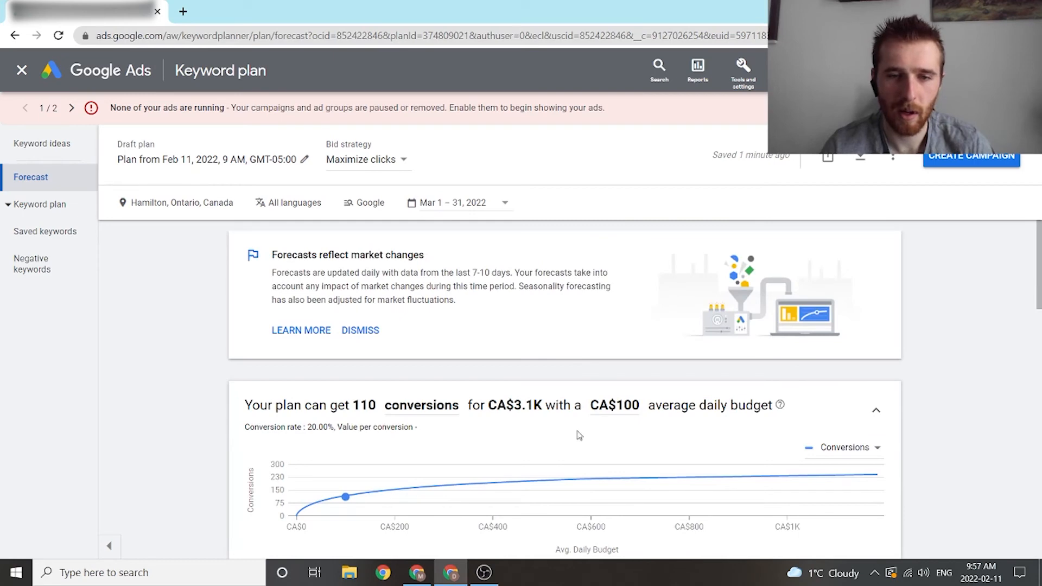
pyautogui.moveTo(443, 163)
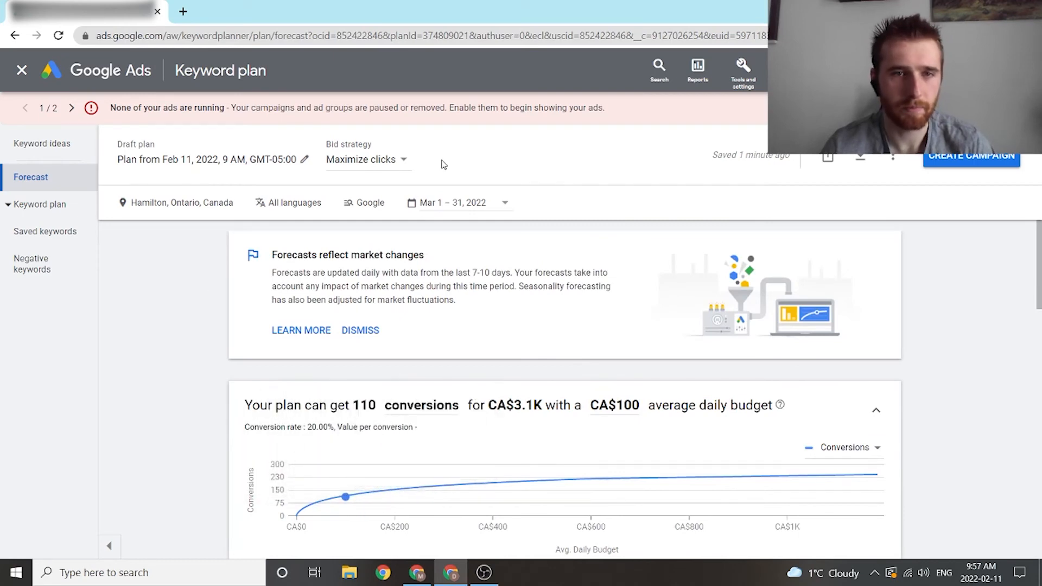
pyautogui.click(367, 159)
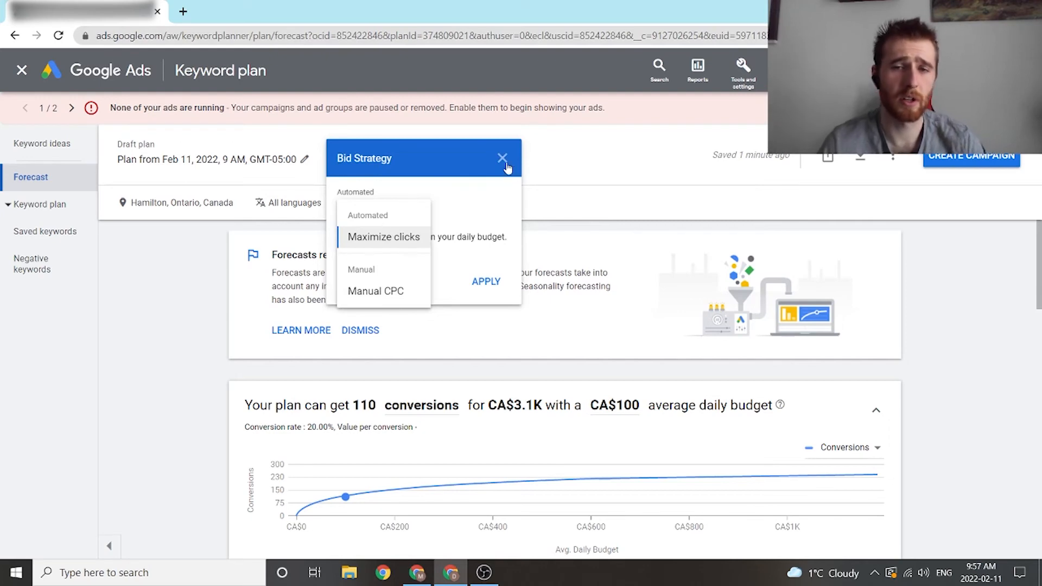
pyautogui.click(384, 237)
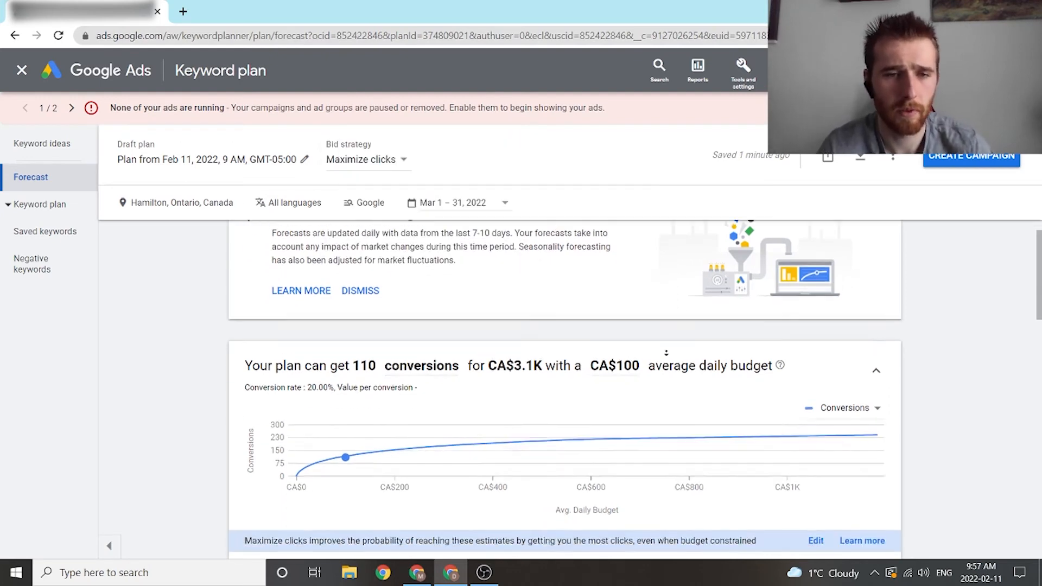
pyautogui.scroll(-3)
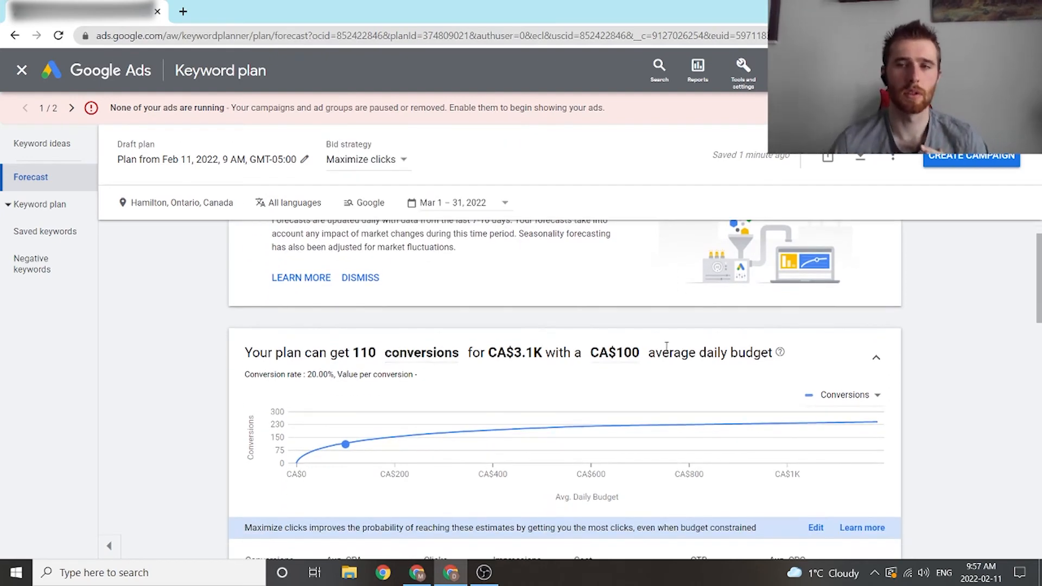
pyautogui.moveTo(320, 447)
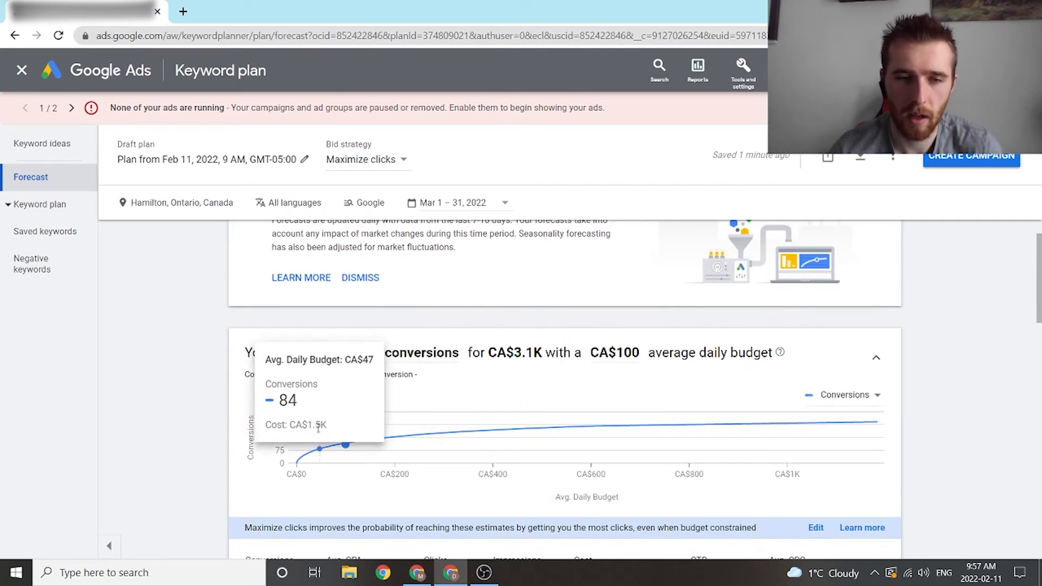
pyautogui.moveTo(876, 421)
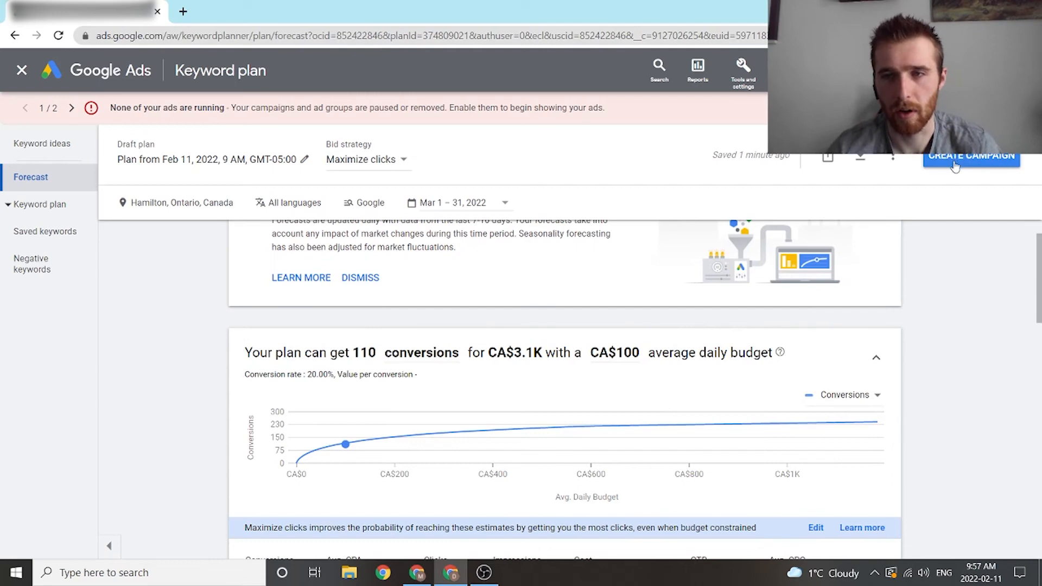
pyautogui.moveTo(893, 278)
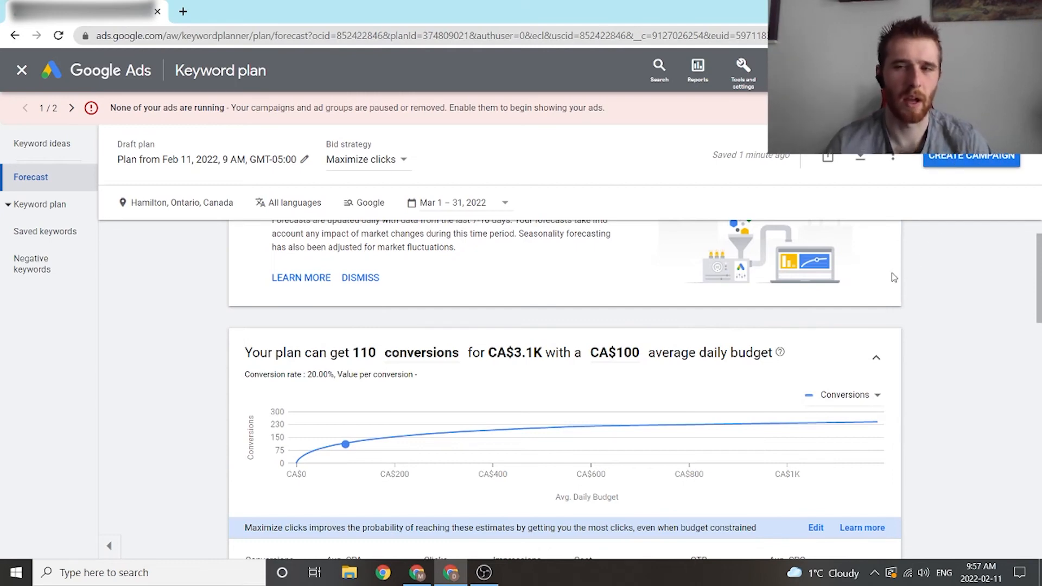
pyautogui.moveTo(30, 166)
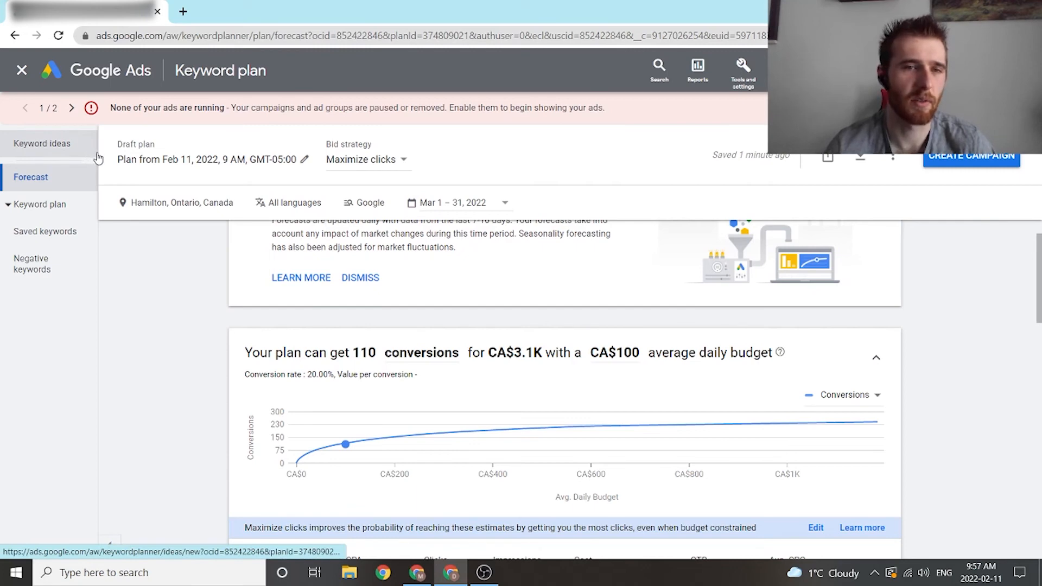
pyautogui.moveTo(351, 246)
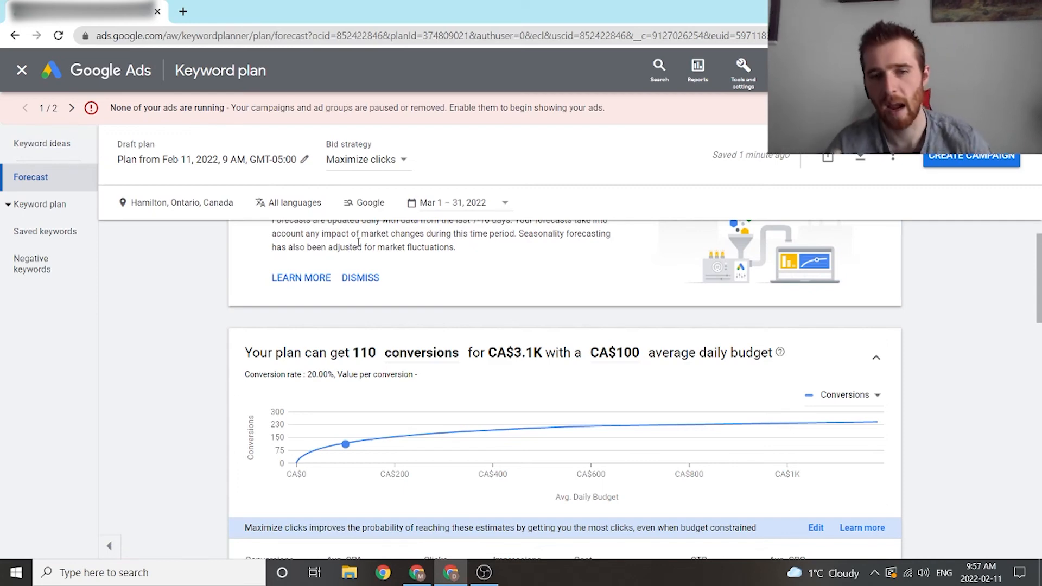
pyautogui.moveTo(150, 325)
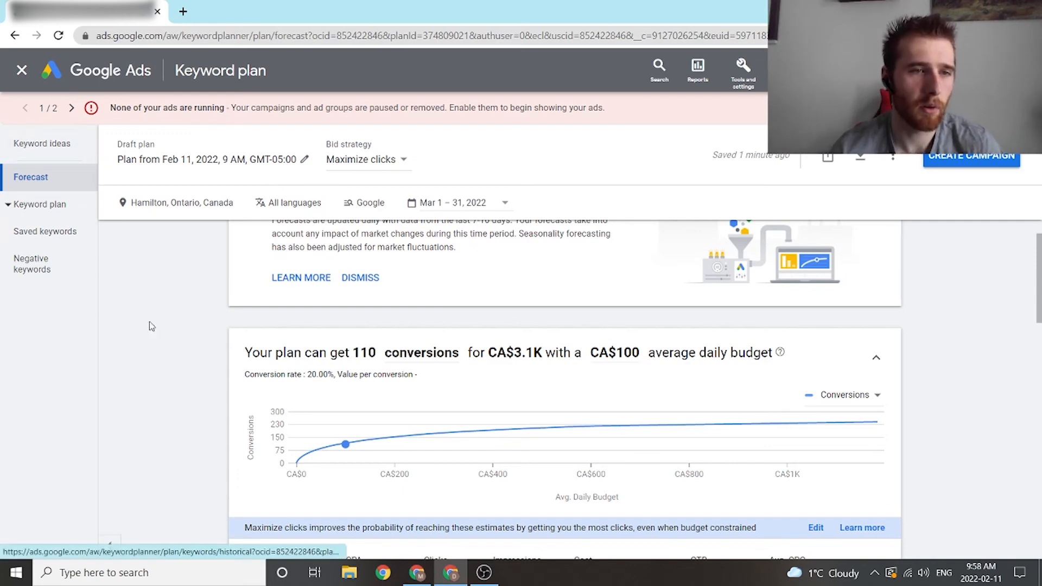
pyautogui.moveTo(42, 143)
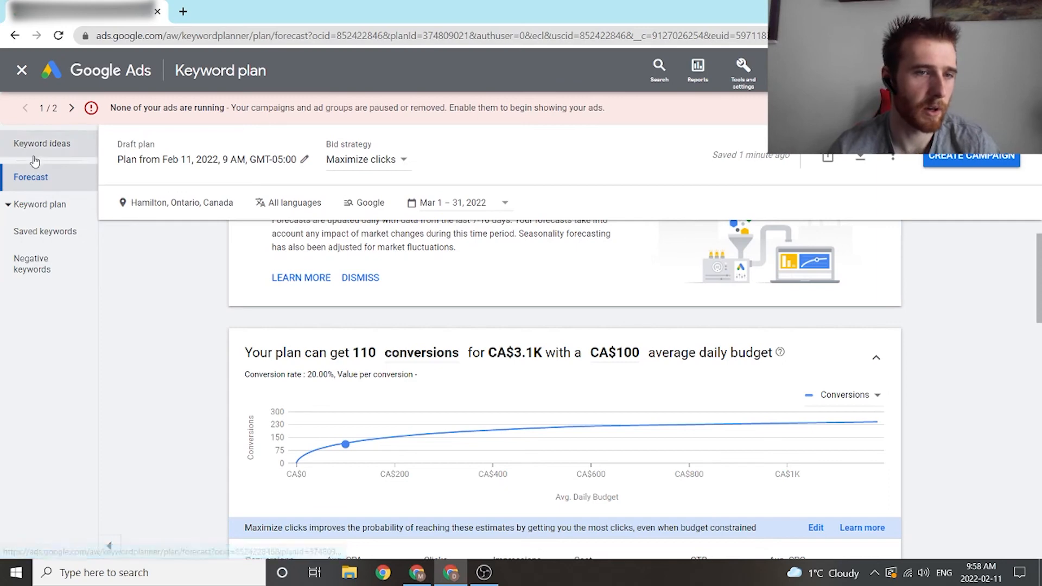
pyautogui.moveTo(41, 143)
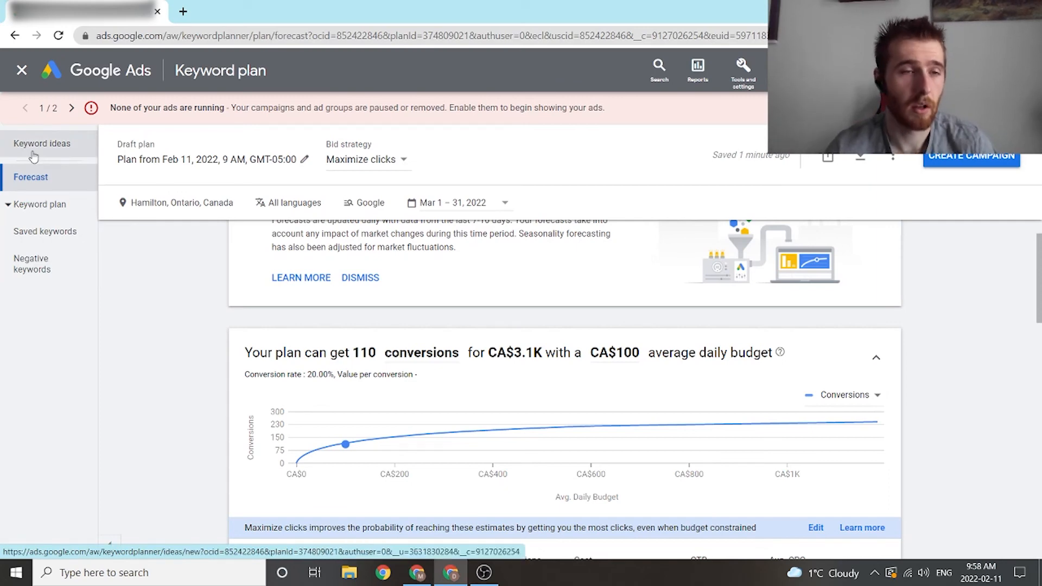
# Reopen Keyword ideas and scan the 2,045 Hamilton suggestions for volumes and top-of-page bids.
pyautogui.click(42, 143)
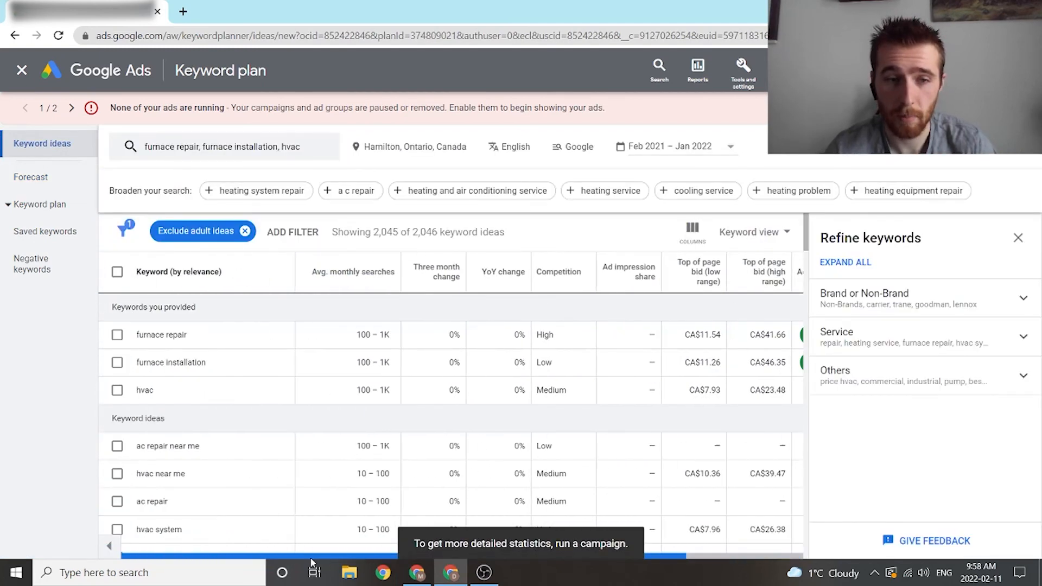
pyautogui.scroll(-3)
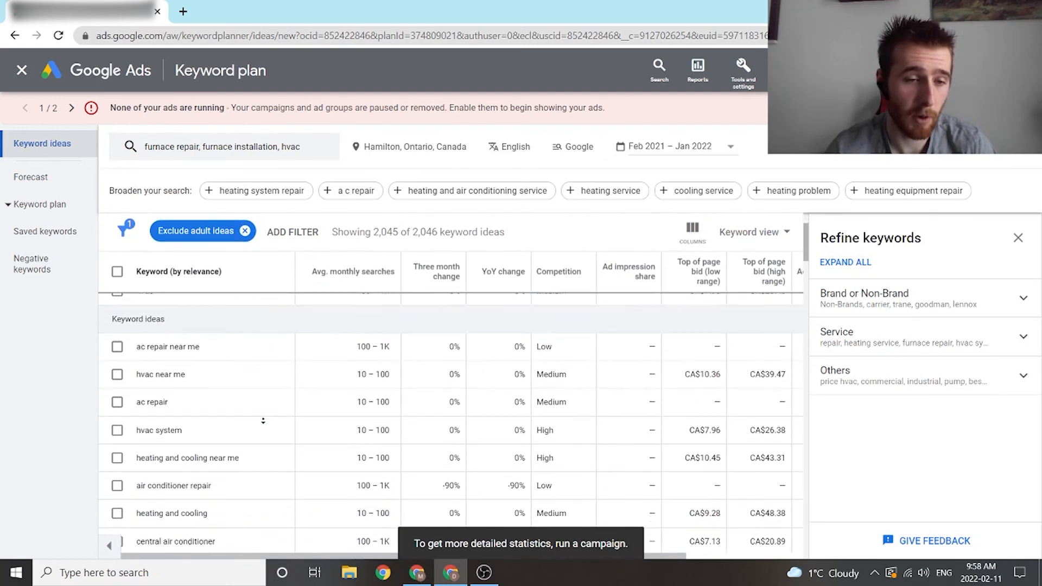
pyautogui.scroll(-3)
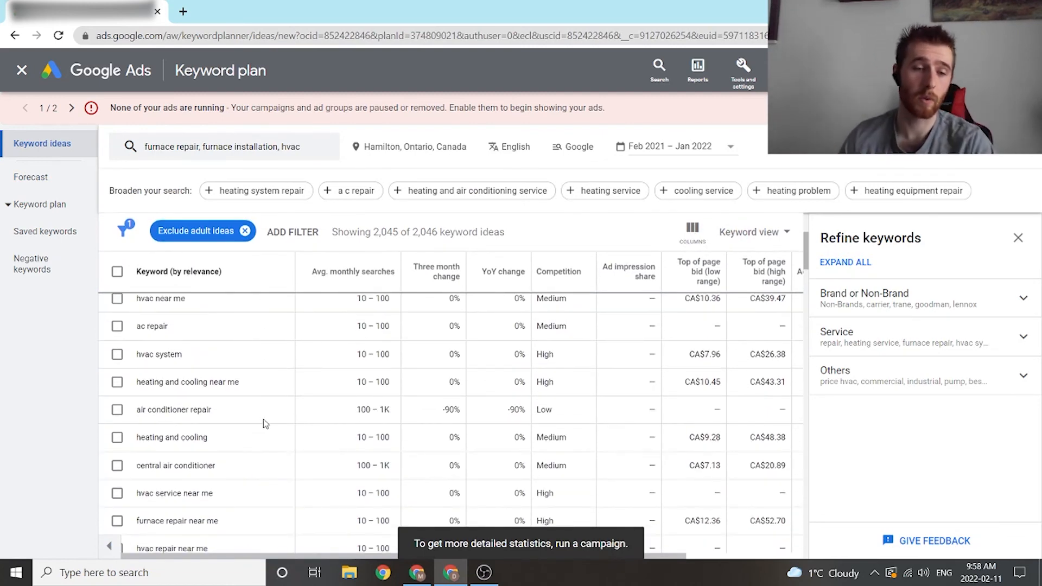
pyautogui.scroll(-3)
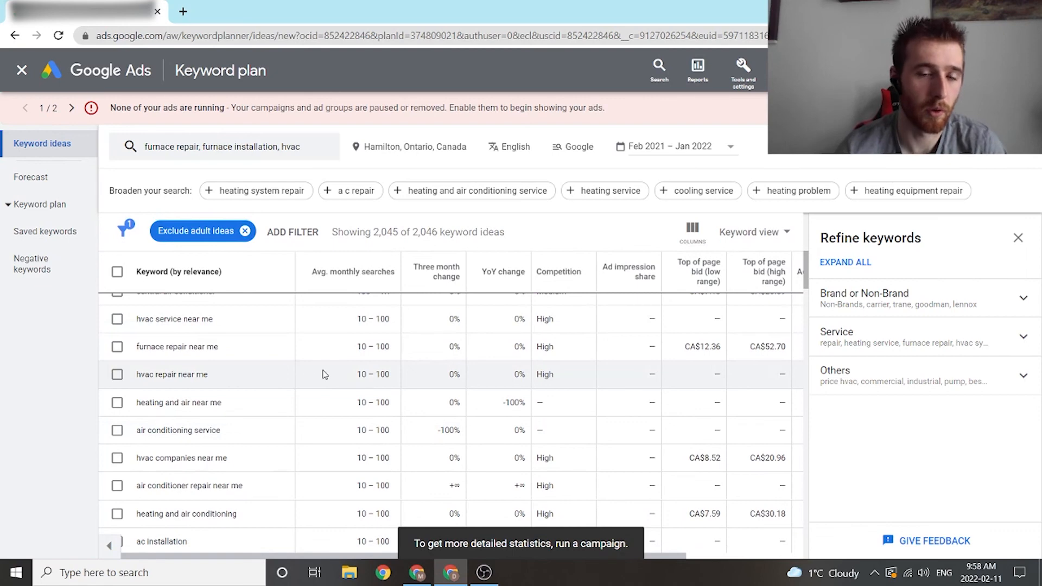
pyautogui.scroll(3)
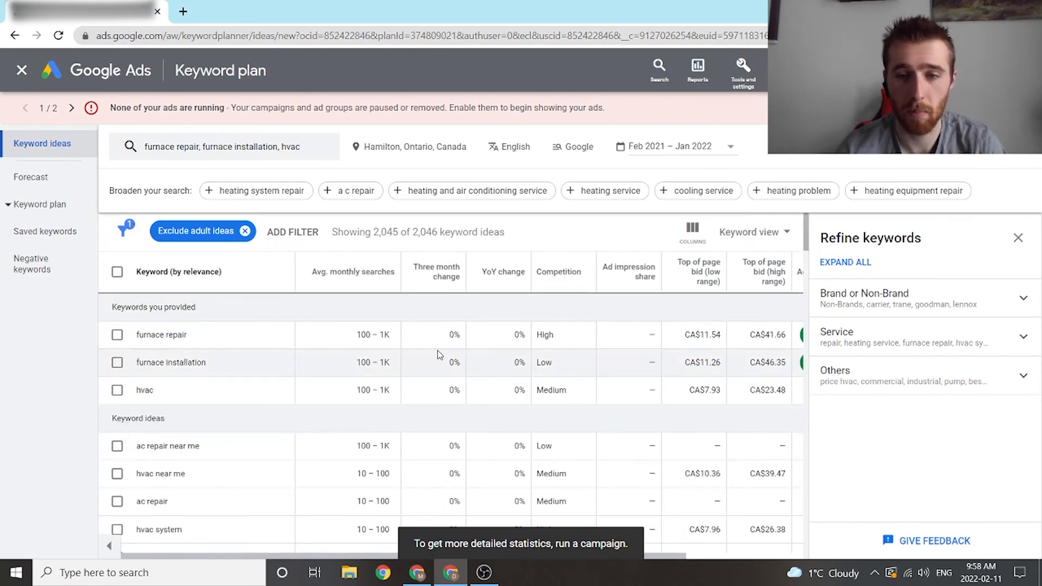
pyautogui.scroll(-3)
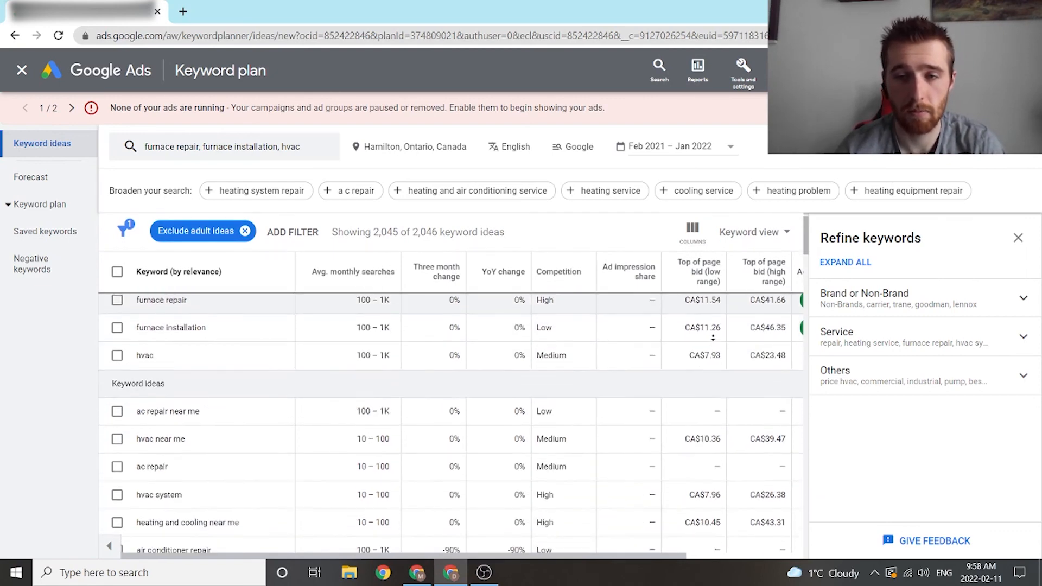
pyautogui.scroll(-3)
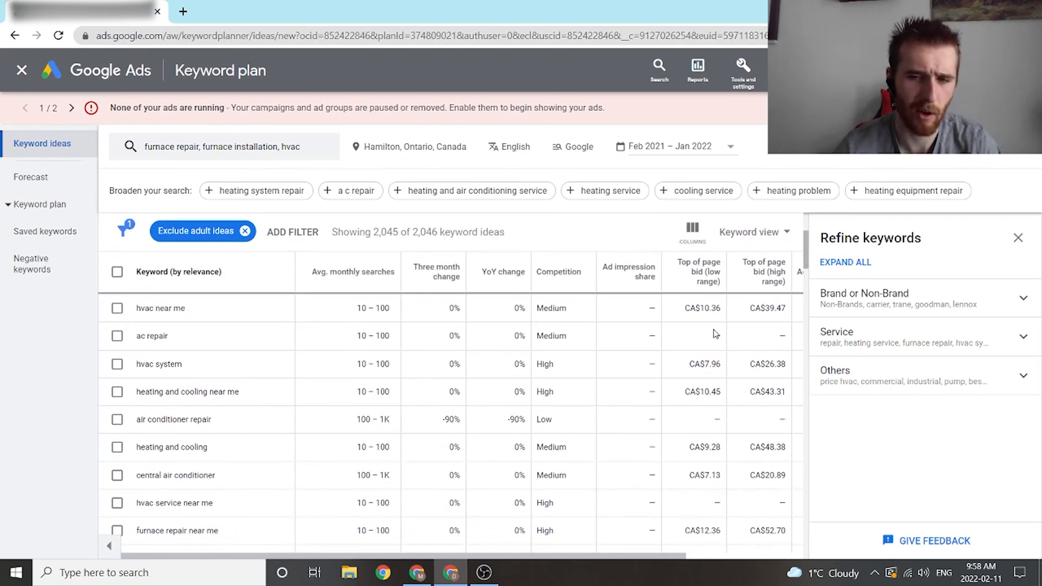
pyautogui.scroll(-3)
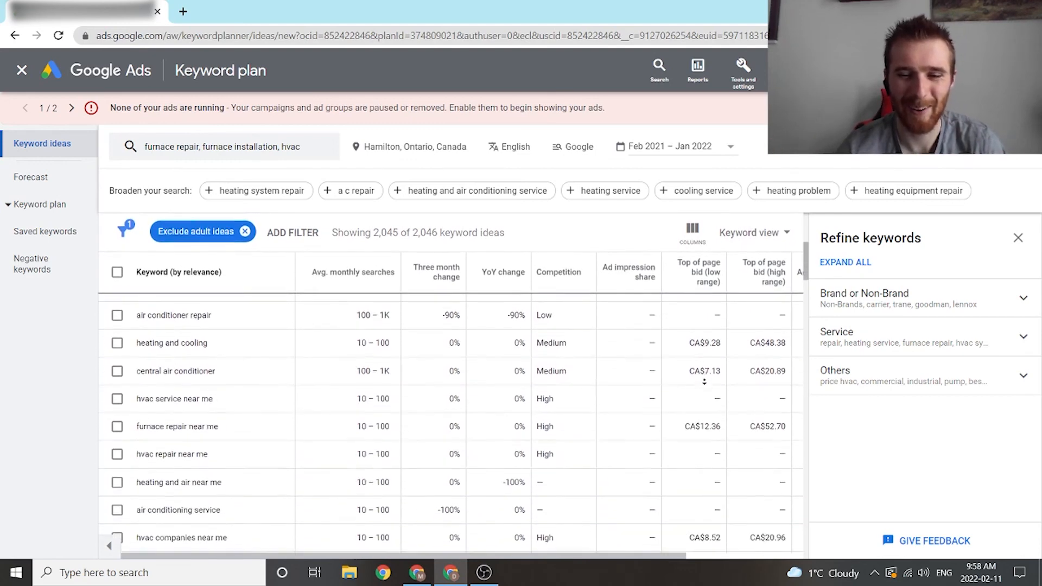
pyautogui.scroll(-3)
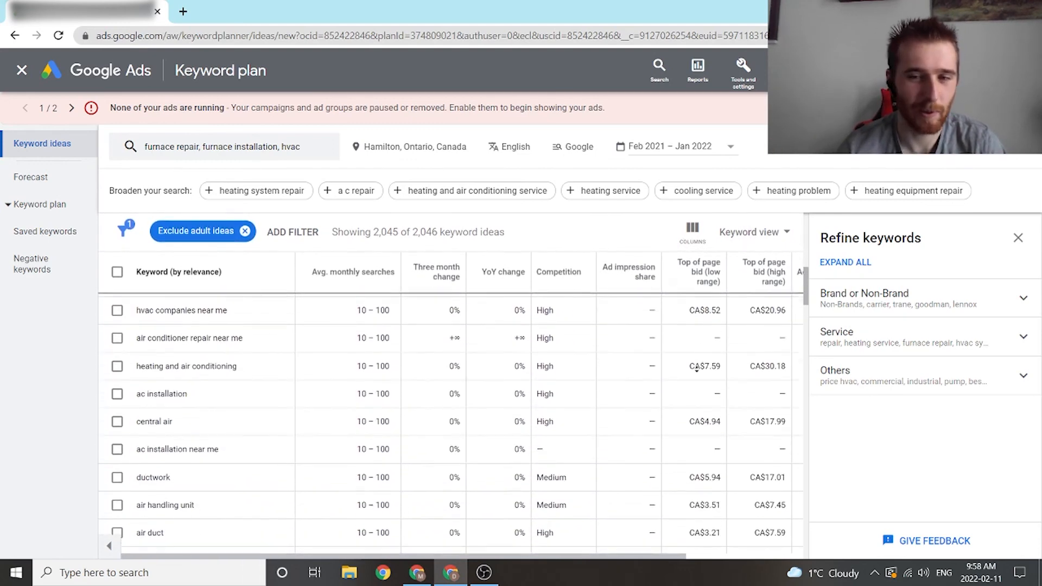
pyautogui.scroll(-3)
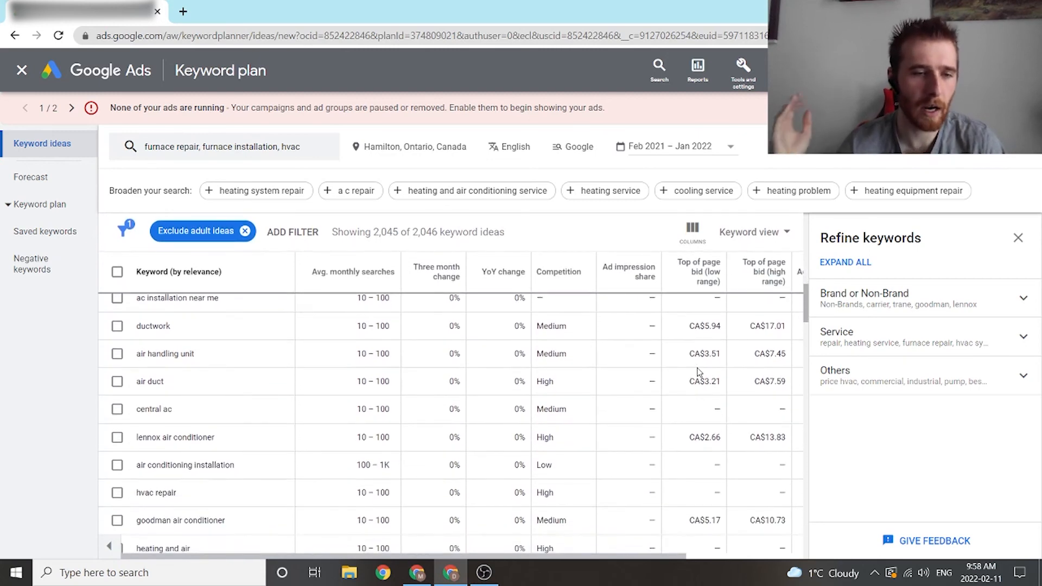